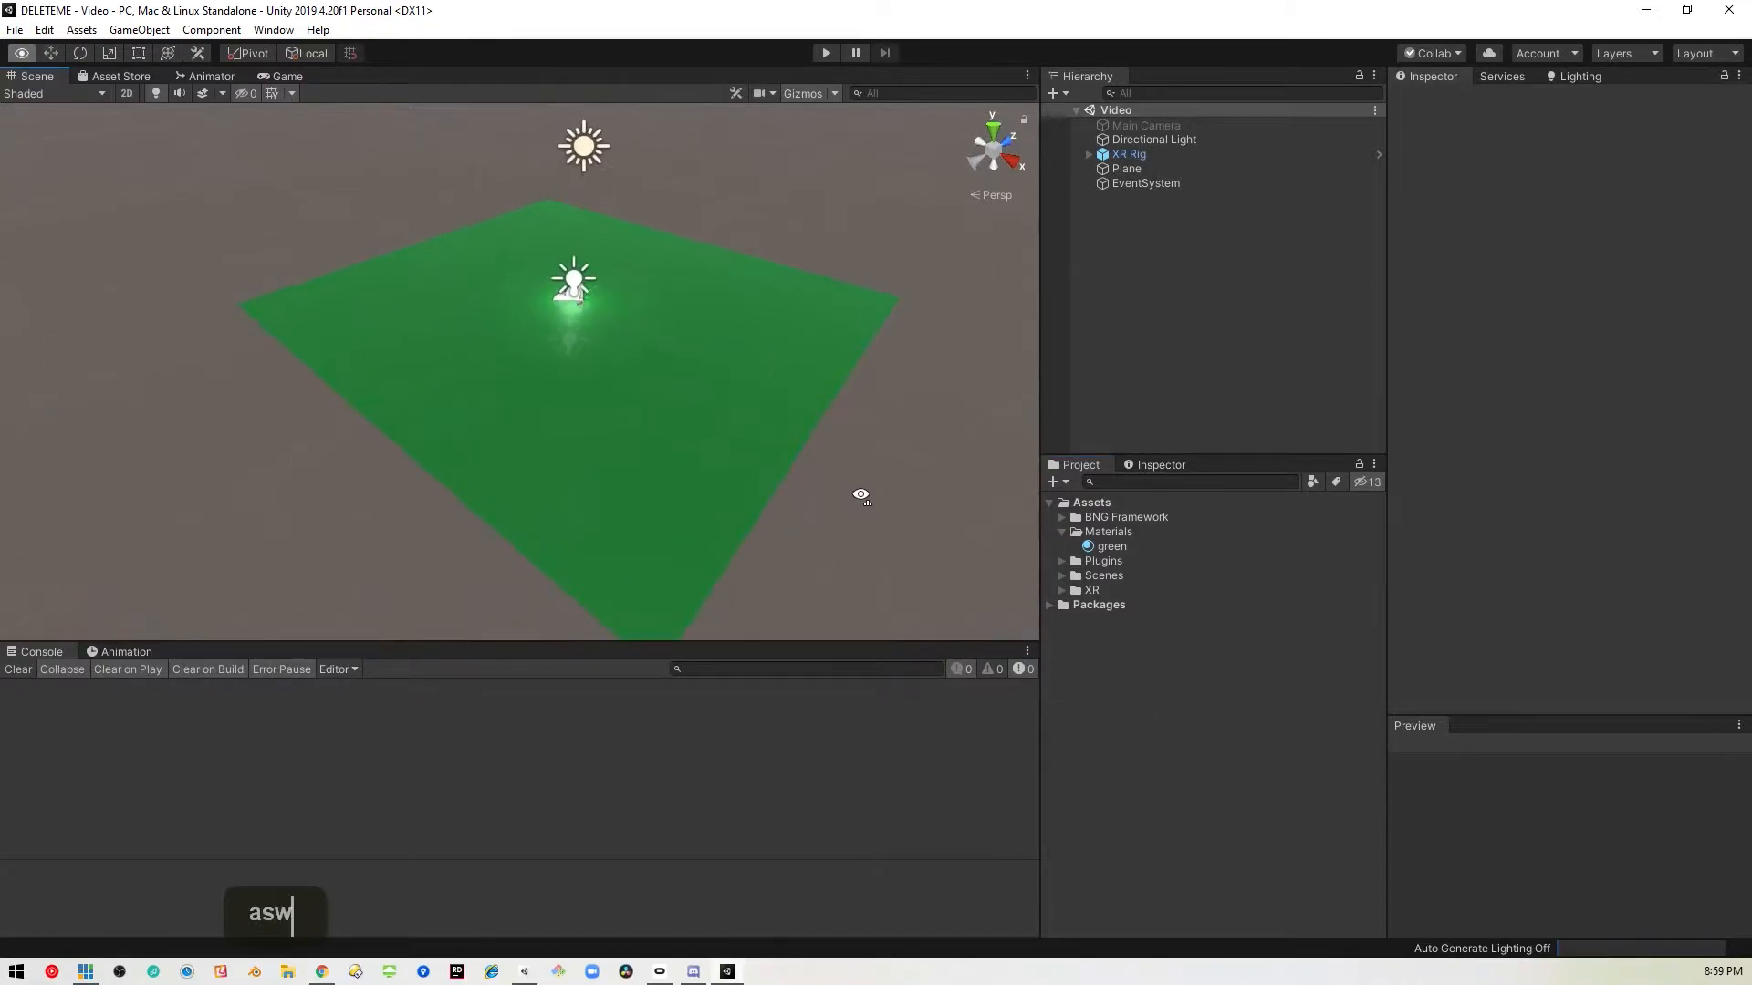
# Inspect the green material's settings and the XR Rig object, then clear the selection.
pyautogui.click(1112, 546)
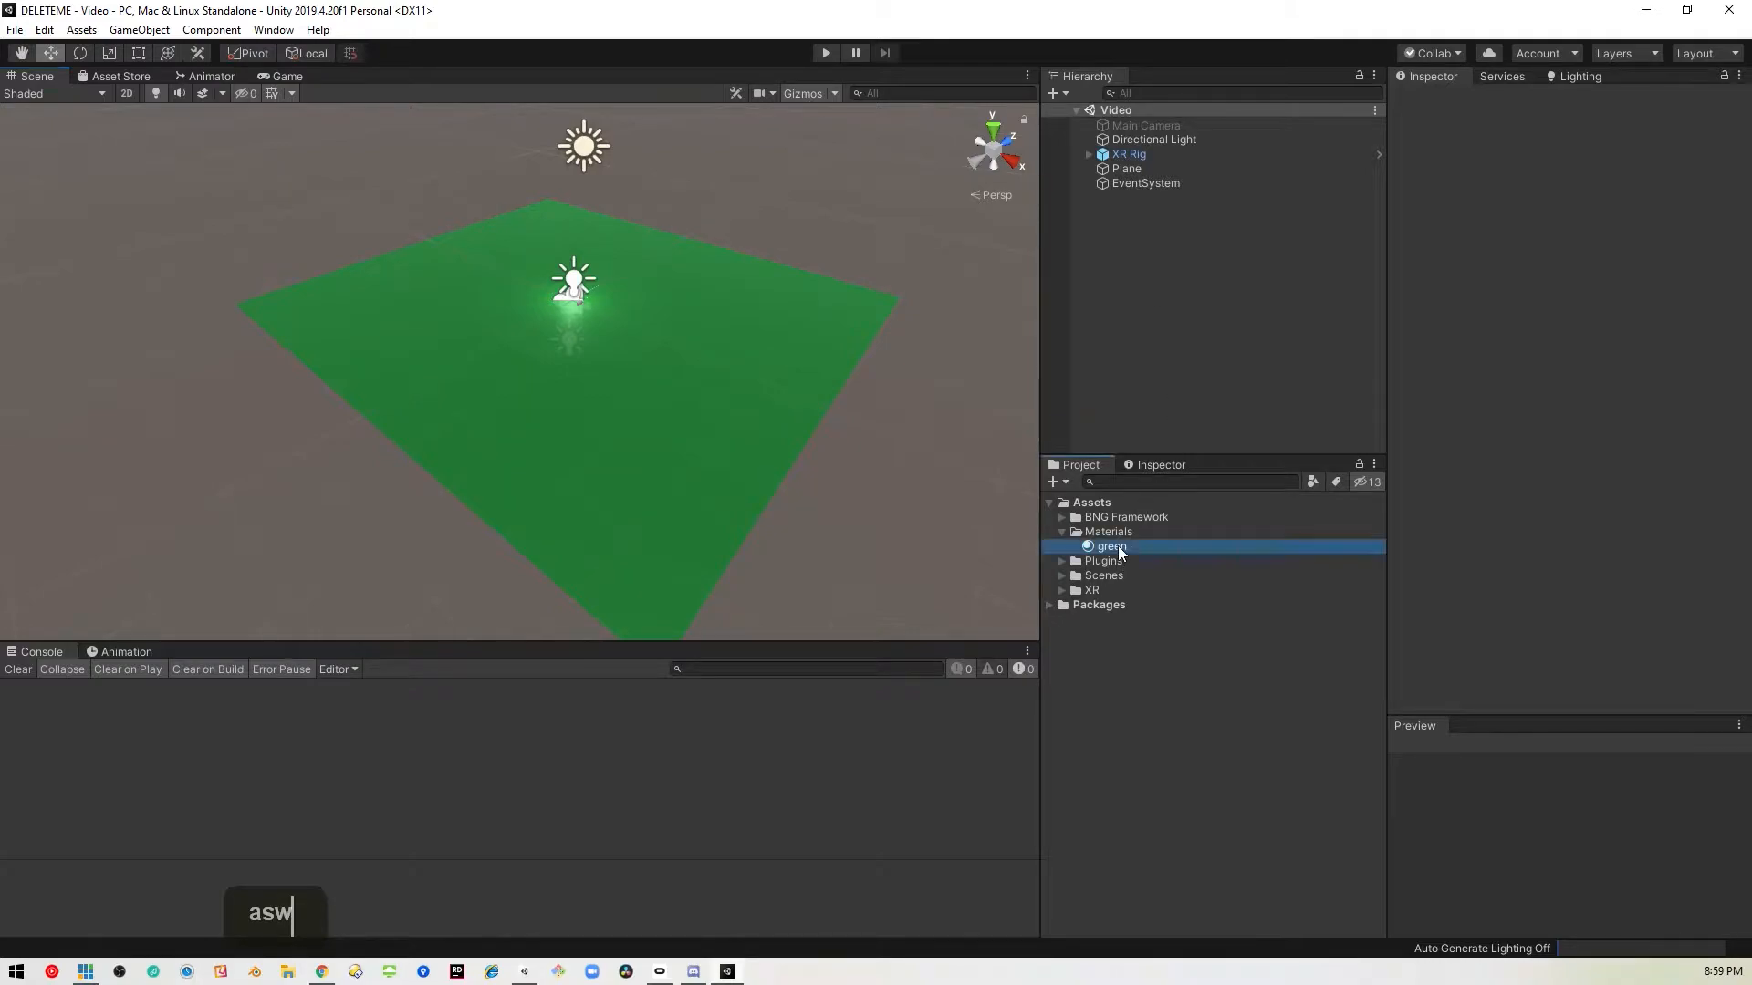
pyautogui.click(1111, 546)
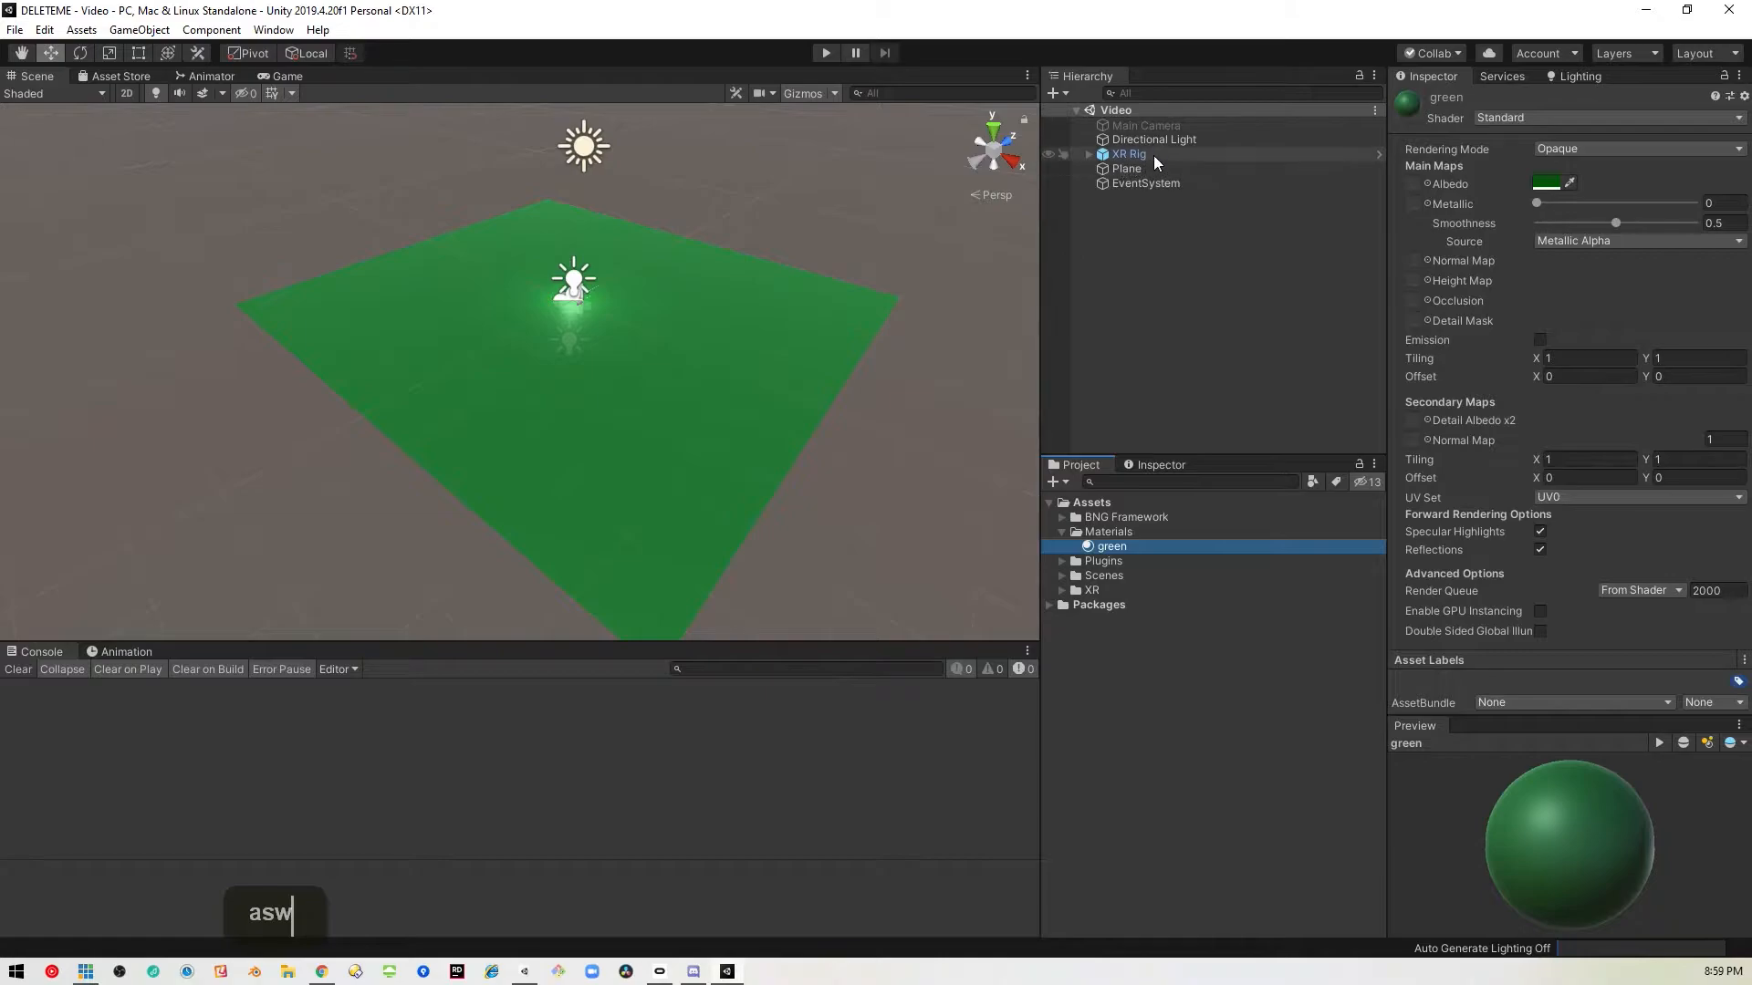
pyautogui.click(1129, 154)
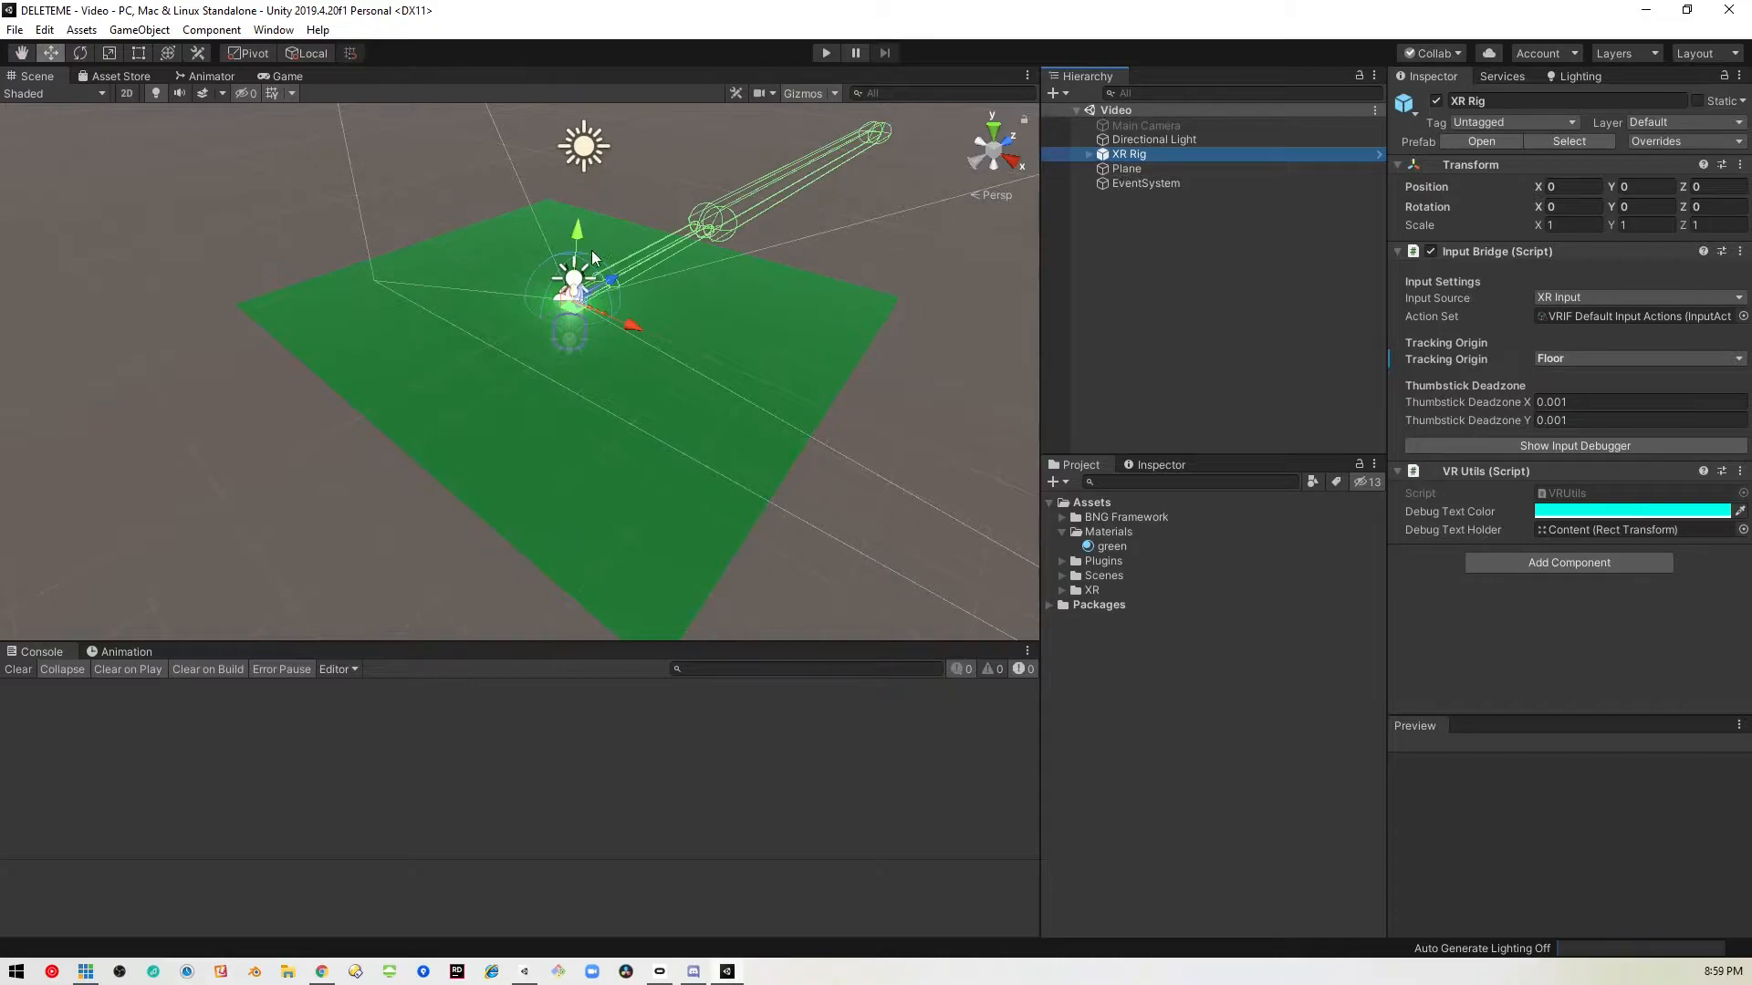
pyautogui.click(1136, 315)
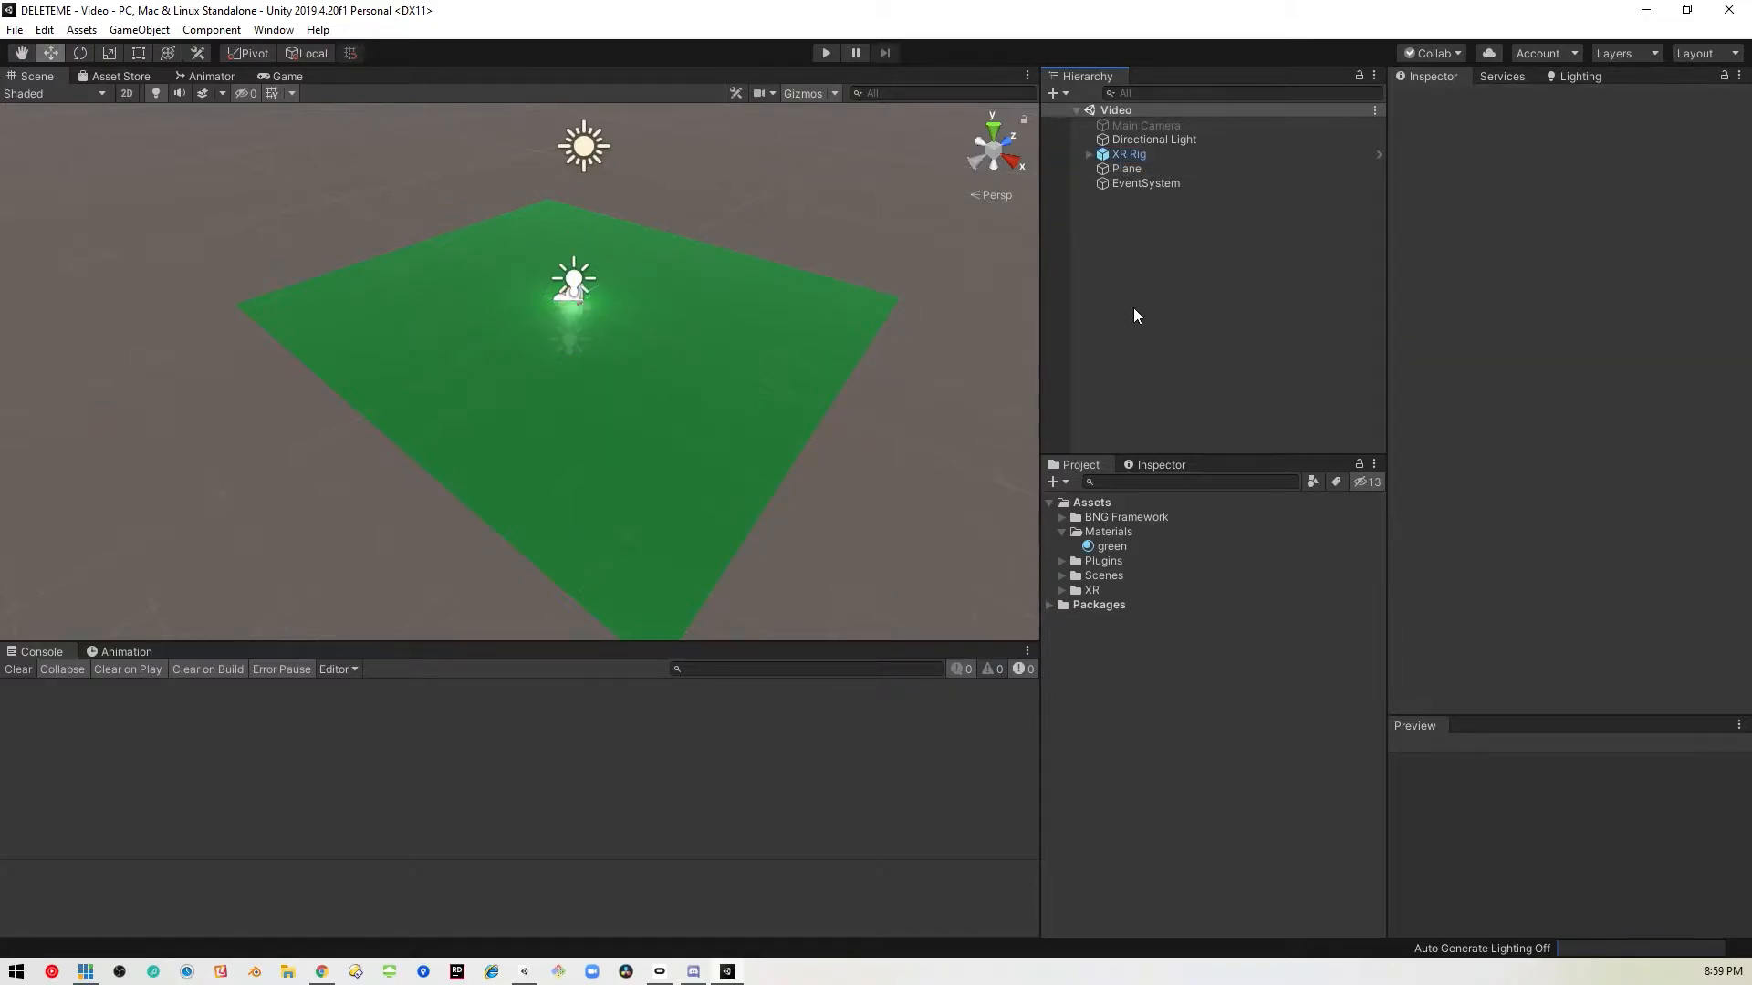
pyautogui.moveTo(1069, 263)
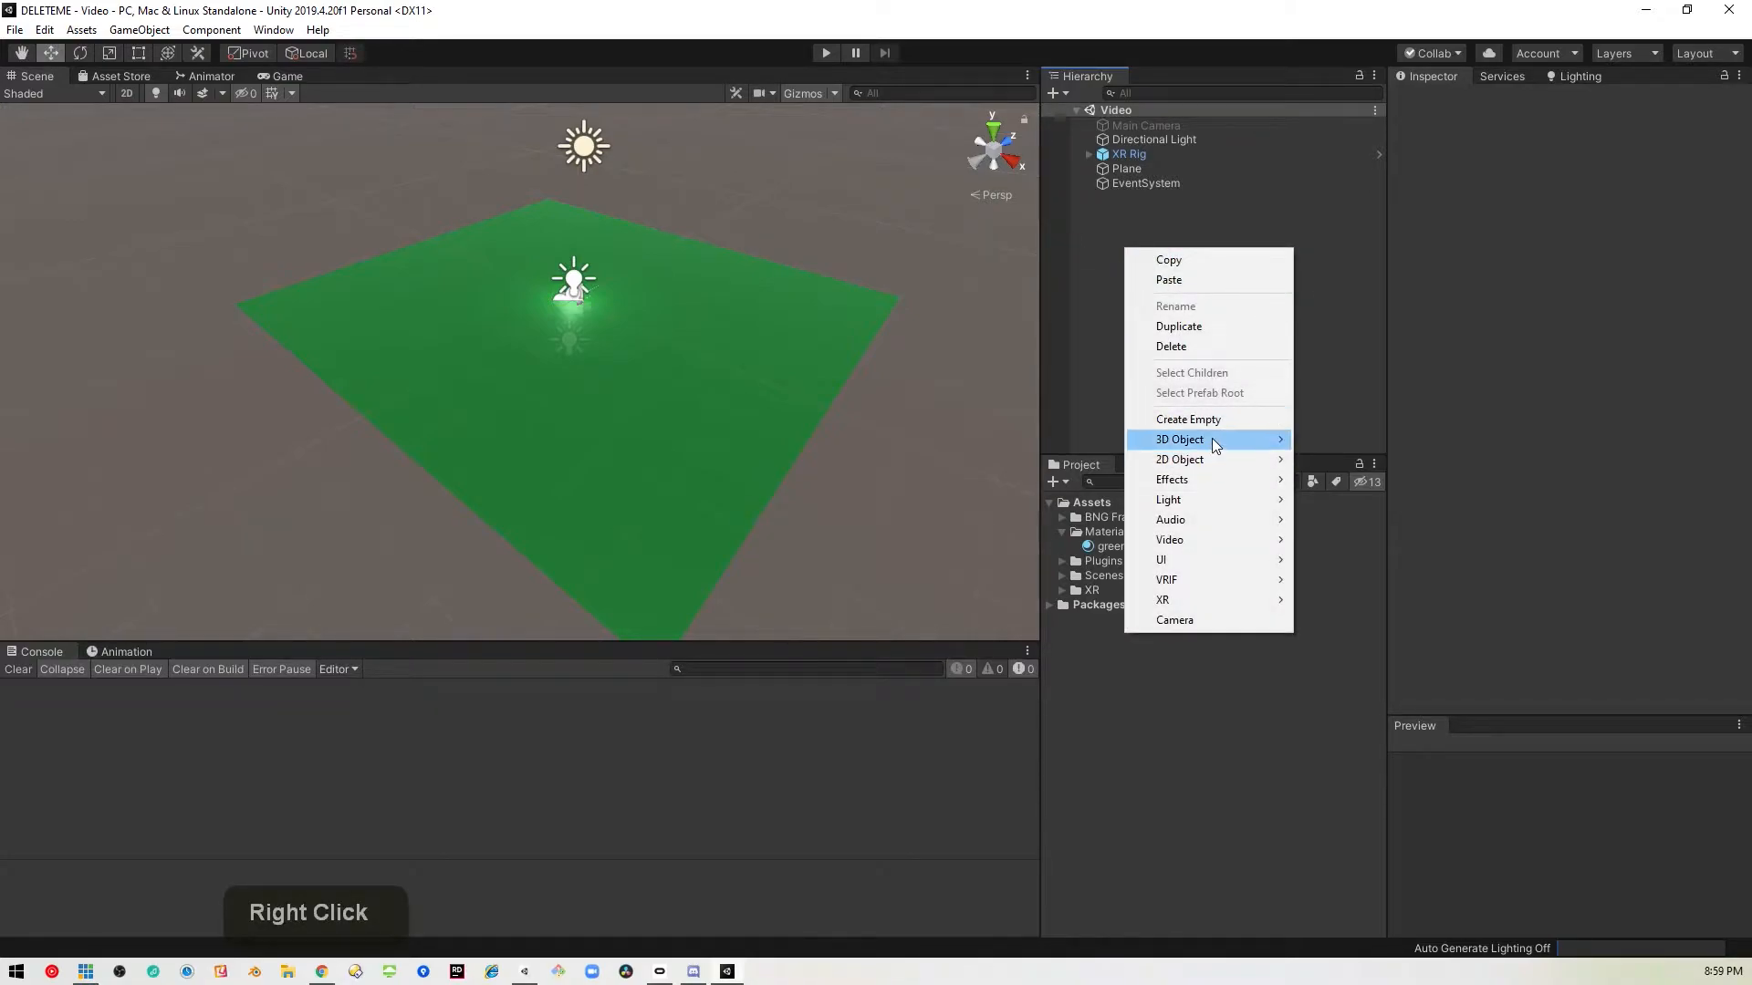
# Add a Plane from the 3D Object menu, select Plane (1), then select the Materials folder.
pyautogui.click(1180, 440)
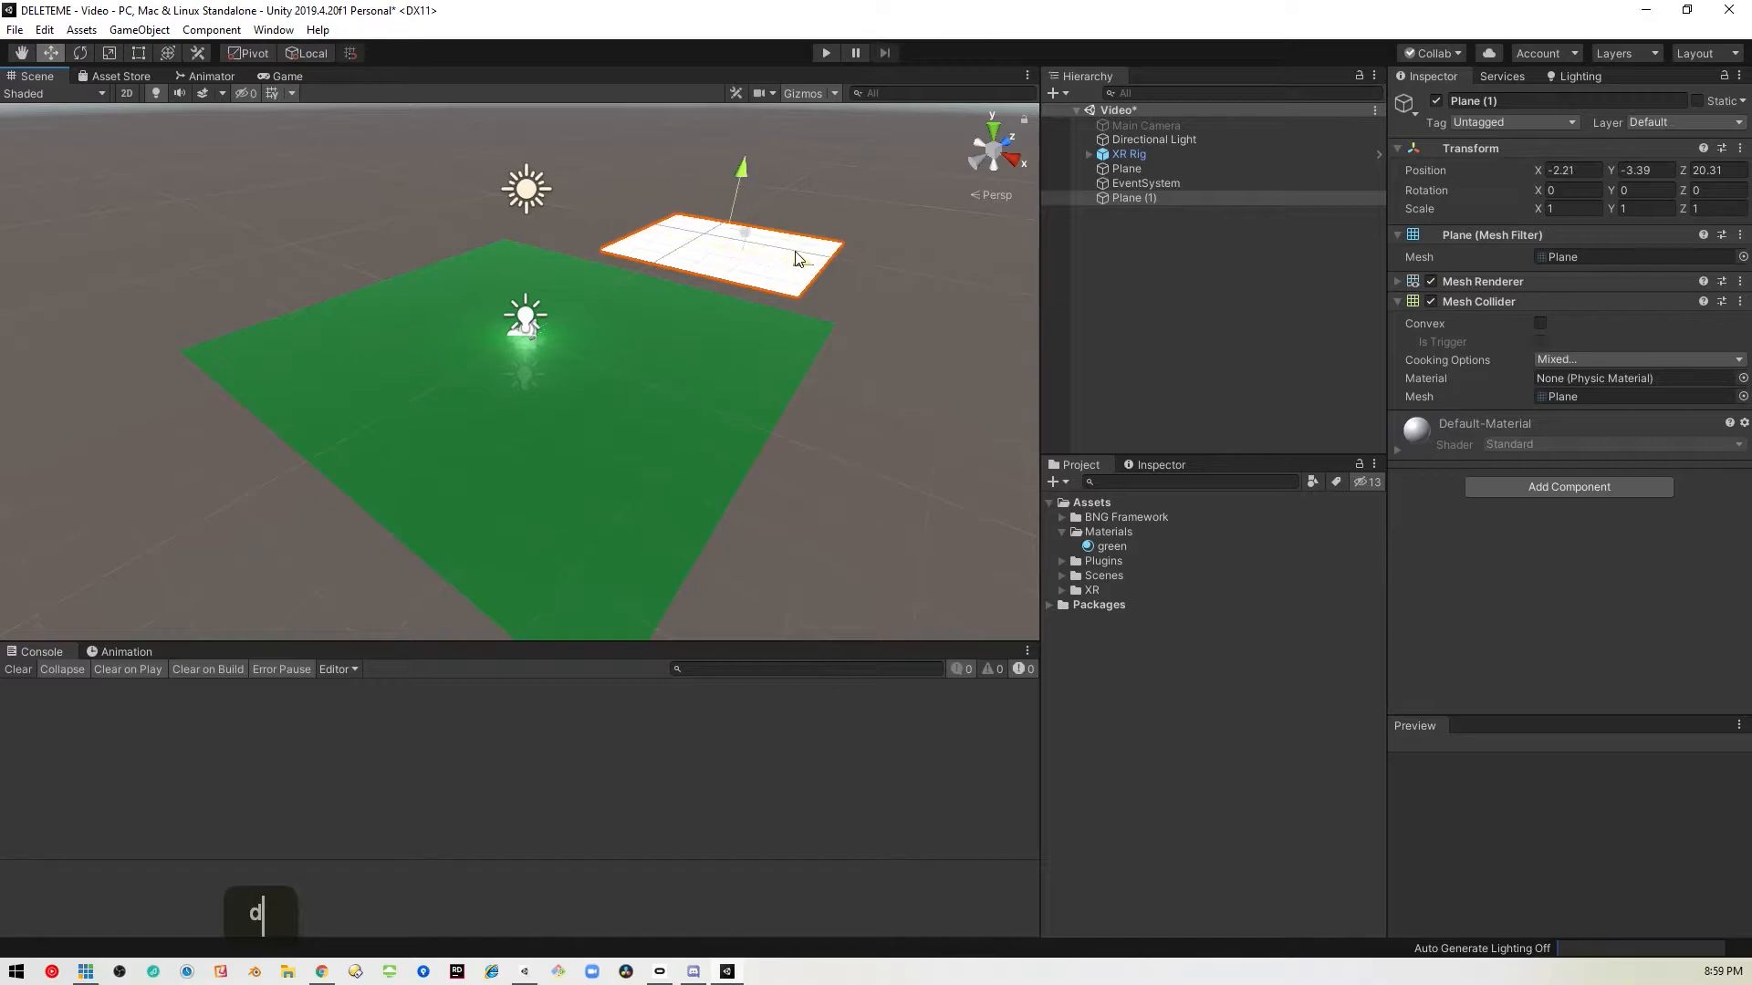
pyautogui.click(1134, 197)
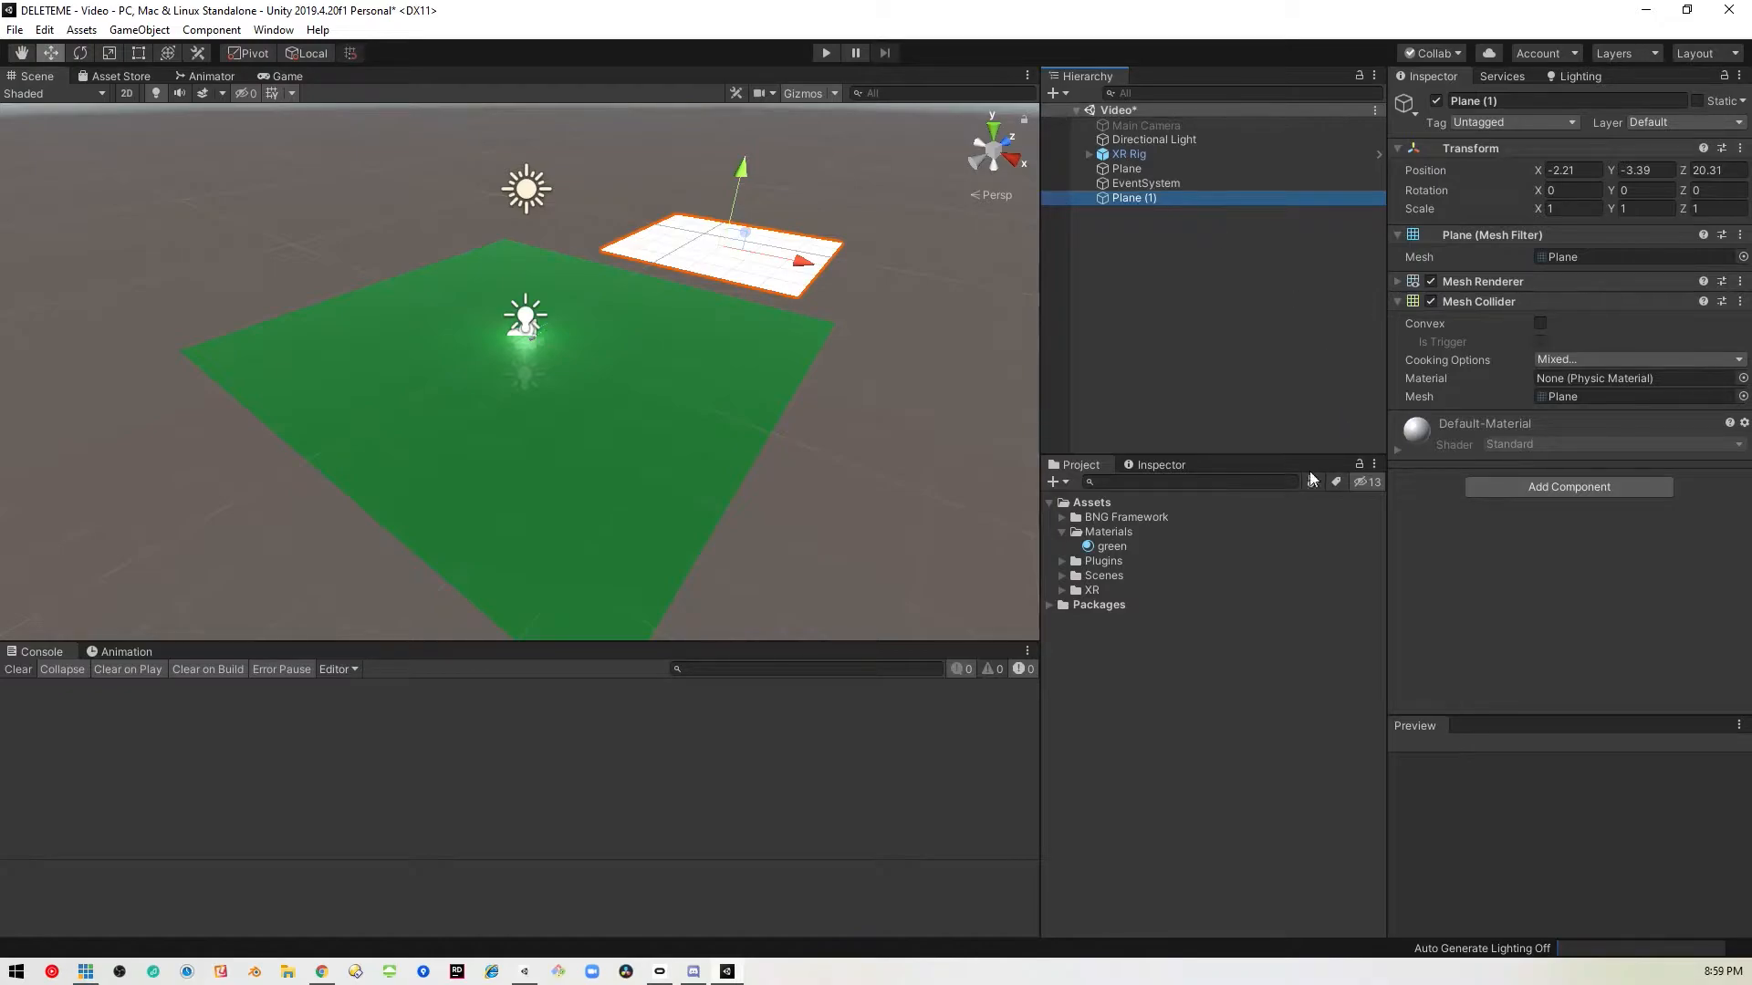
pyautogui.moveTo(1129, 540)
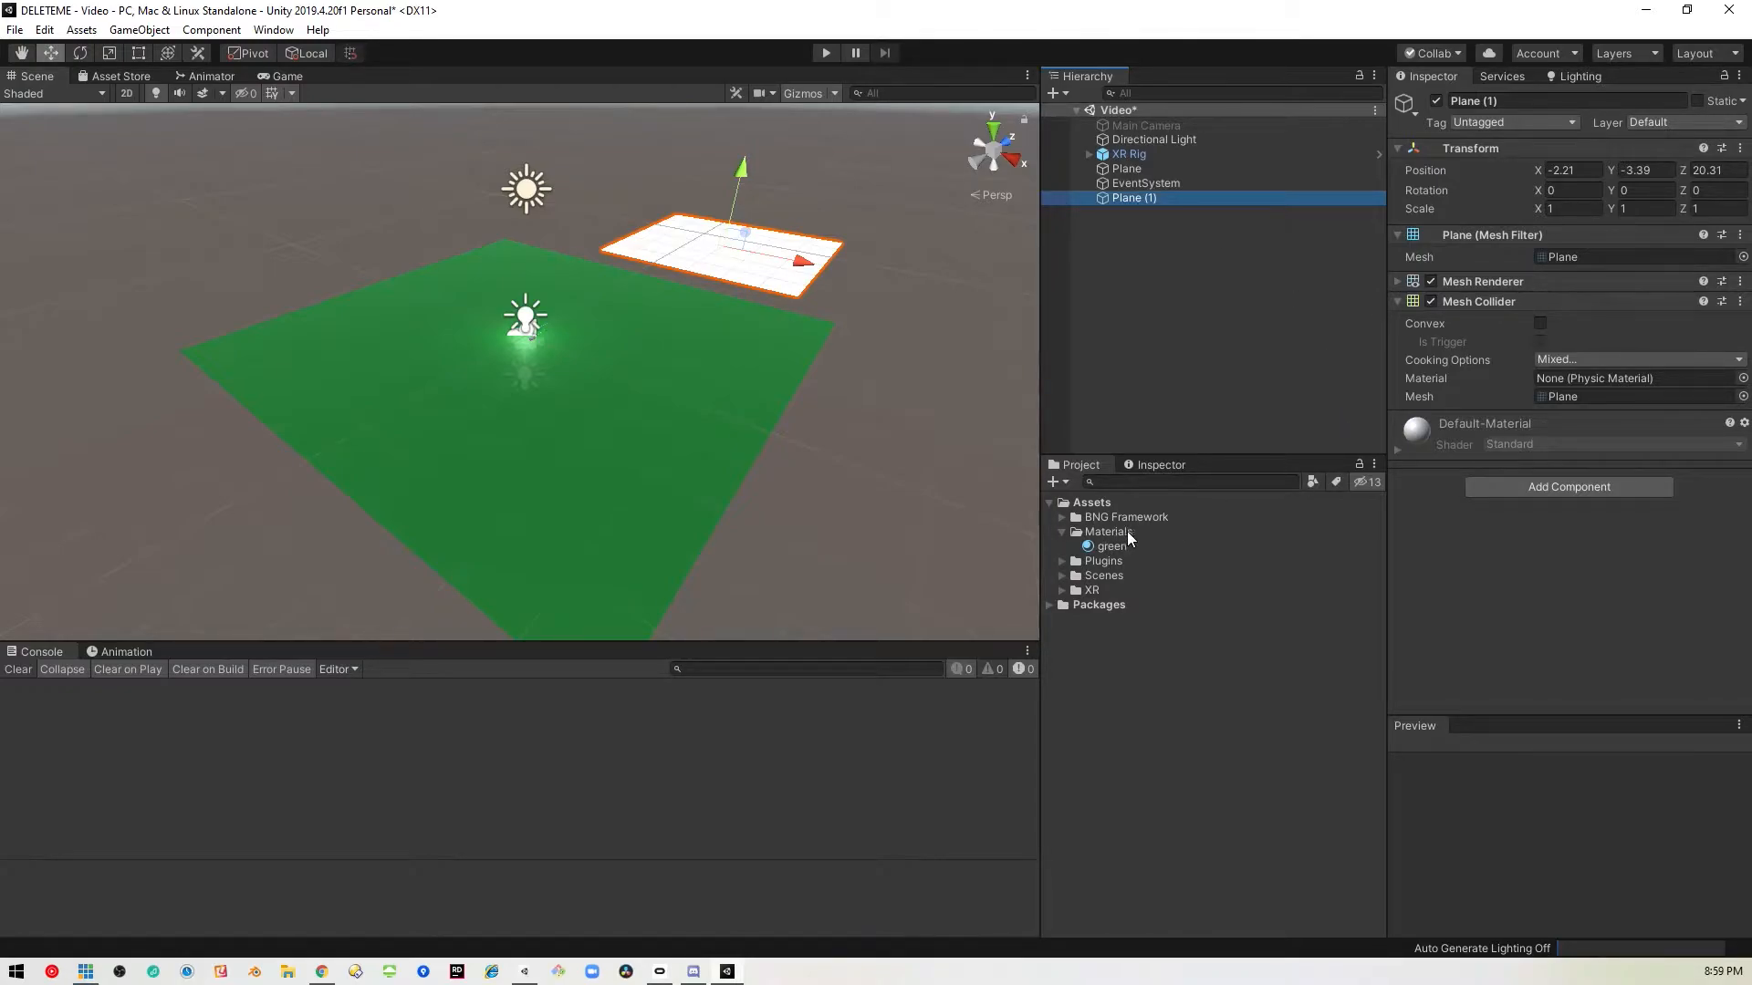
pyautogui.click(1108, 531)
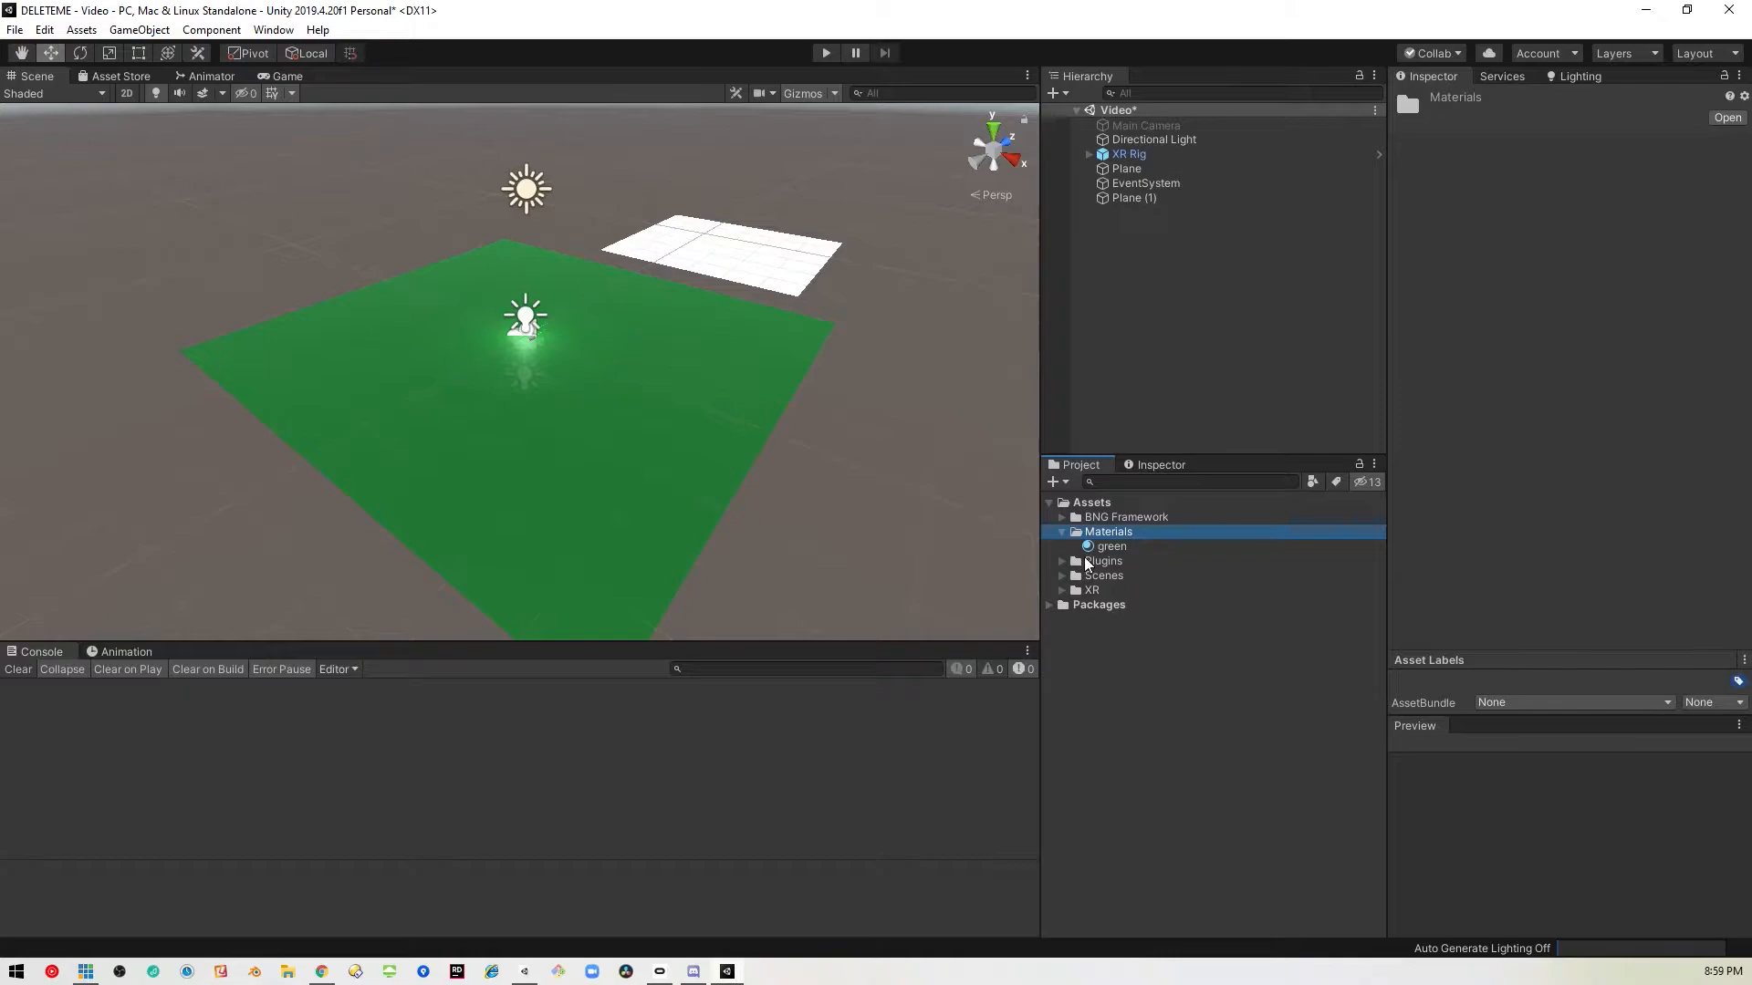
# Create a Render Texture named Screen in Materials, apply it to Plane (1), and select the plane.
pyautogui.rightClick(1108, 531)
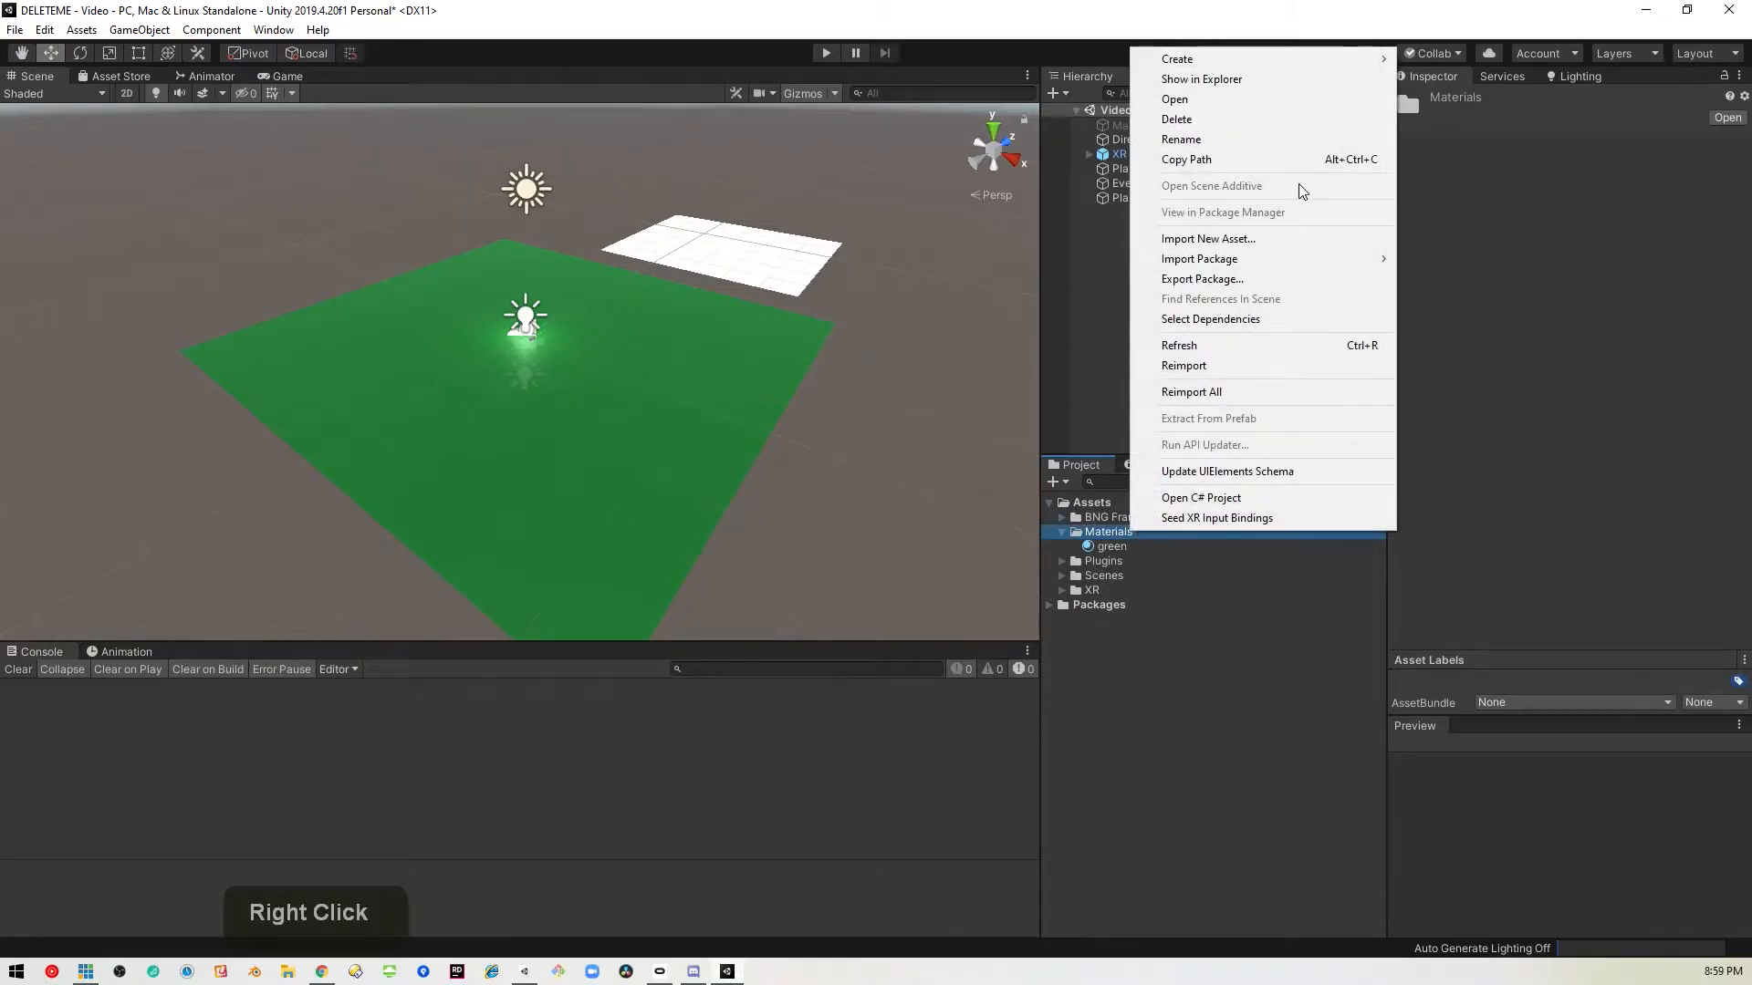
pyautogui.click(1176, 58)
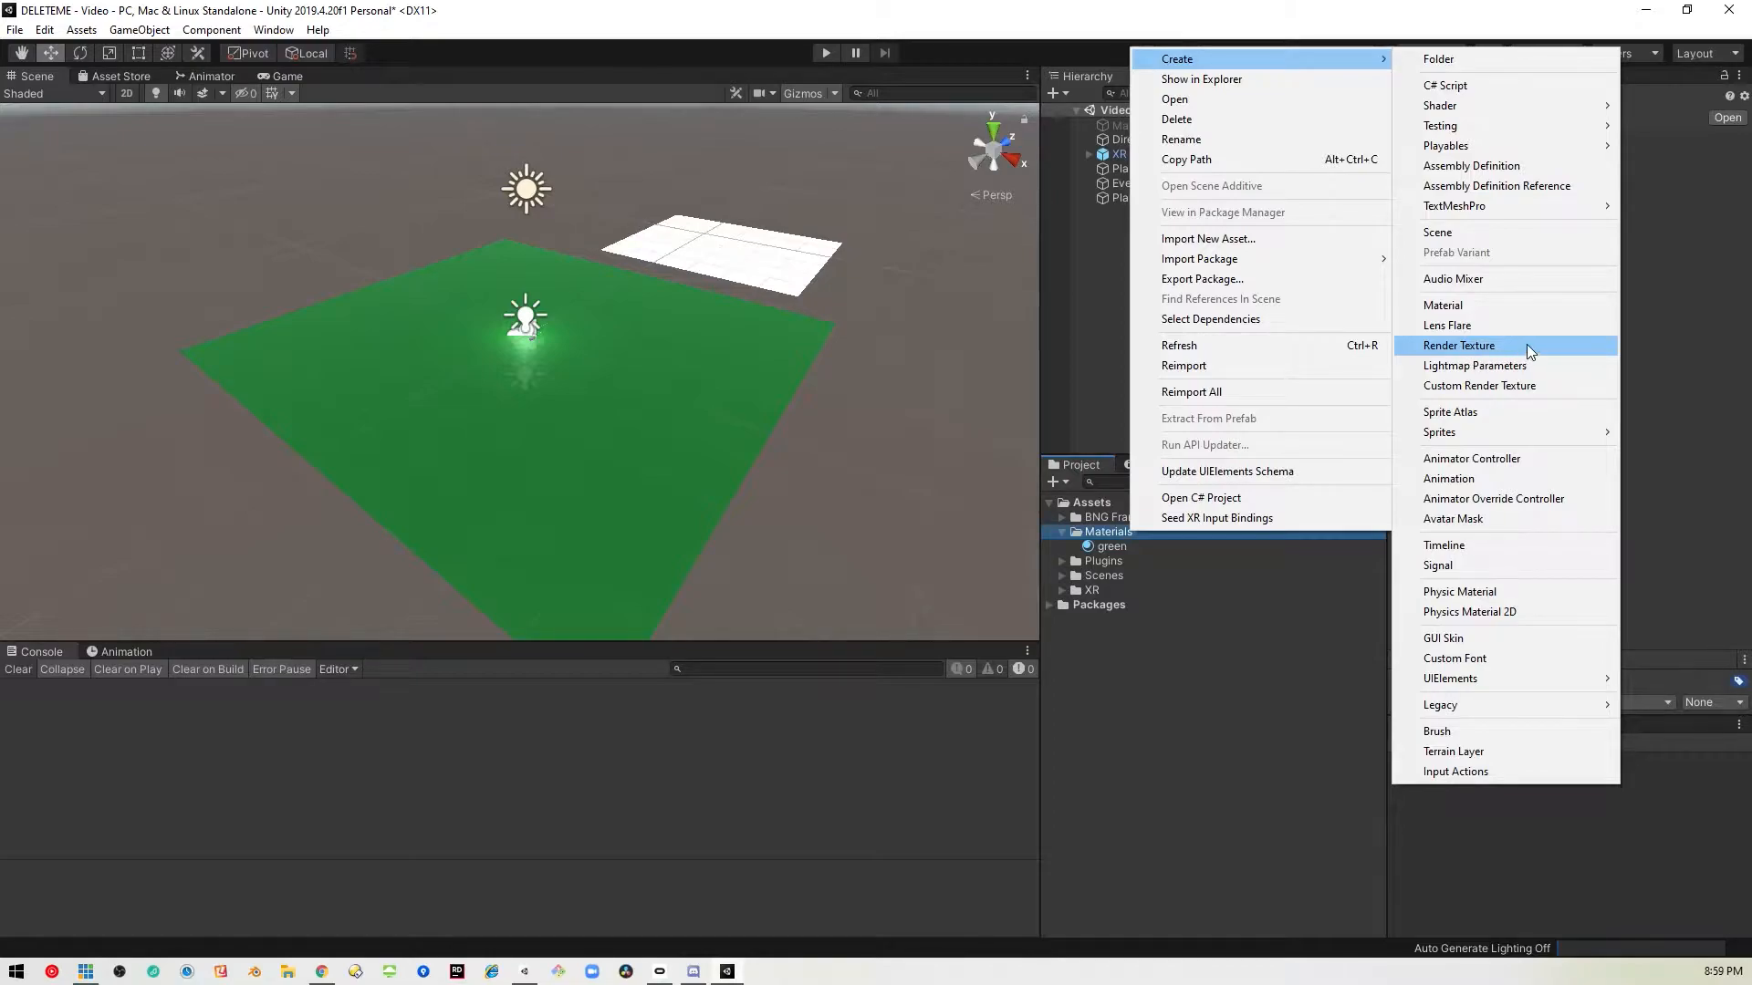
pyautogui.click(1458, 345)
pyautogui.write('Screen')
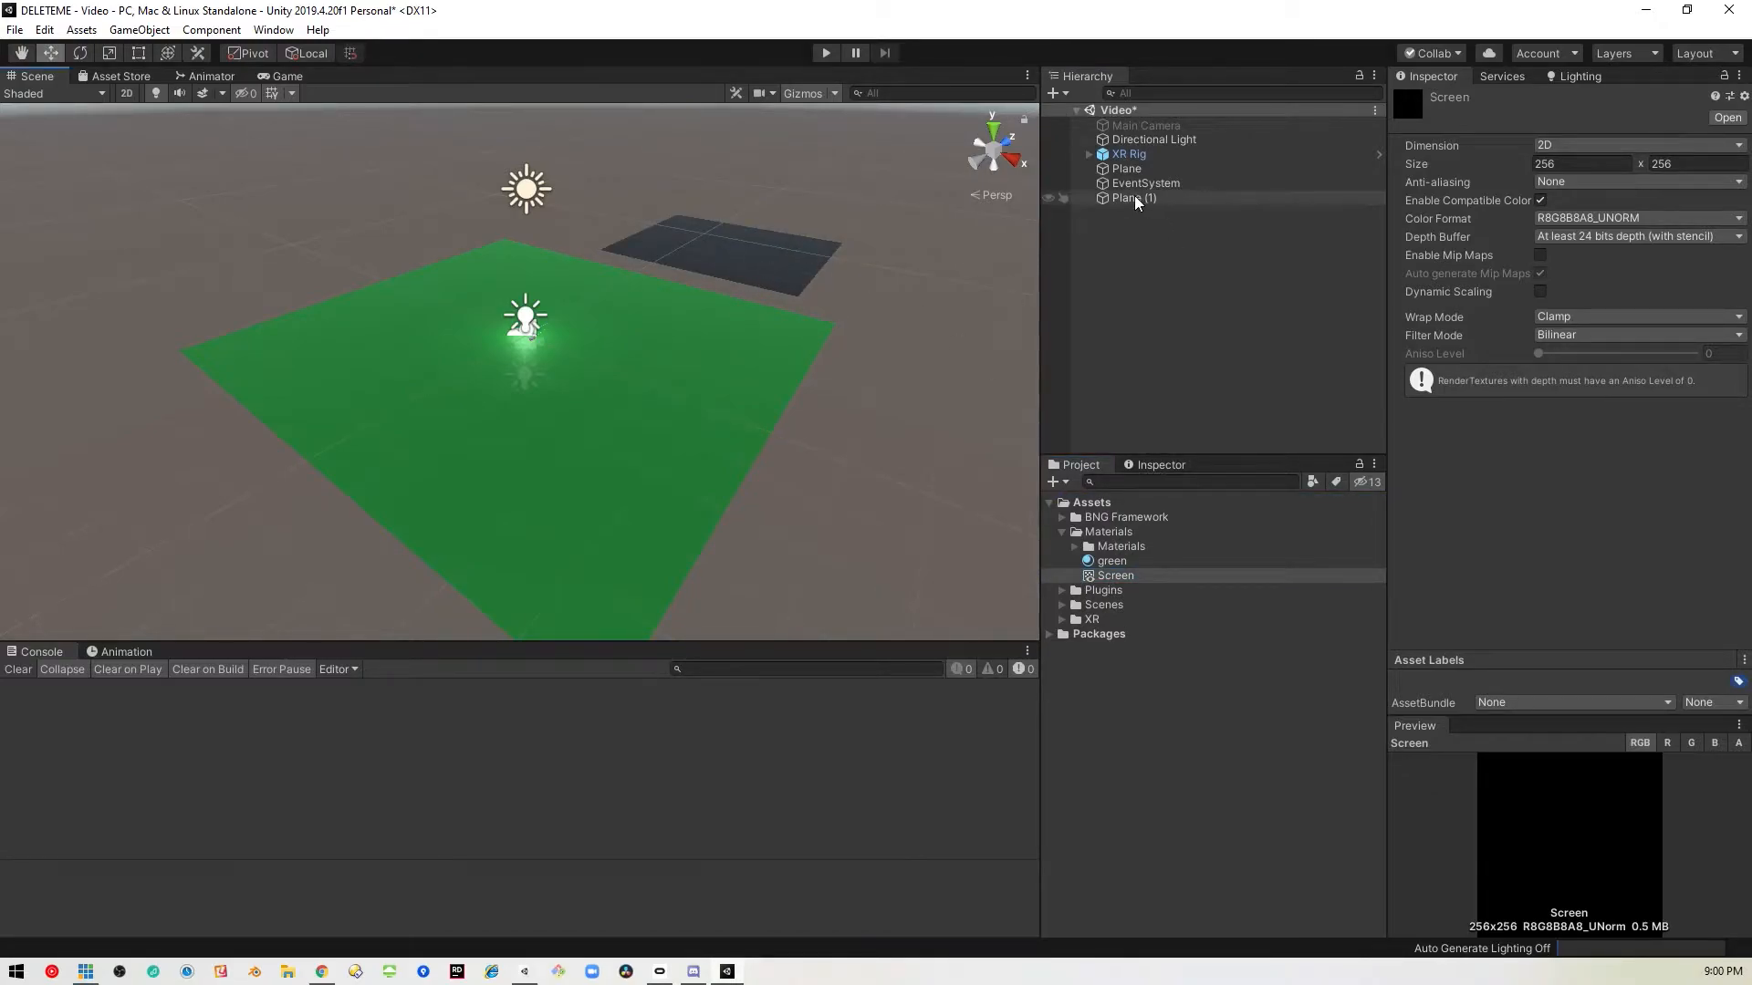
pyautogui.click(1135, 198)
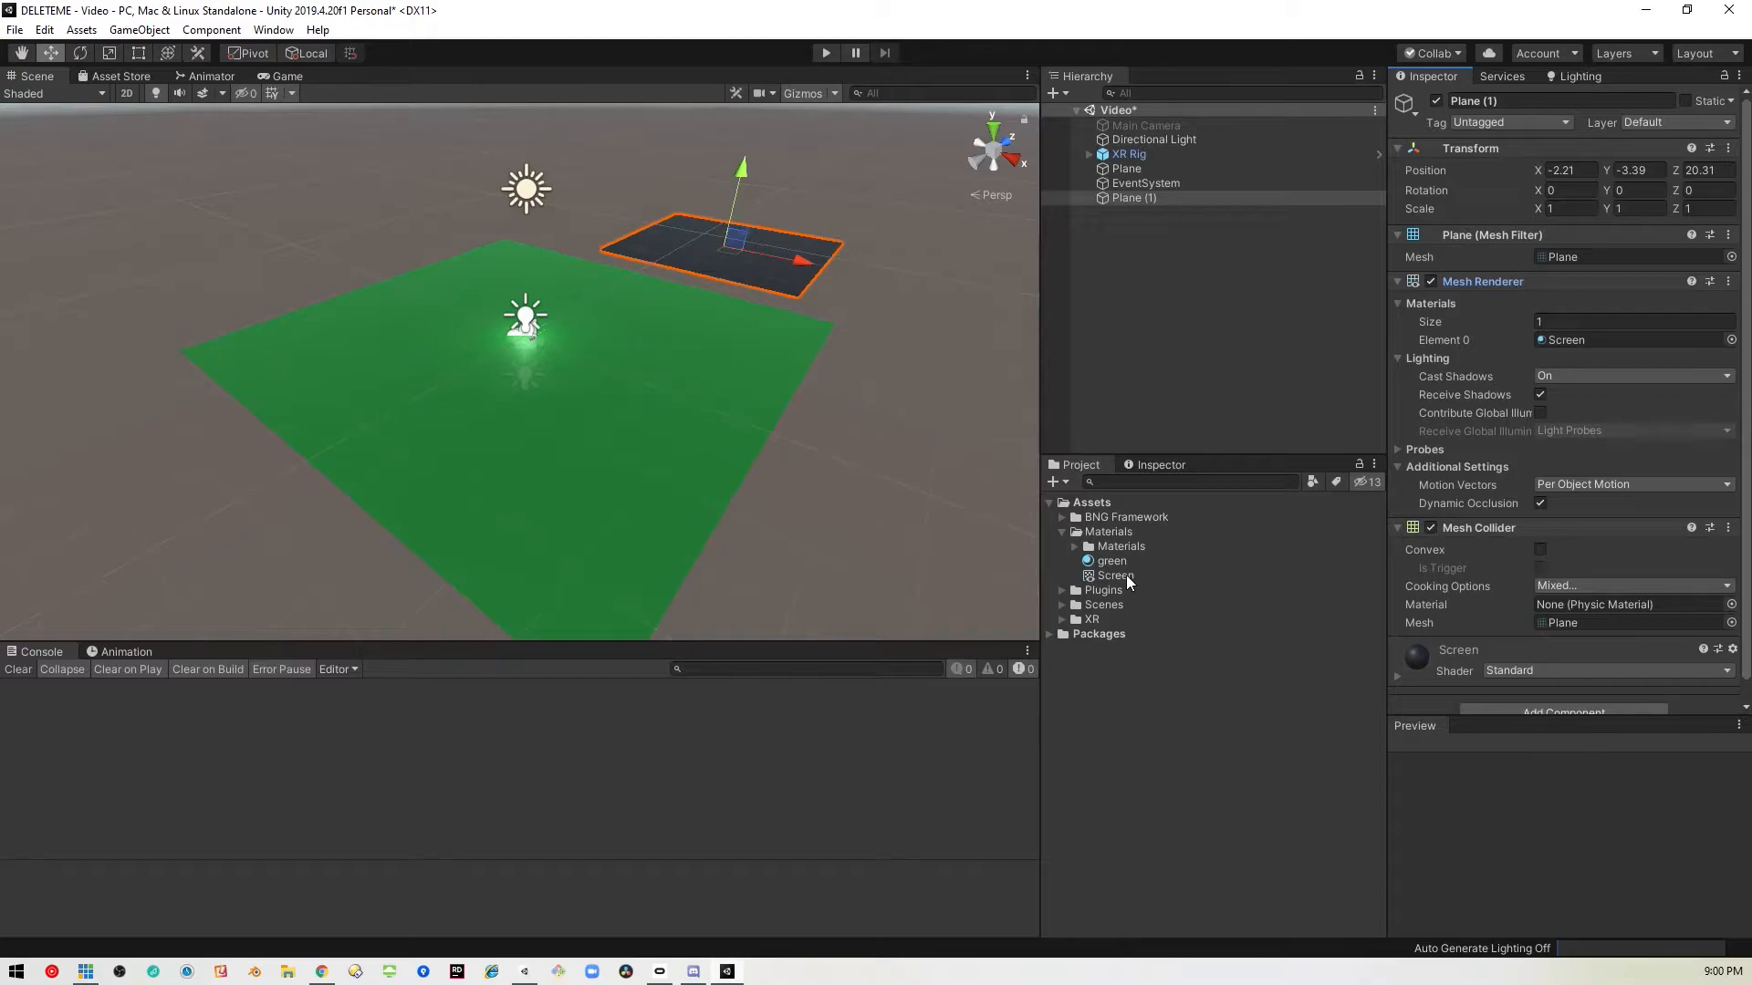
pyautogui.moveTo(778, 290)
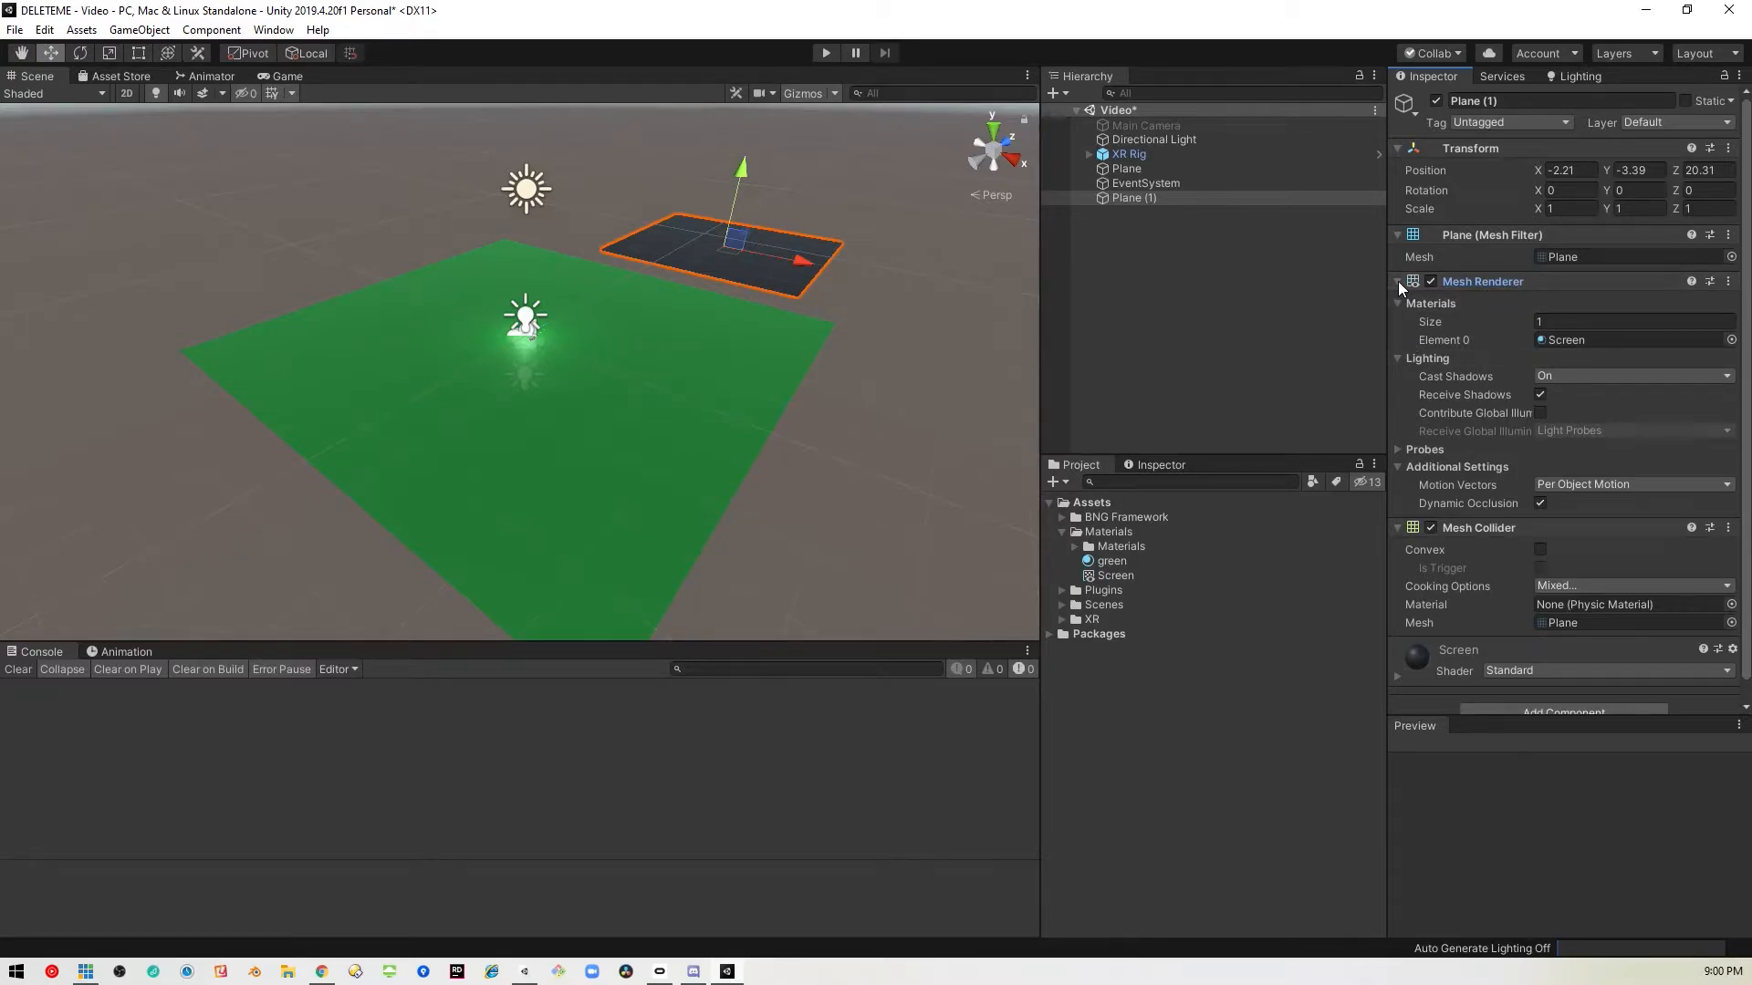
# Add a Video Player to Plane (1) with Render Mode Render Texture and Target Texture Screen.
pyautogui.click(1398, 281)
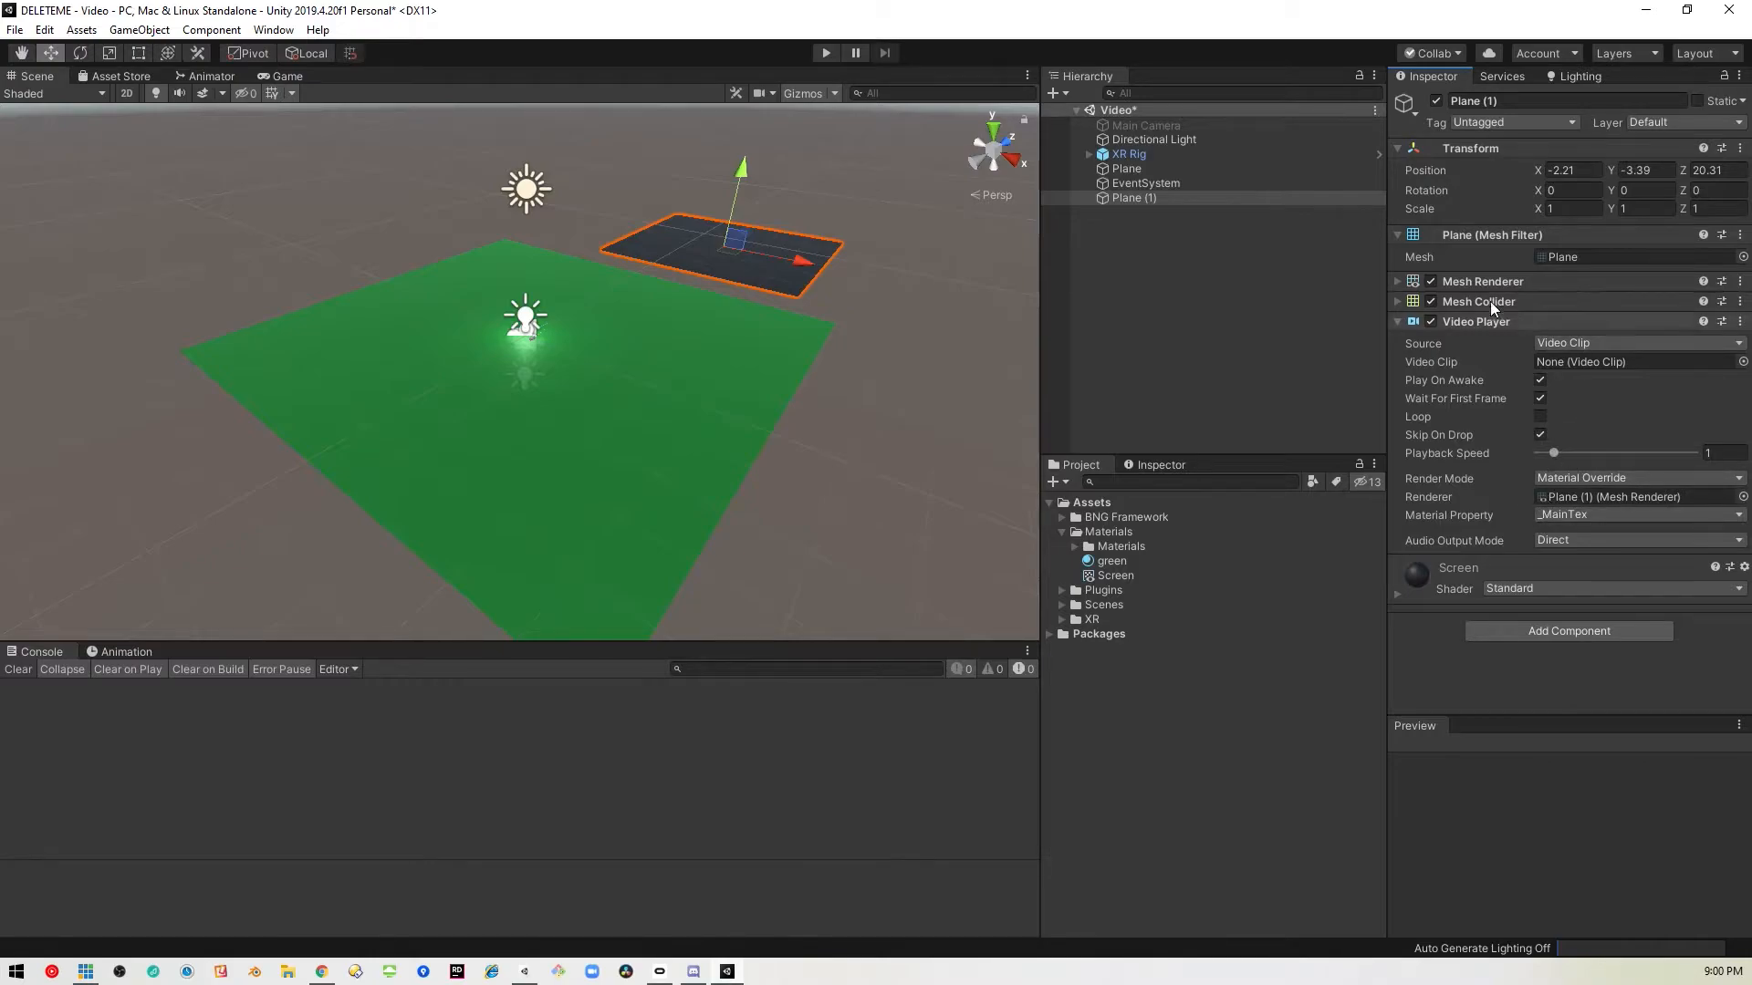
pyautogui.moveTo(1450, 491)
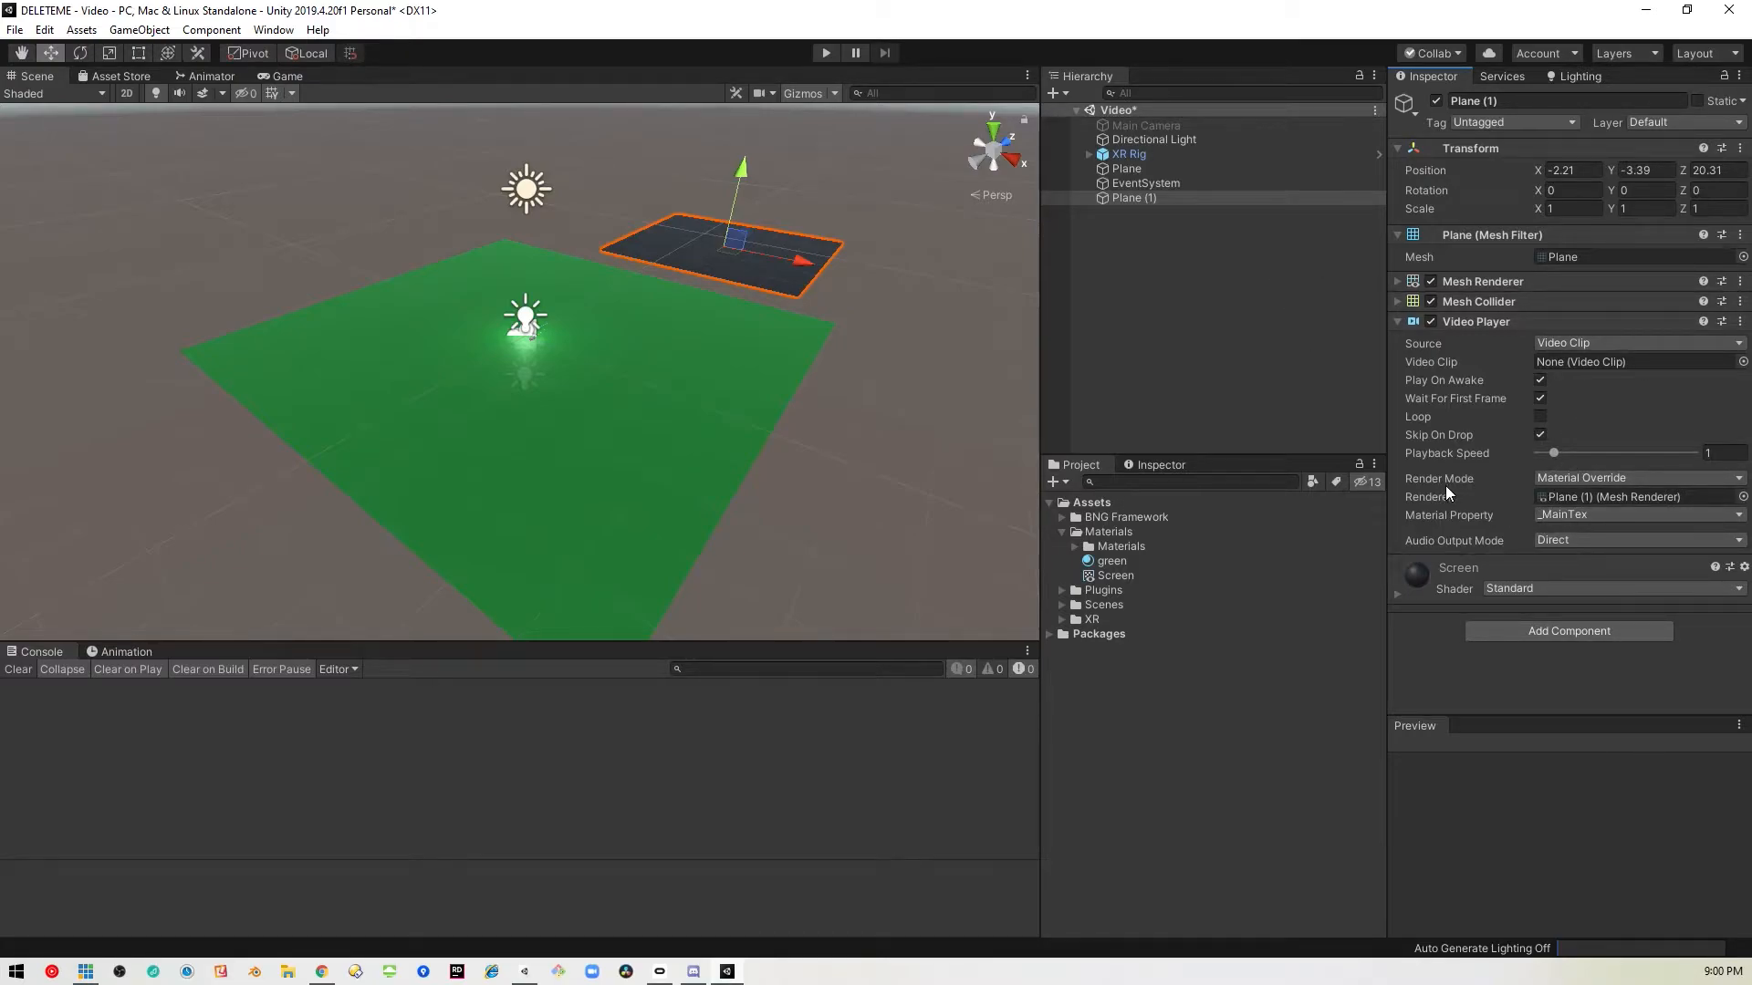
pyautogui.click(1638, 478)
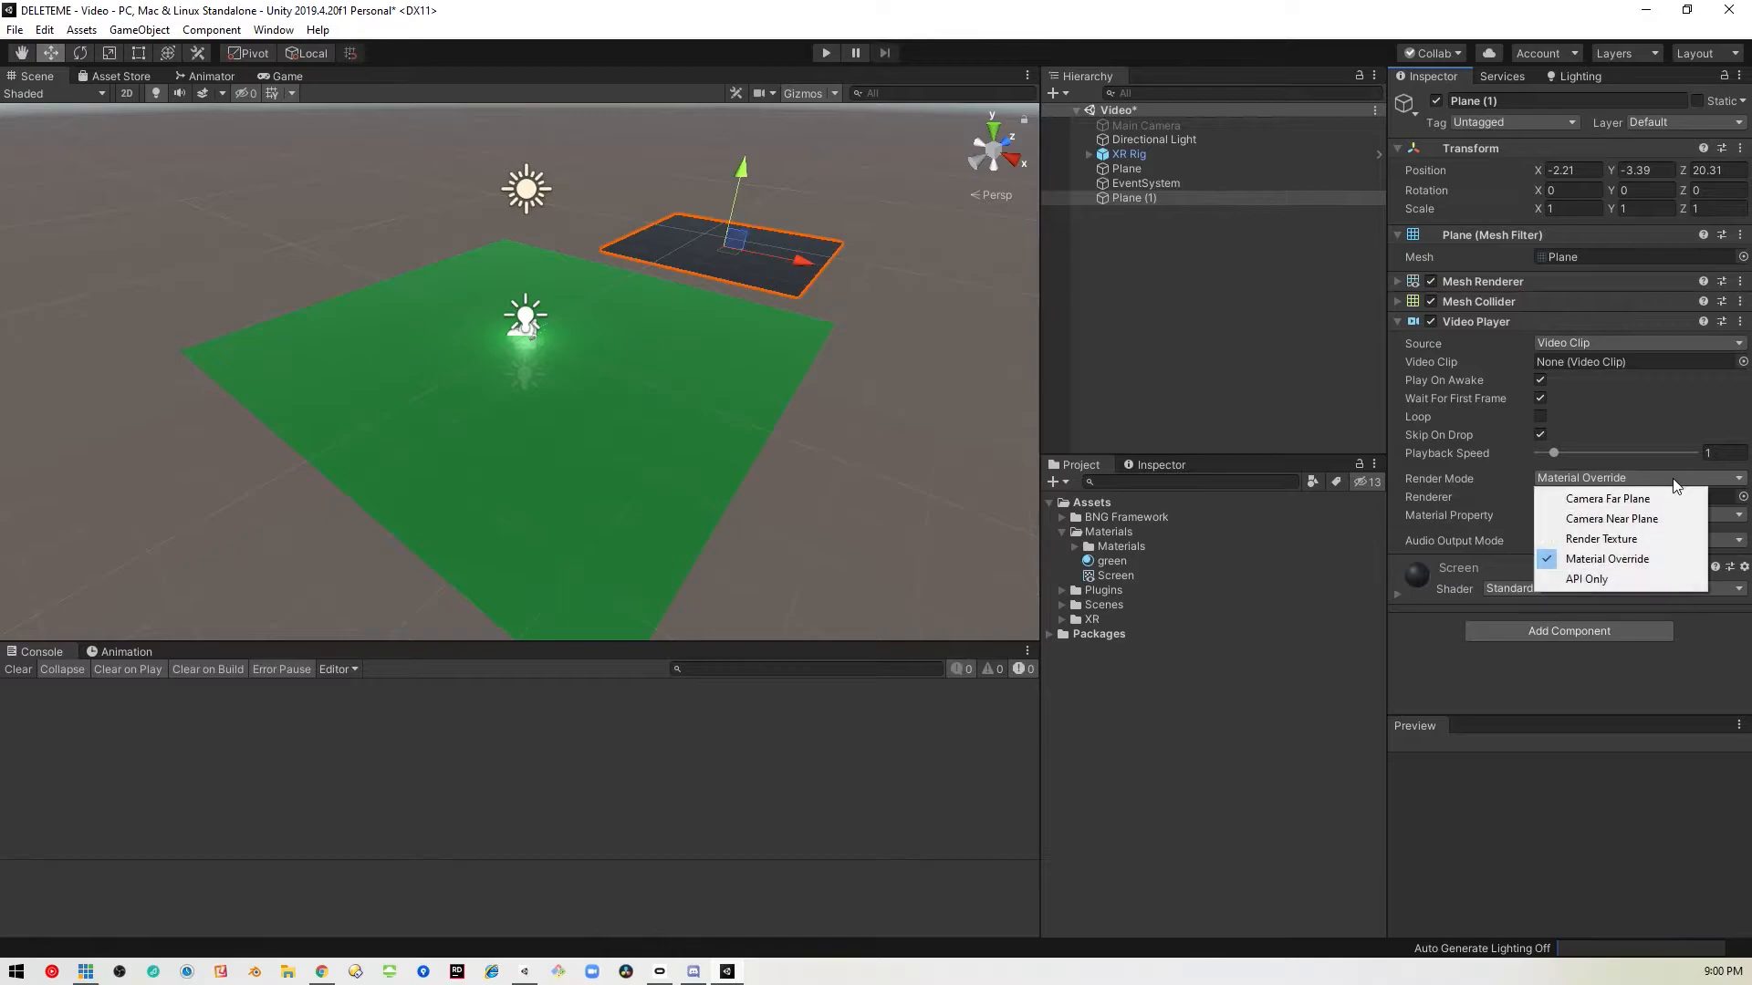
pyautogui.moveTo(1637, 540)
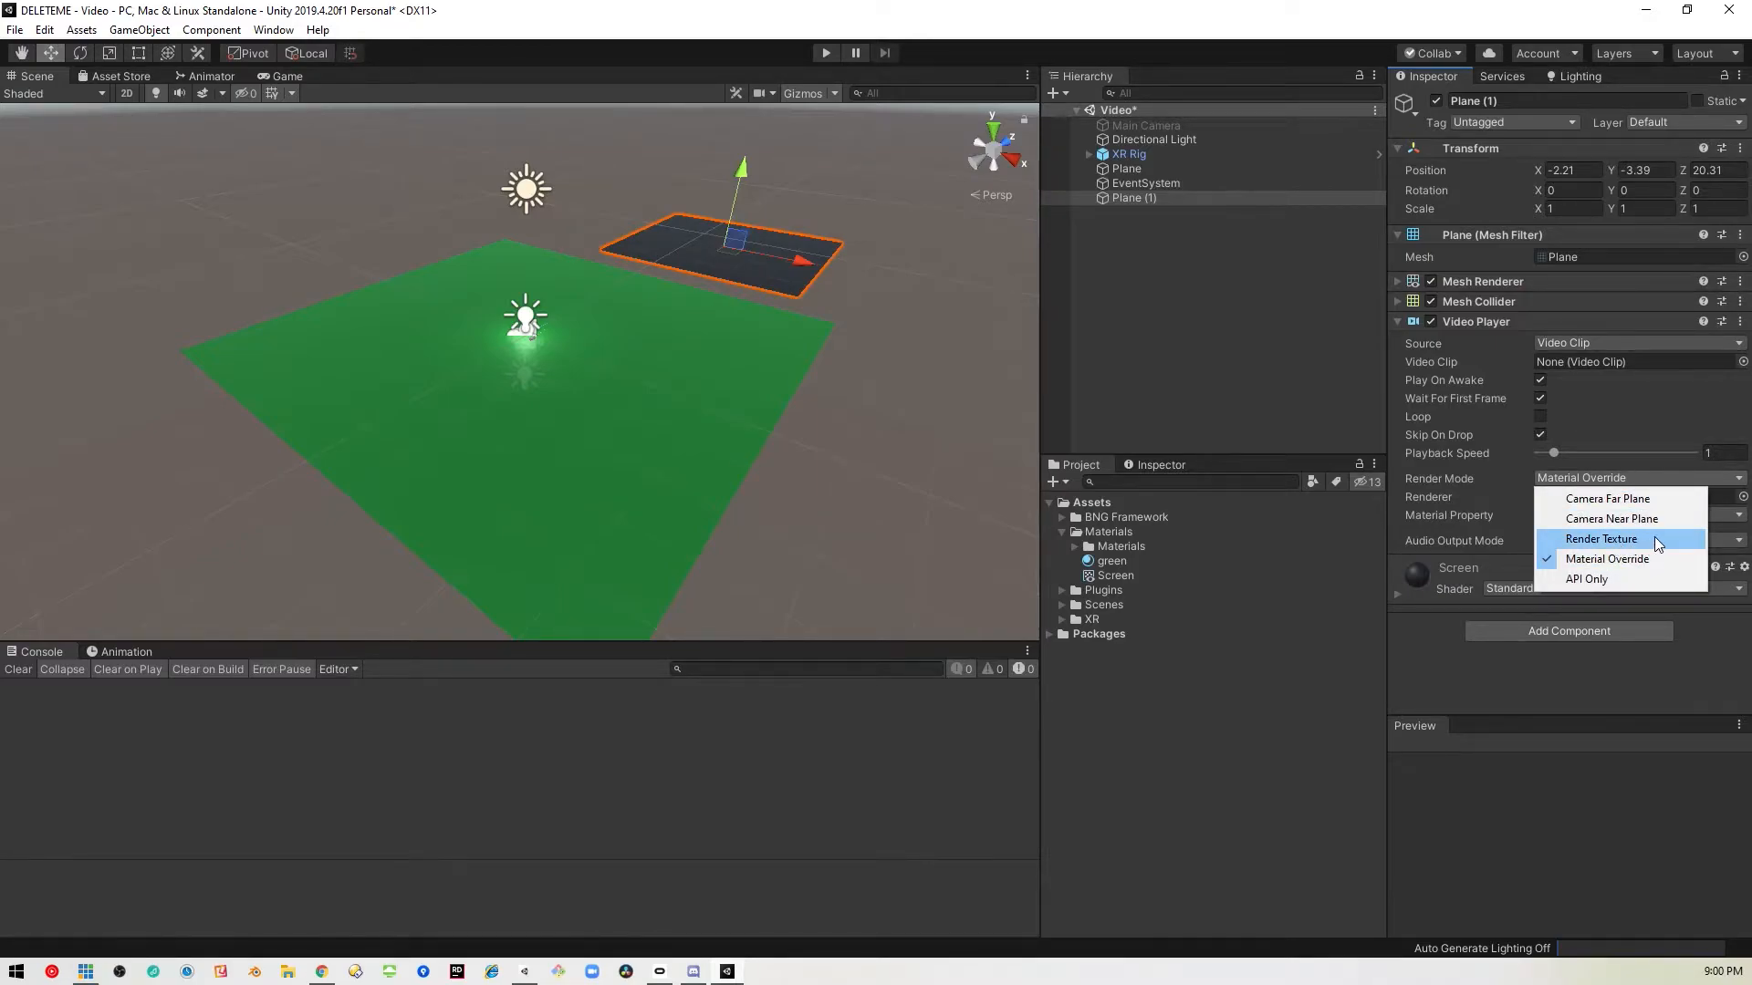
pyautogui.click(1601, 539)
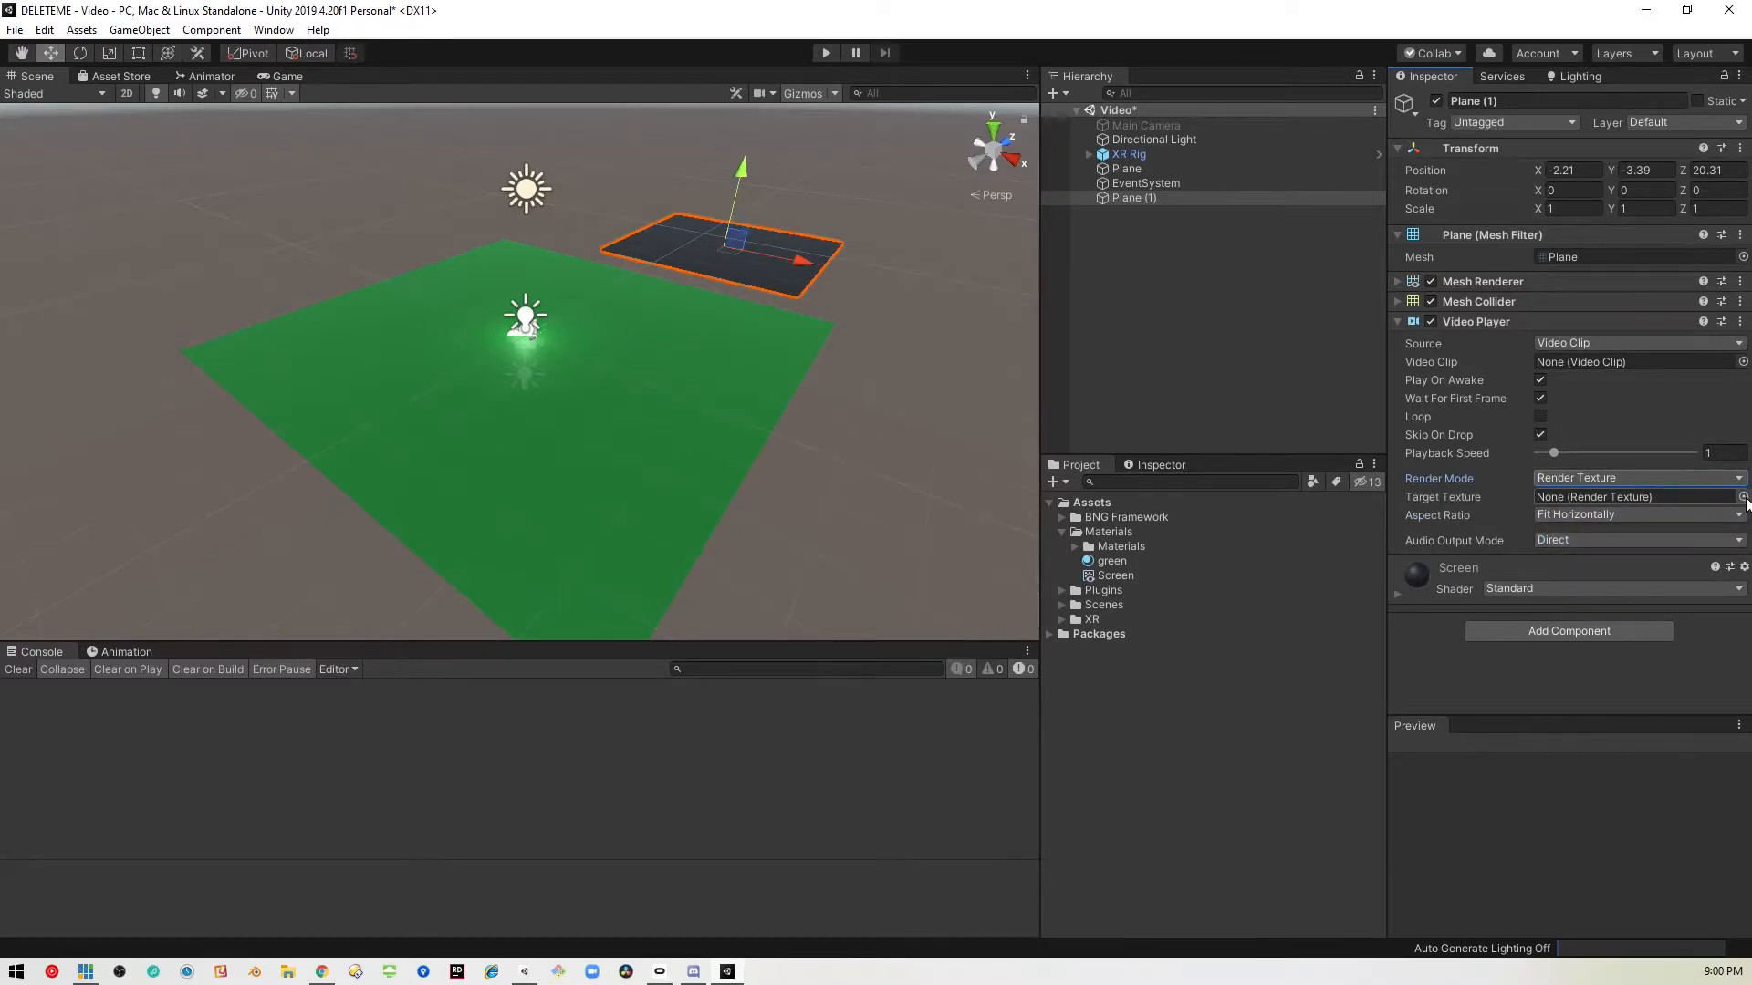
pyautogui.click(1742, 496)
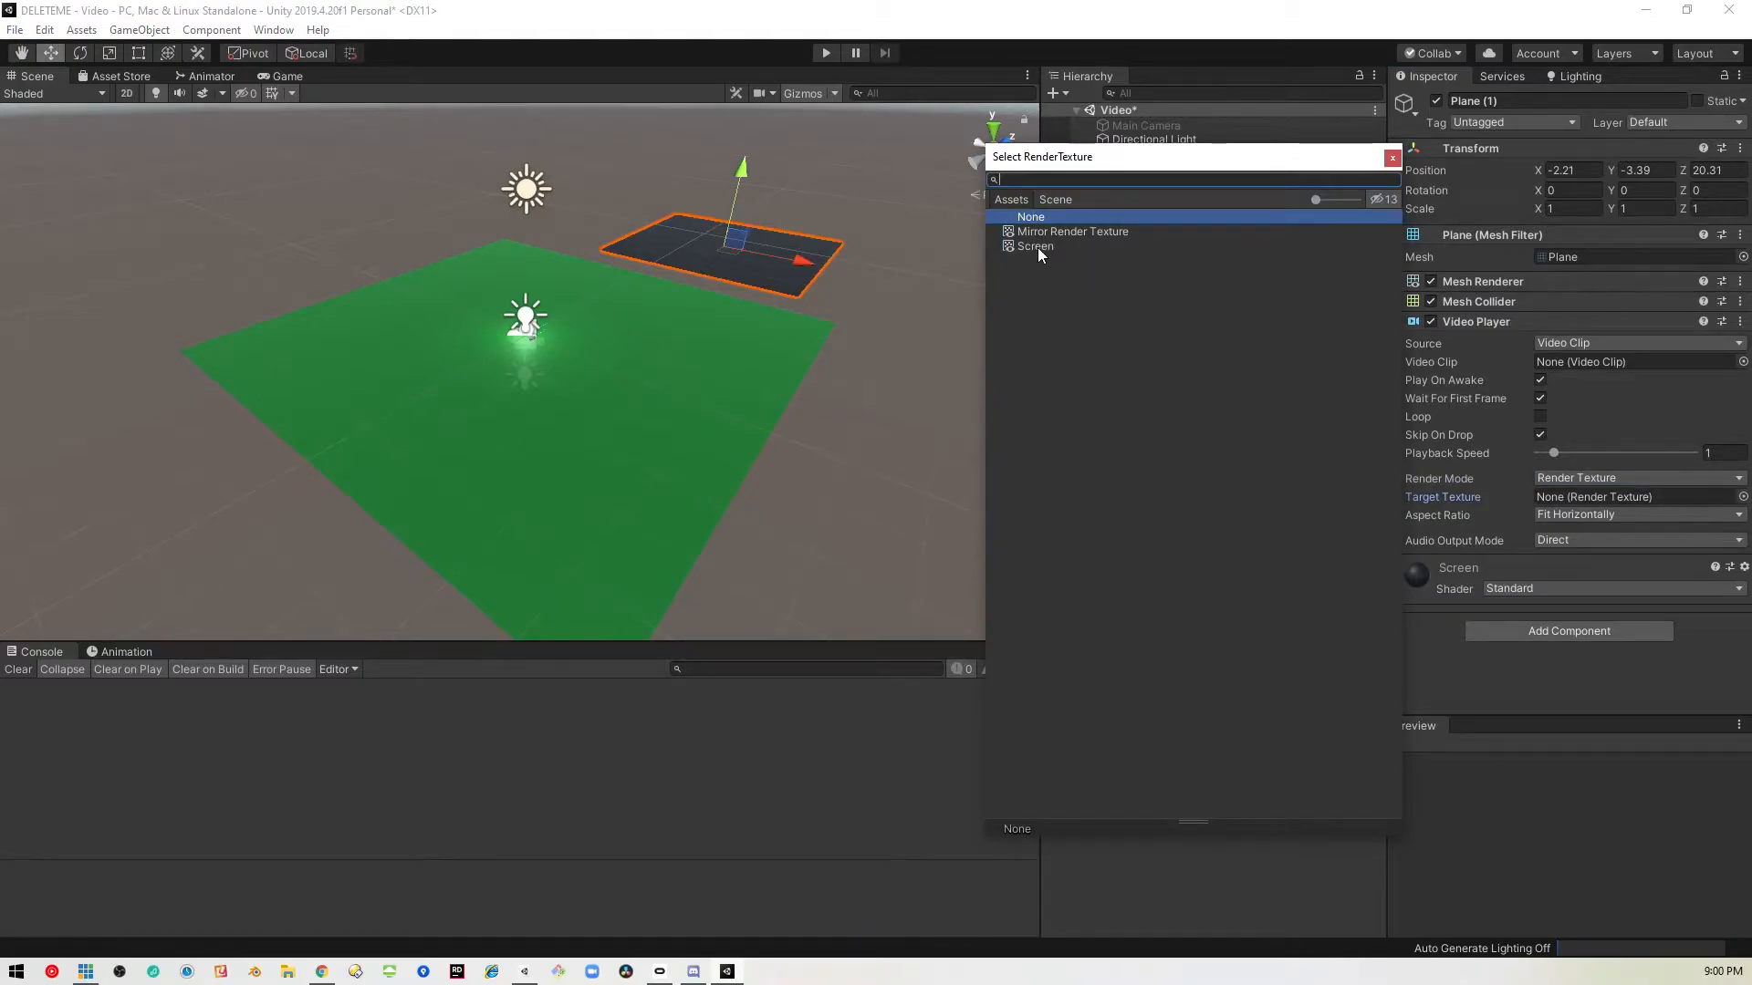
pyautogui.doubleClick(1034, 247)
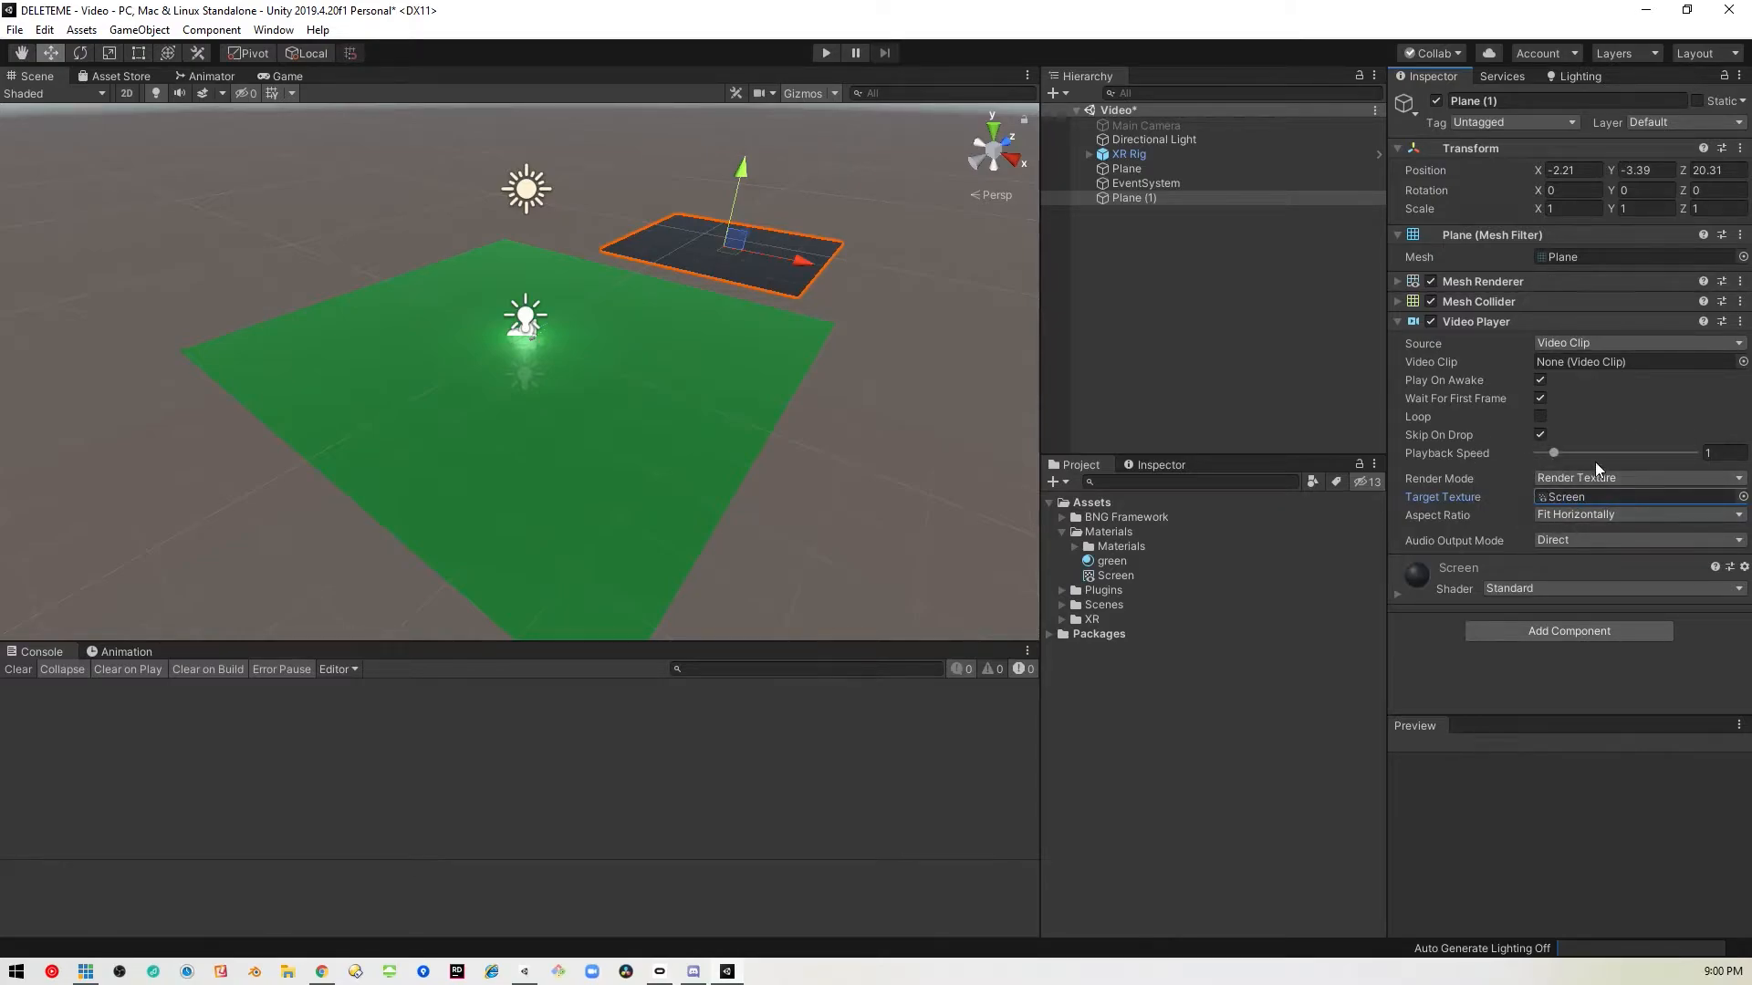
pyautogui.moveTo(1568, 478)
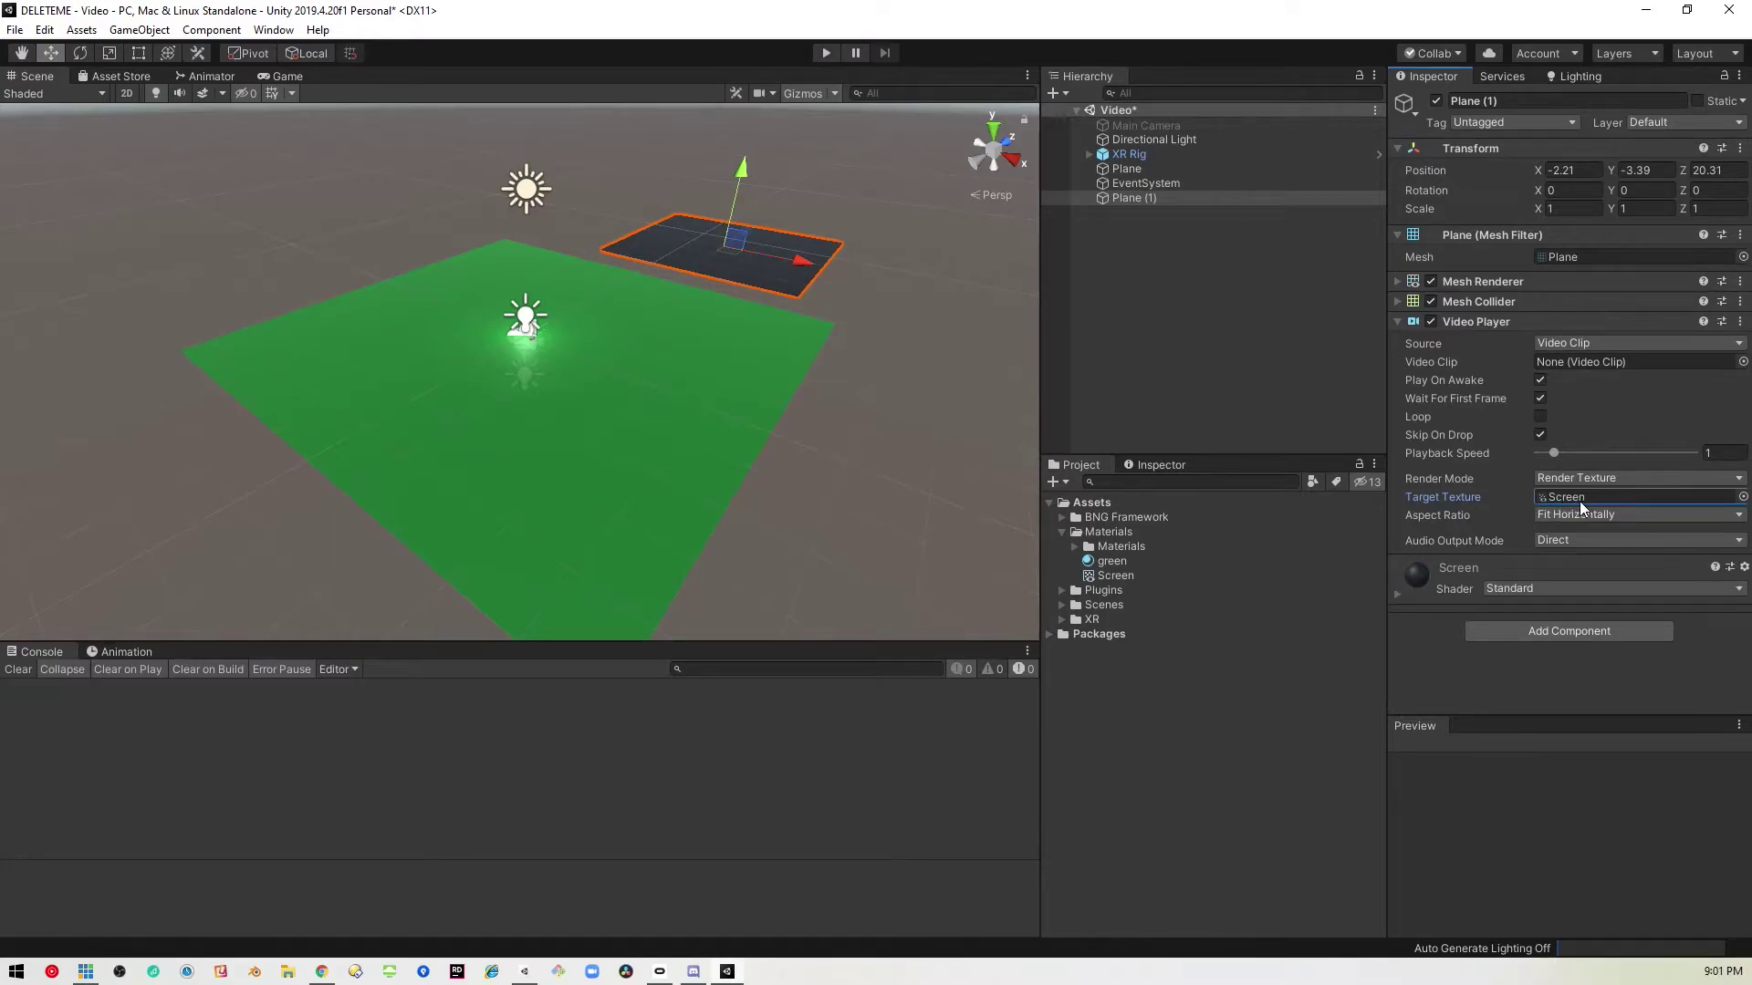
pyautogui.moveTo(1180, 568)
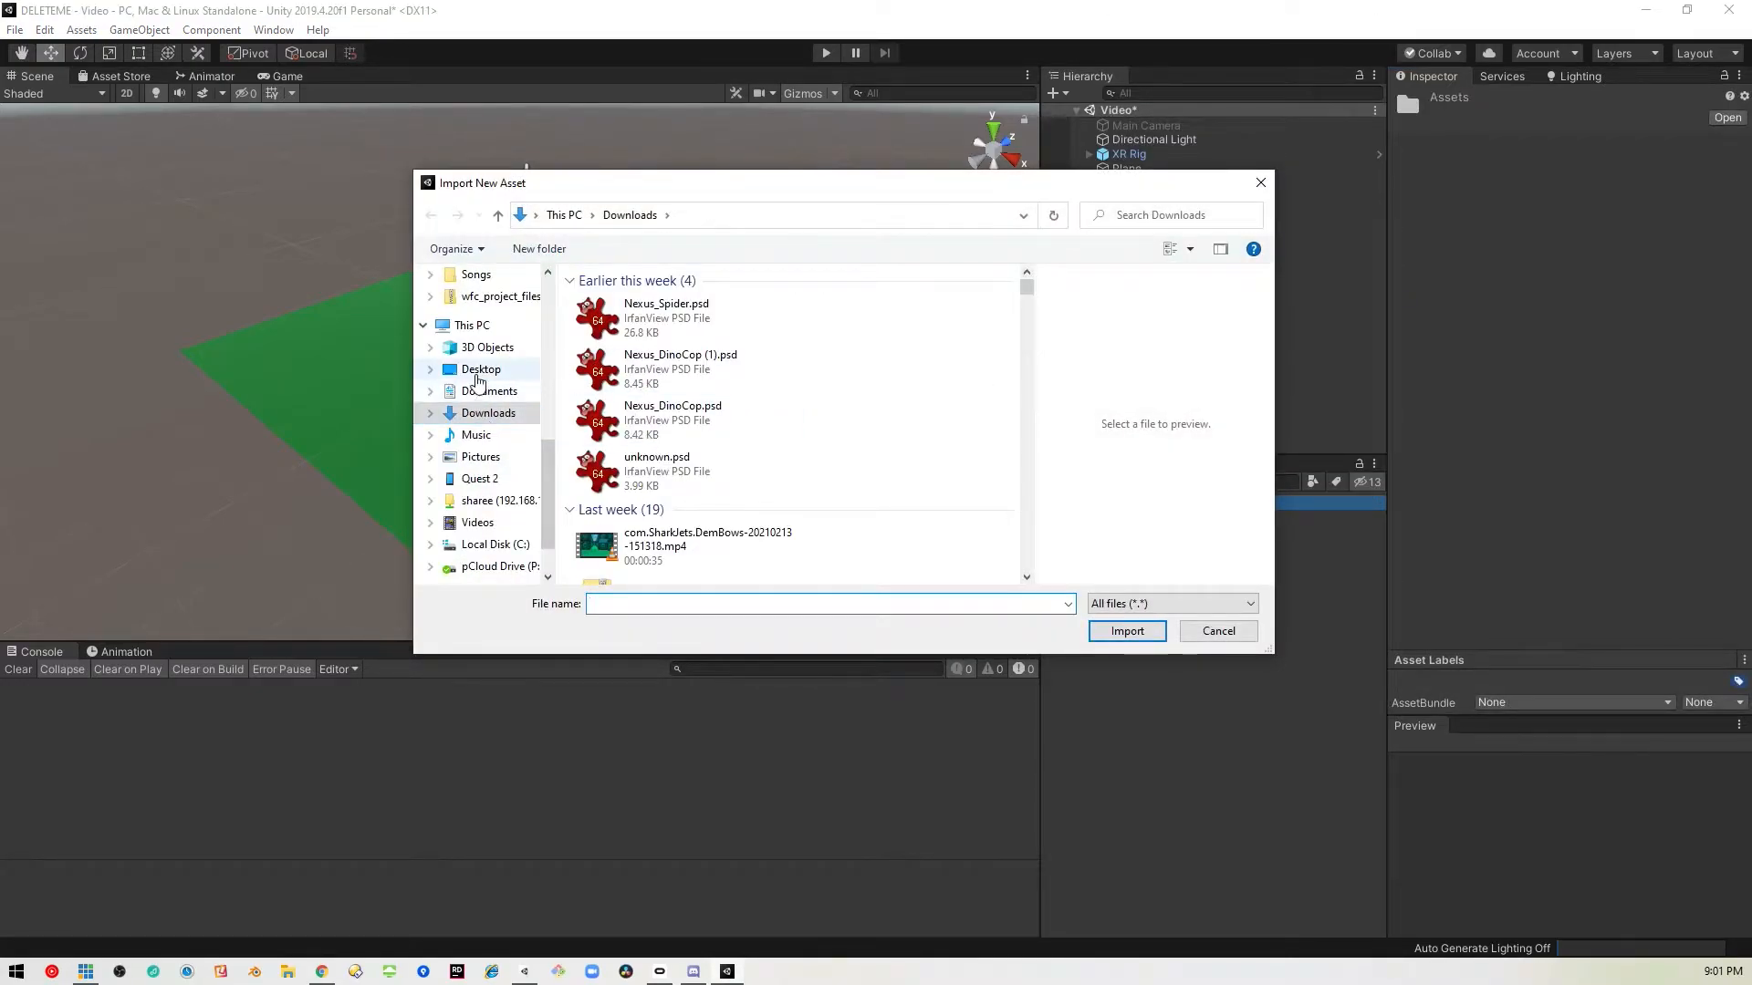
# Assign the arrows clip to Plane (1)'s Video Player and switch on Loop.
pyautogui.click(481, 369)
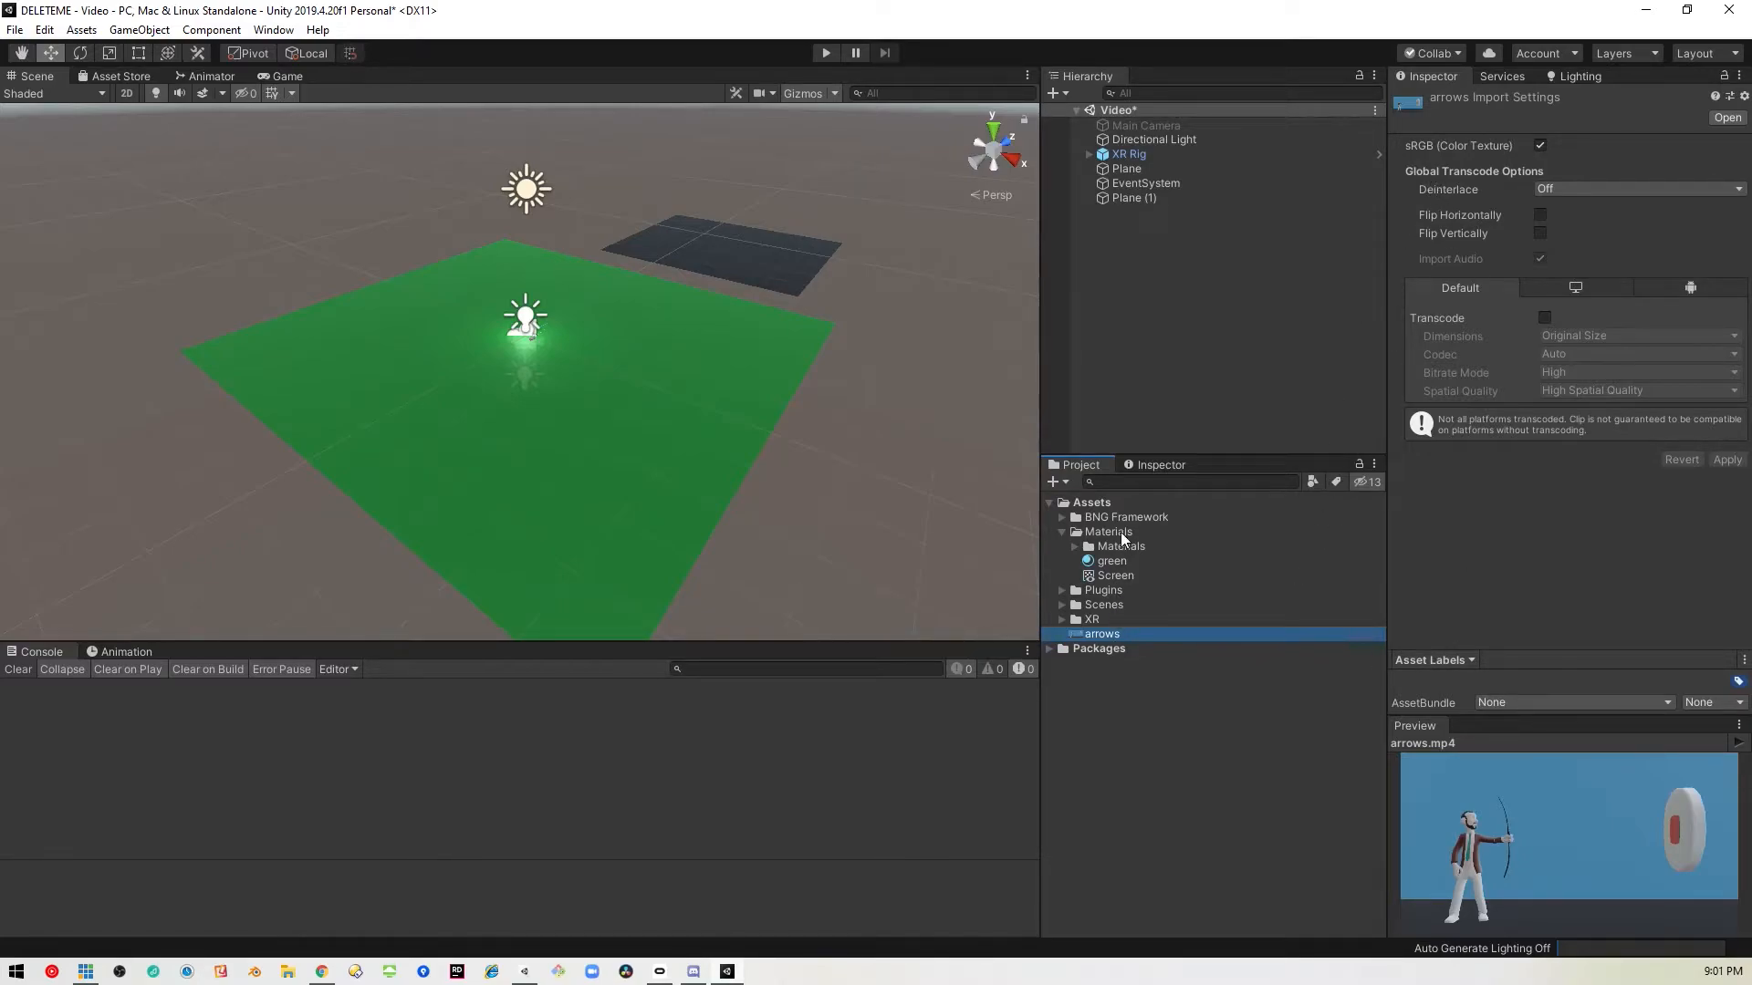
pyautogui.click(1134, 198)
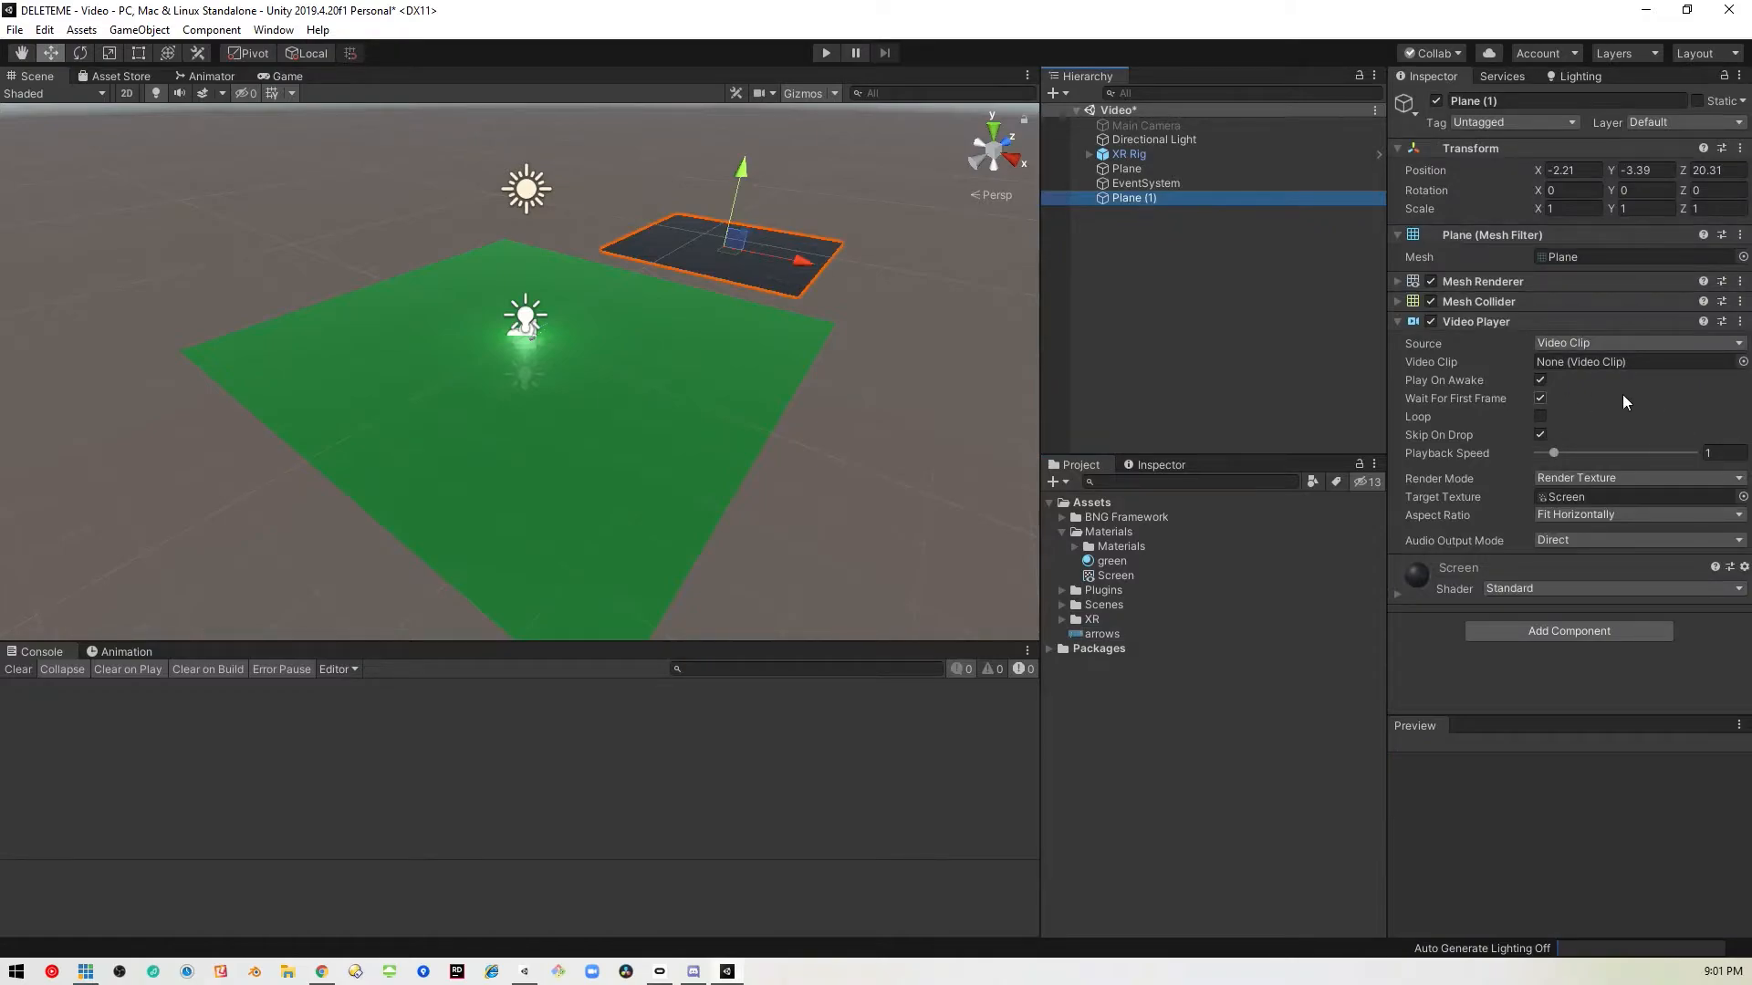
pyautogui.click(1738, 362)
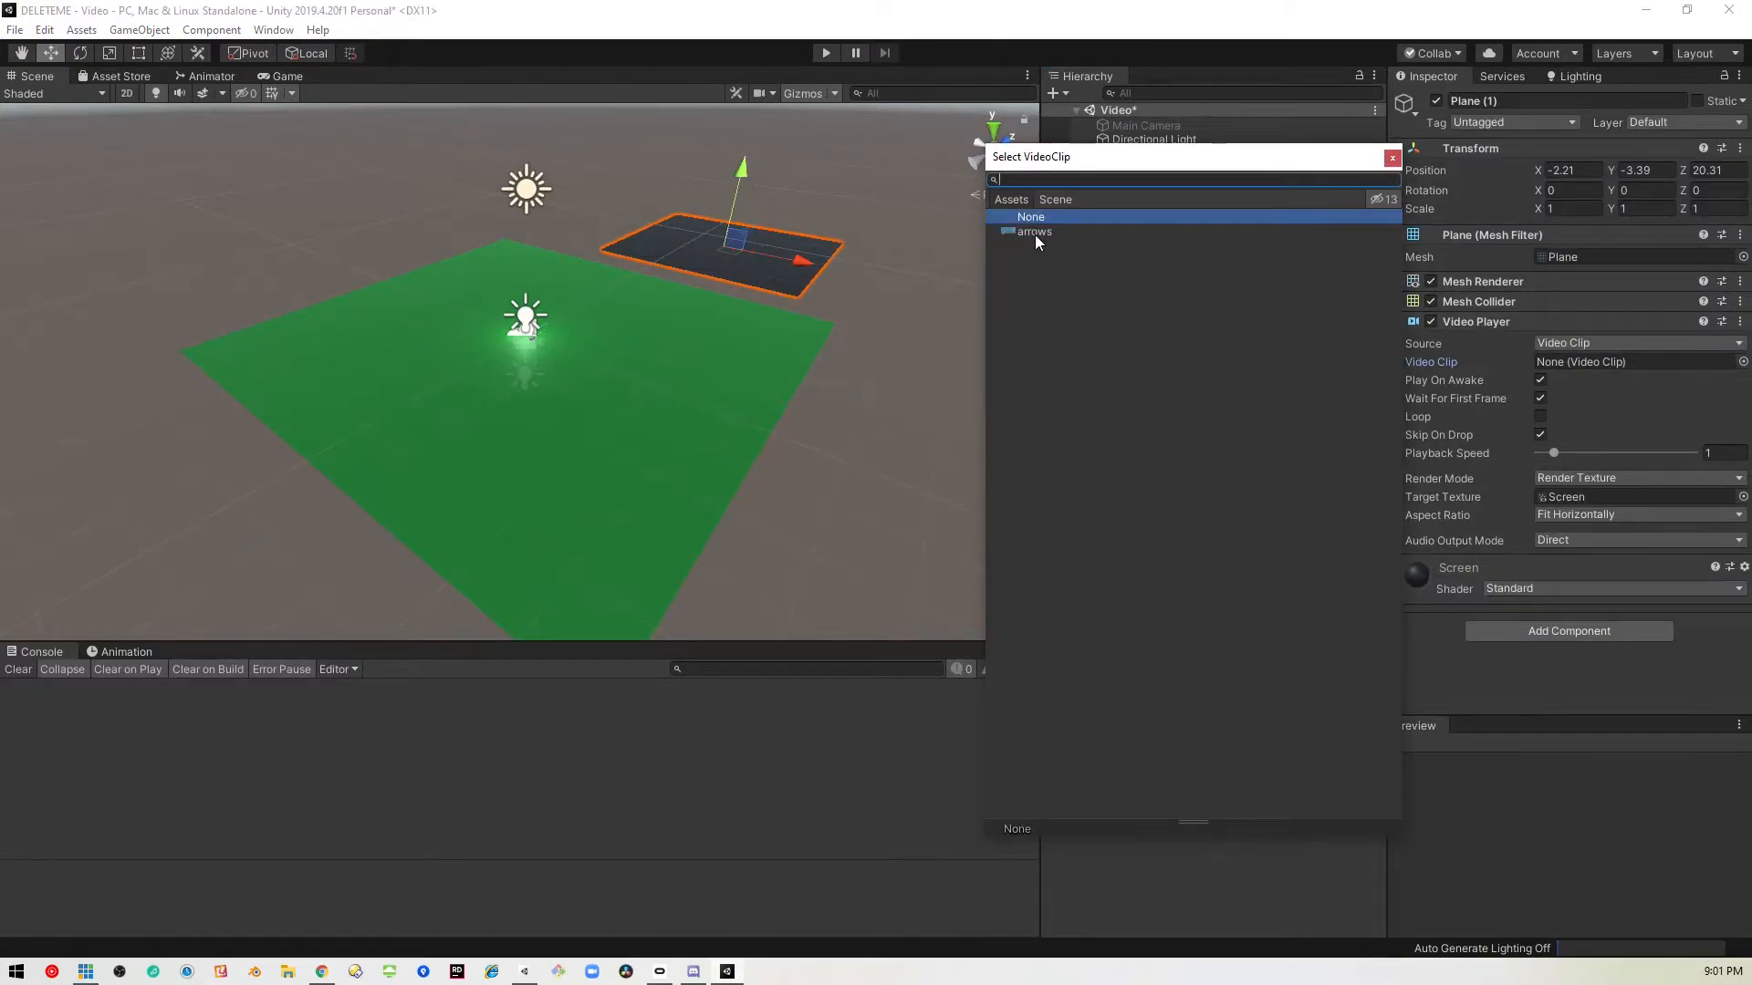
pyautogui.doubleClick(1038, 231)
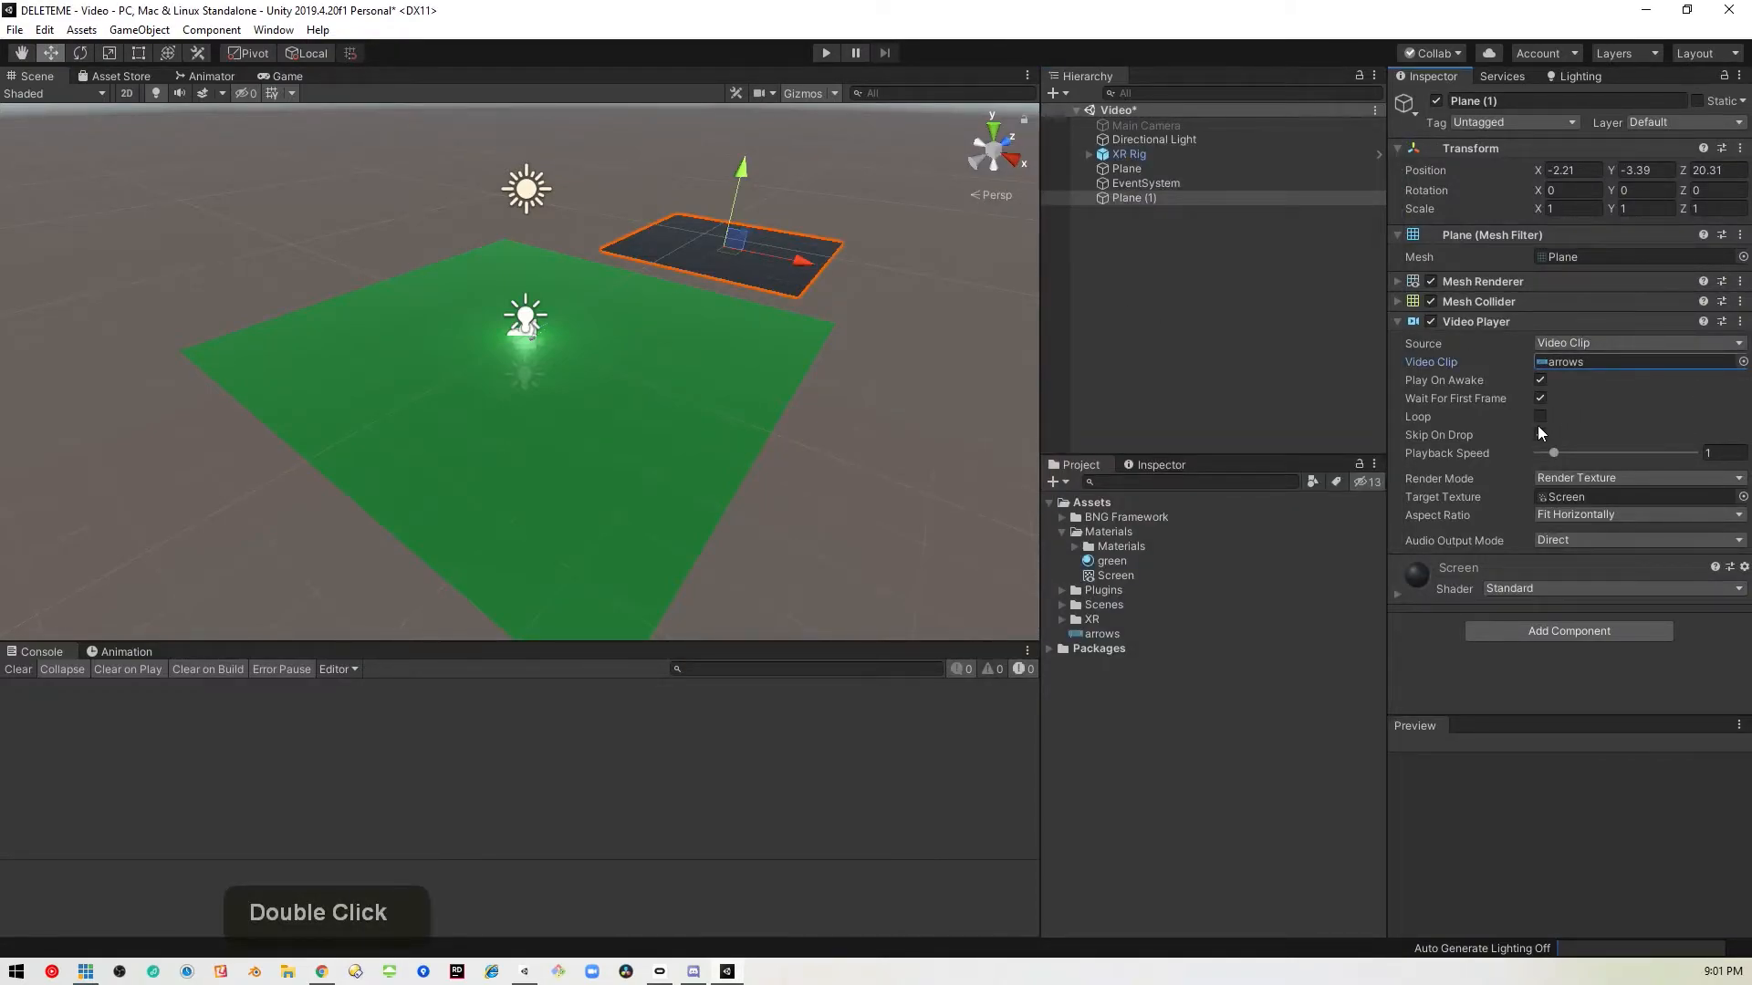
pyautogui.click(1540, 416)
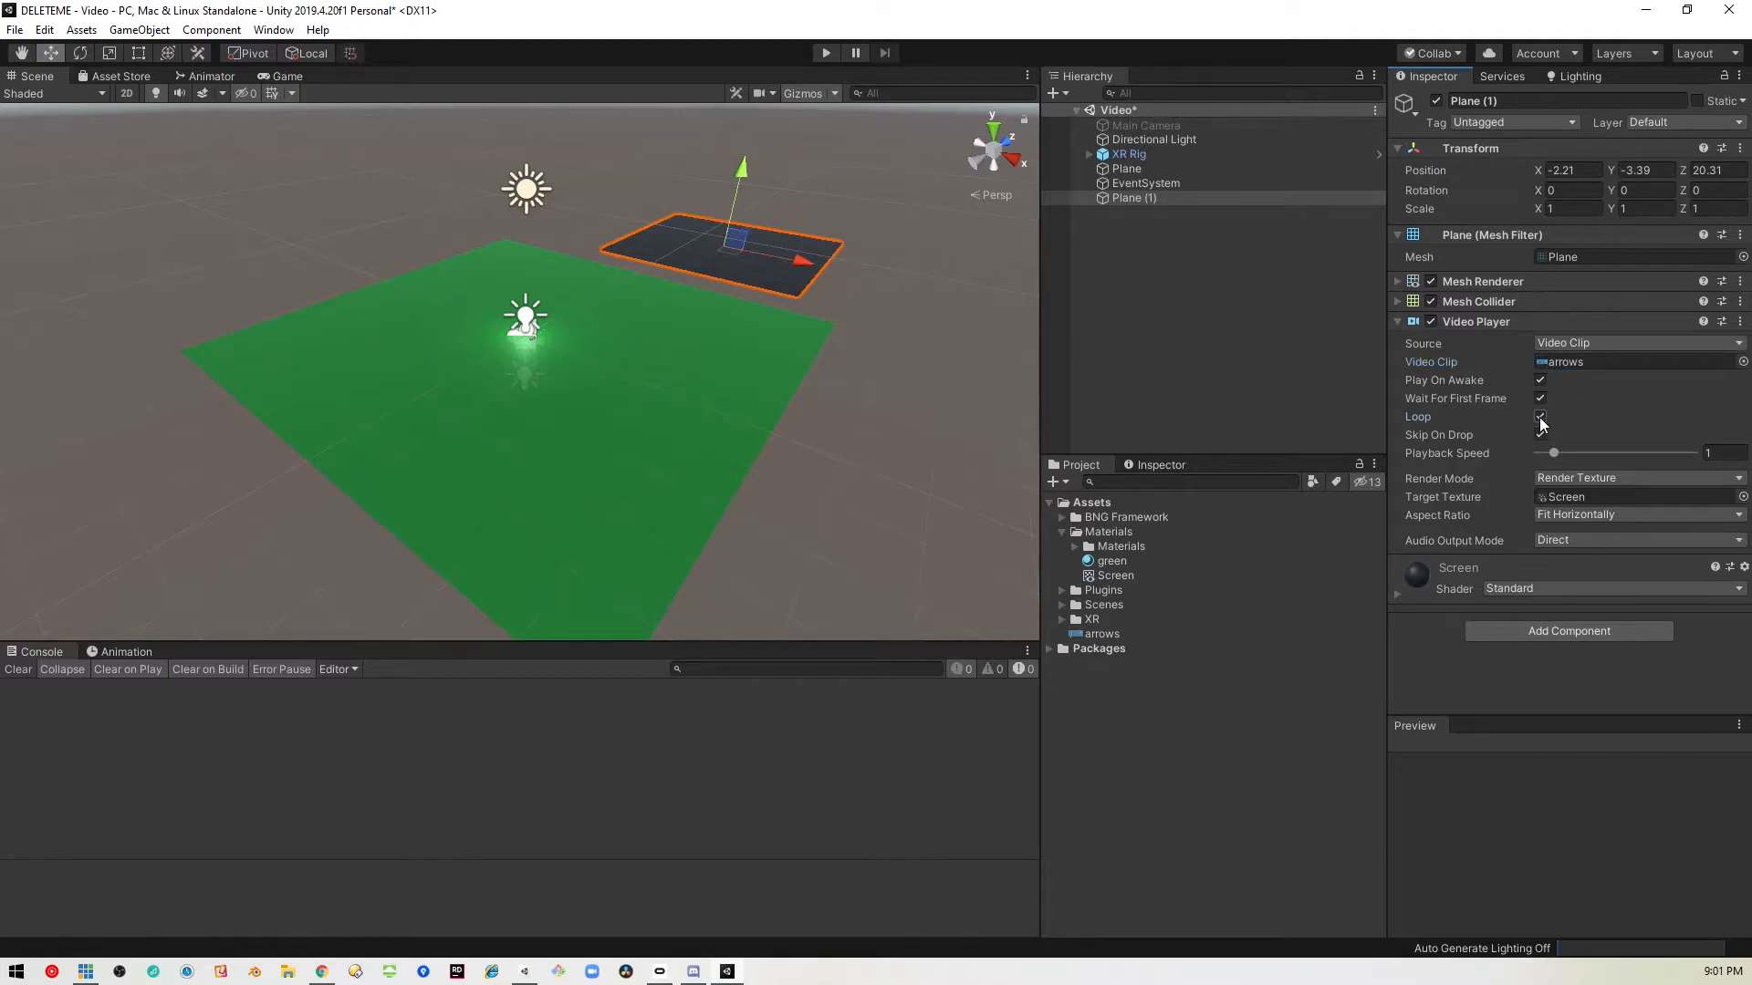
pyautogui.click(1540, 416)
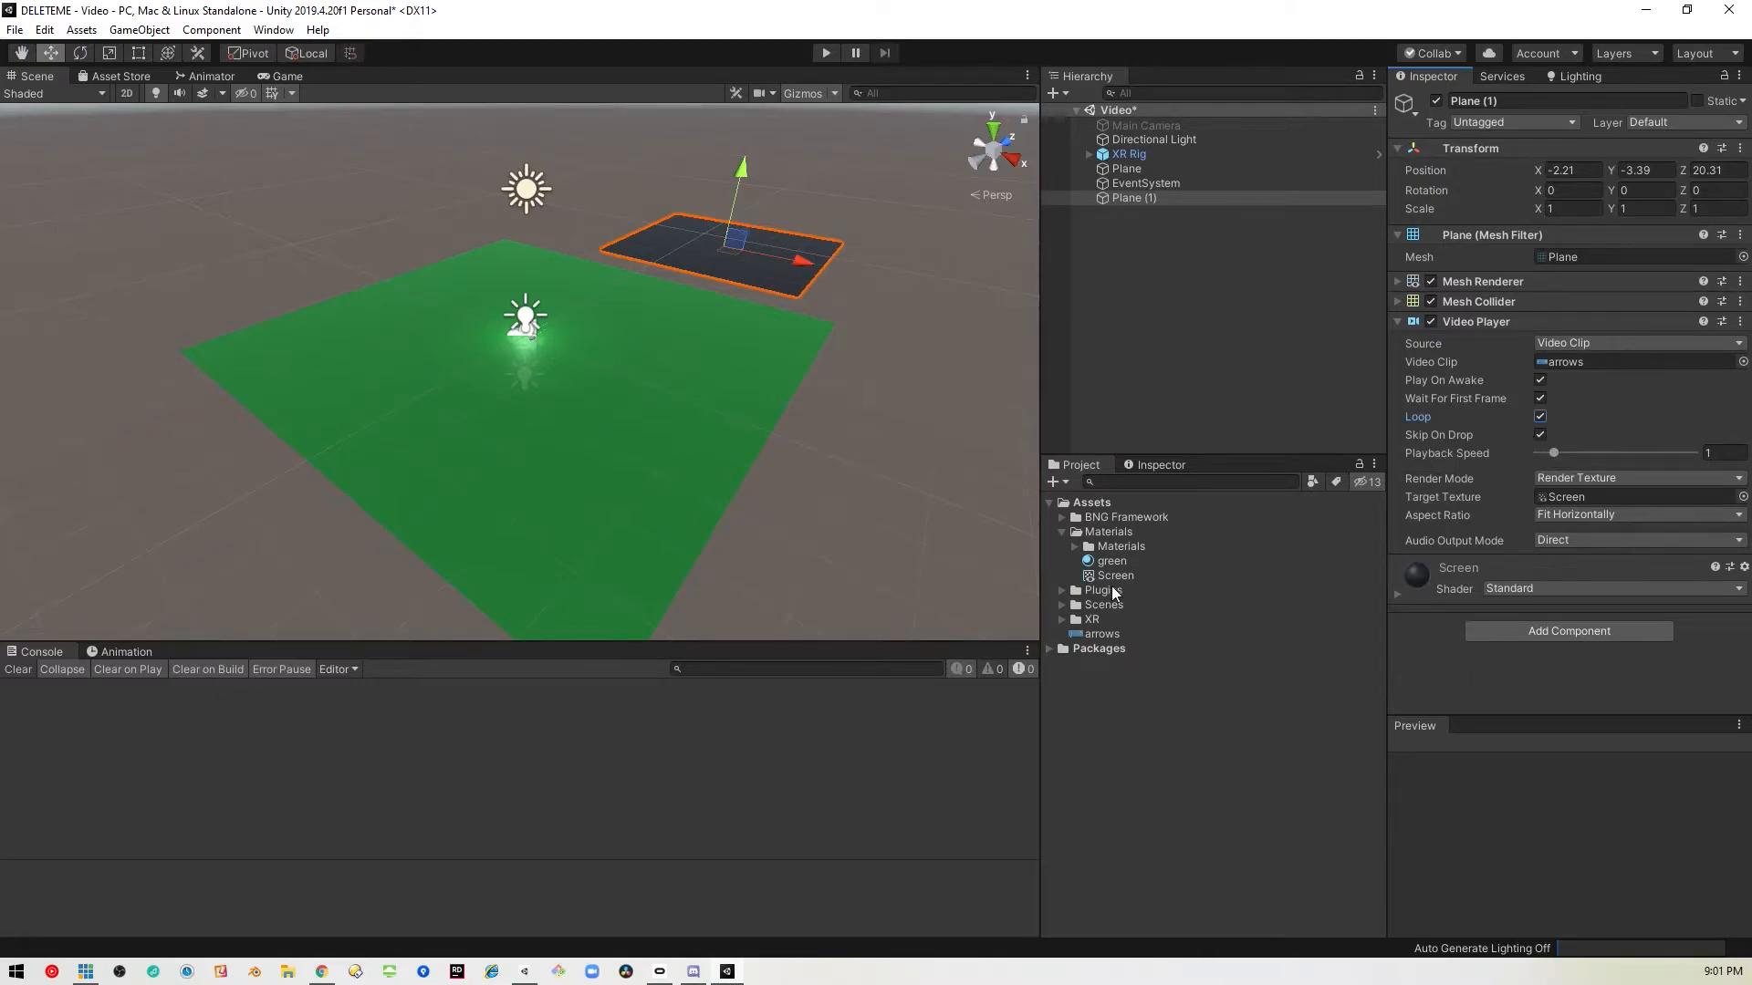
# Select the Screen render texture and set its Size to 1280 x 720 in the Inspector.
pyautogui.click(1115, 576)
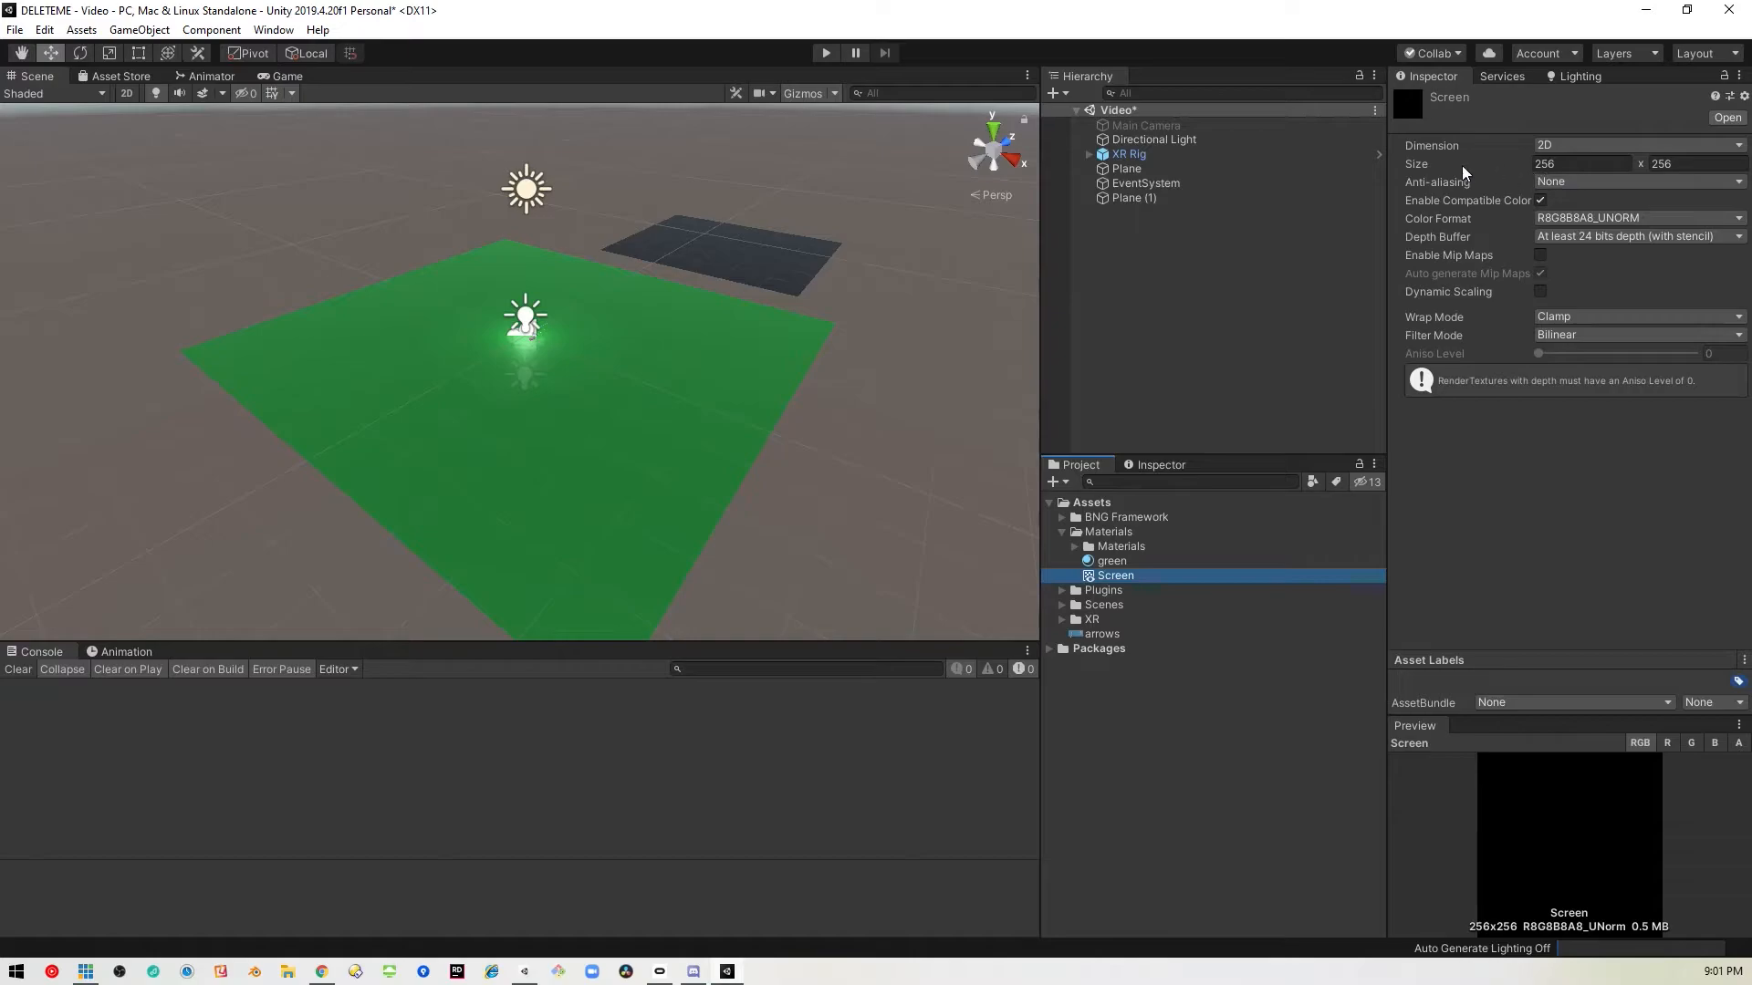
pyautogui.moveTo(1705, 180)
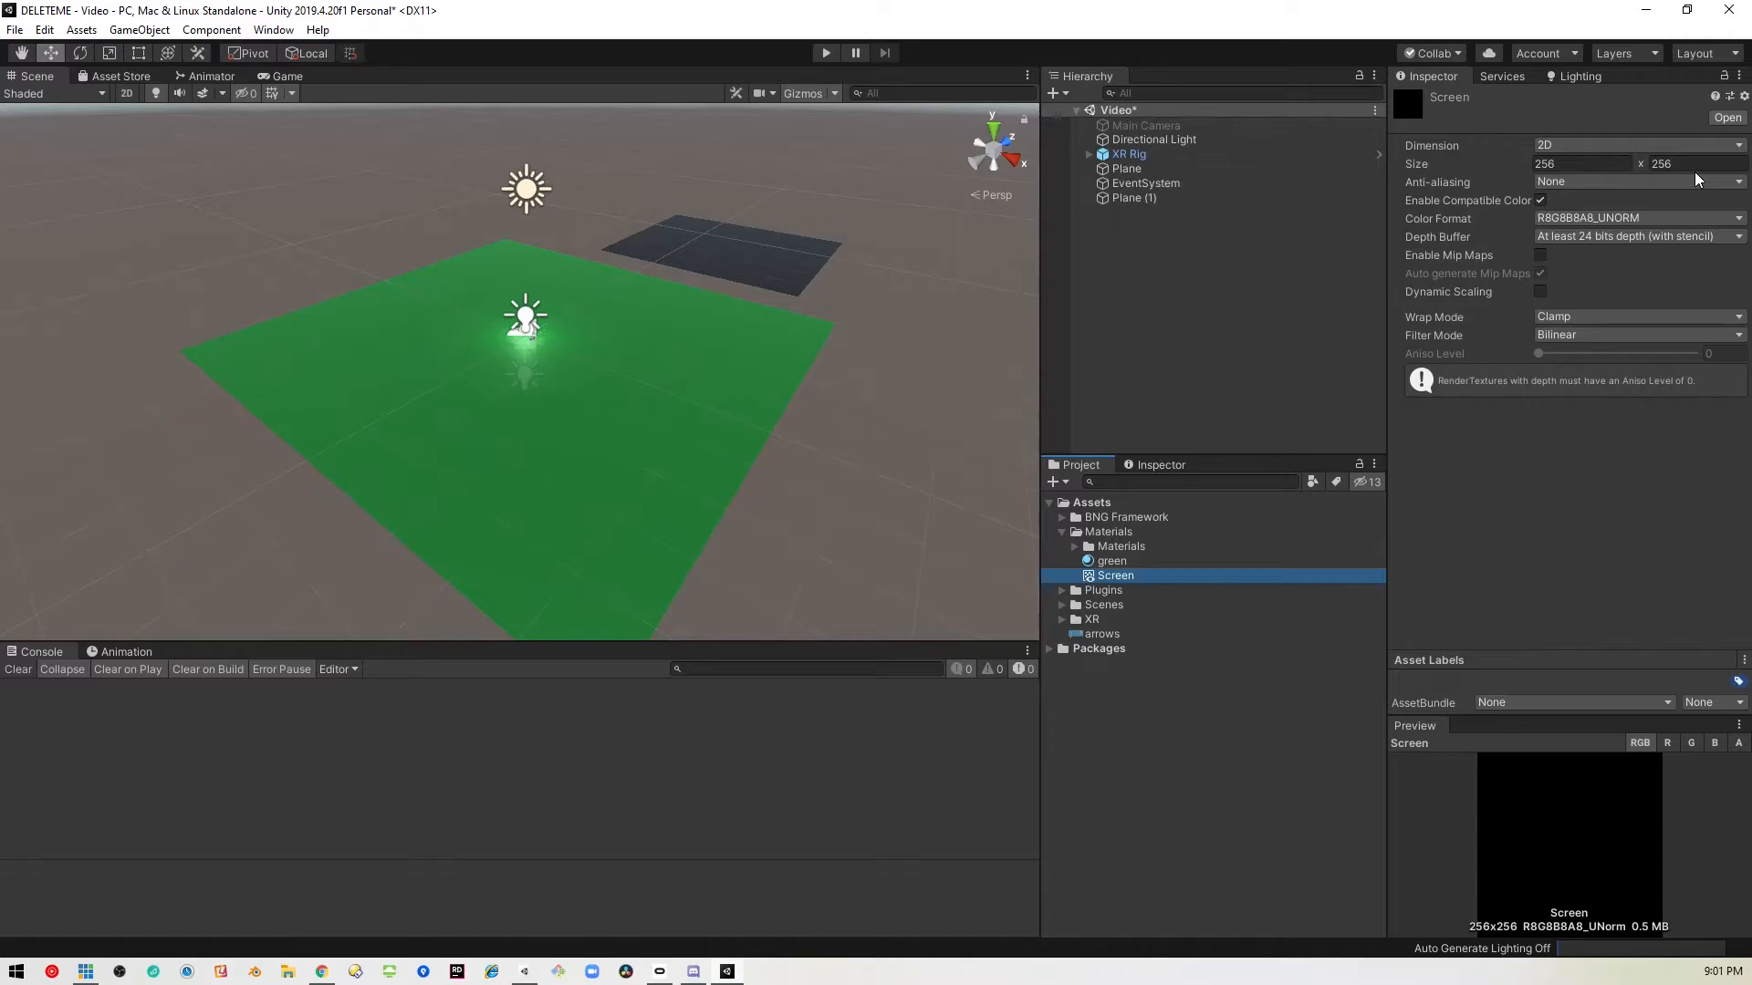
pyautogui.moveTo(1522, 250)
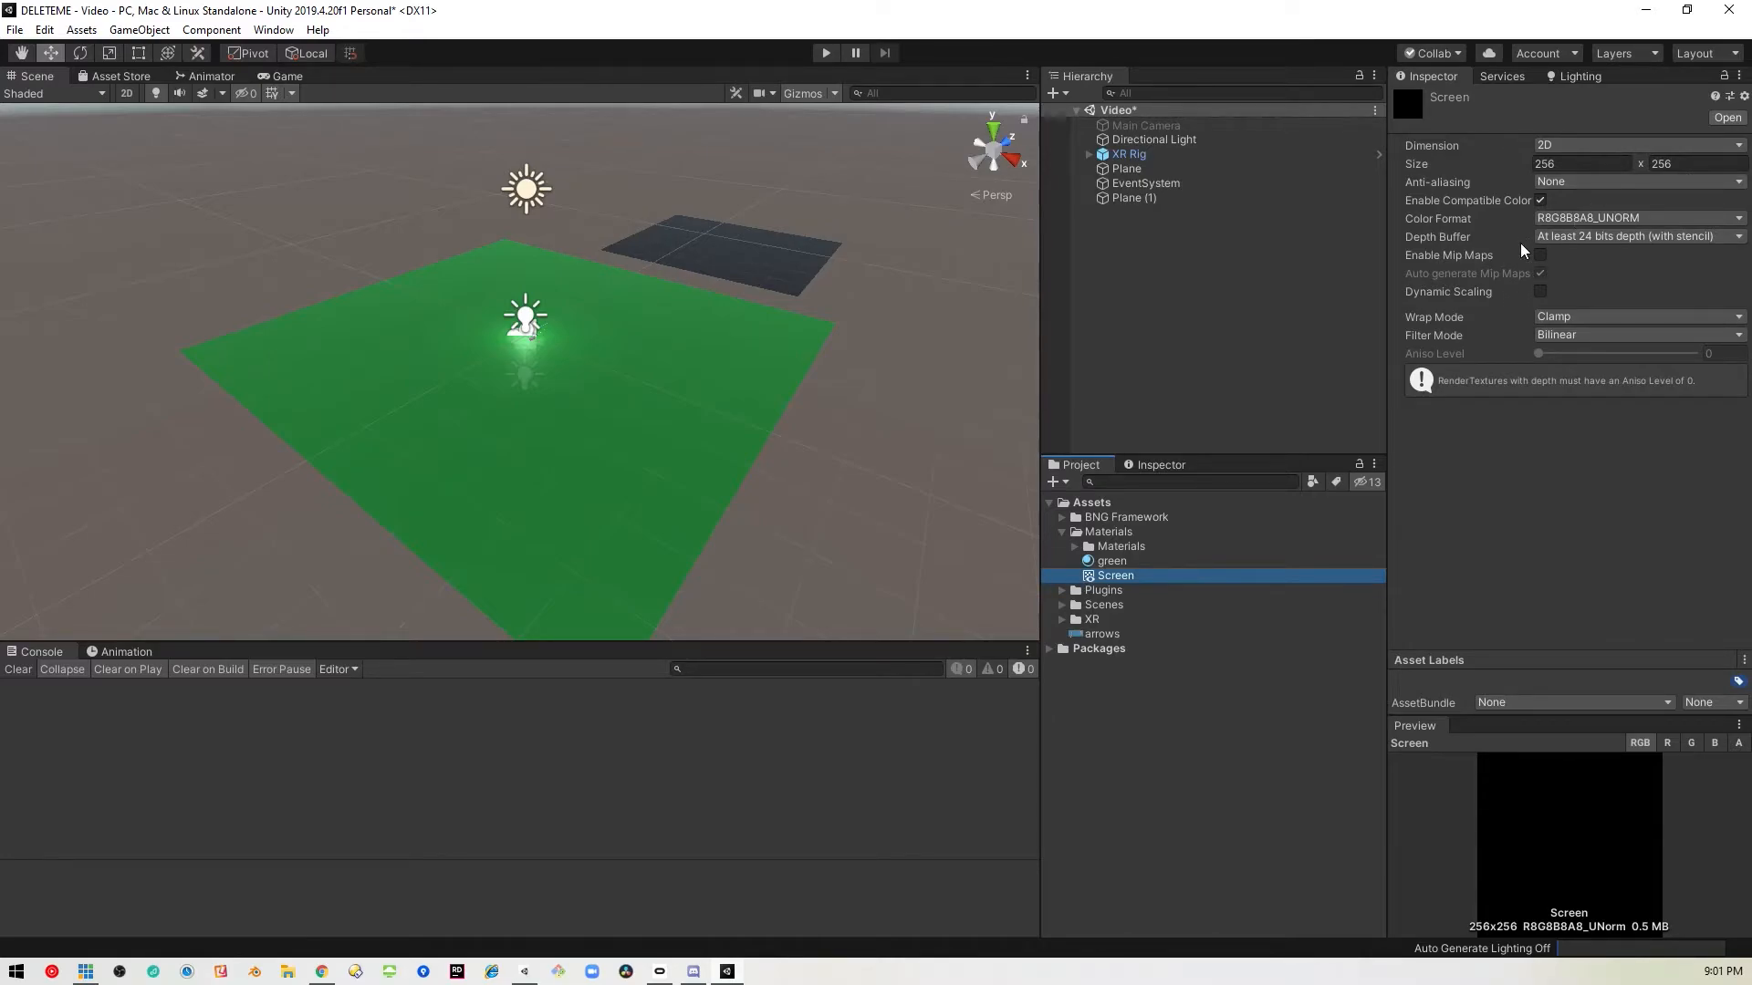
pyautogui.click(1581, 163)
pyautogui.write('1280')
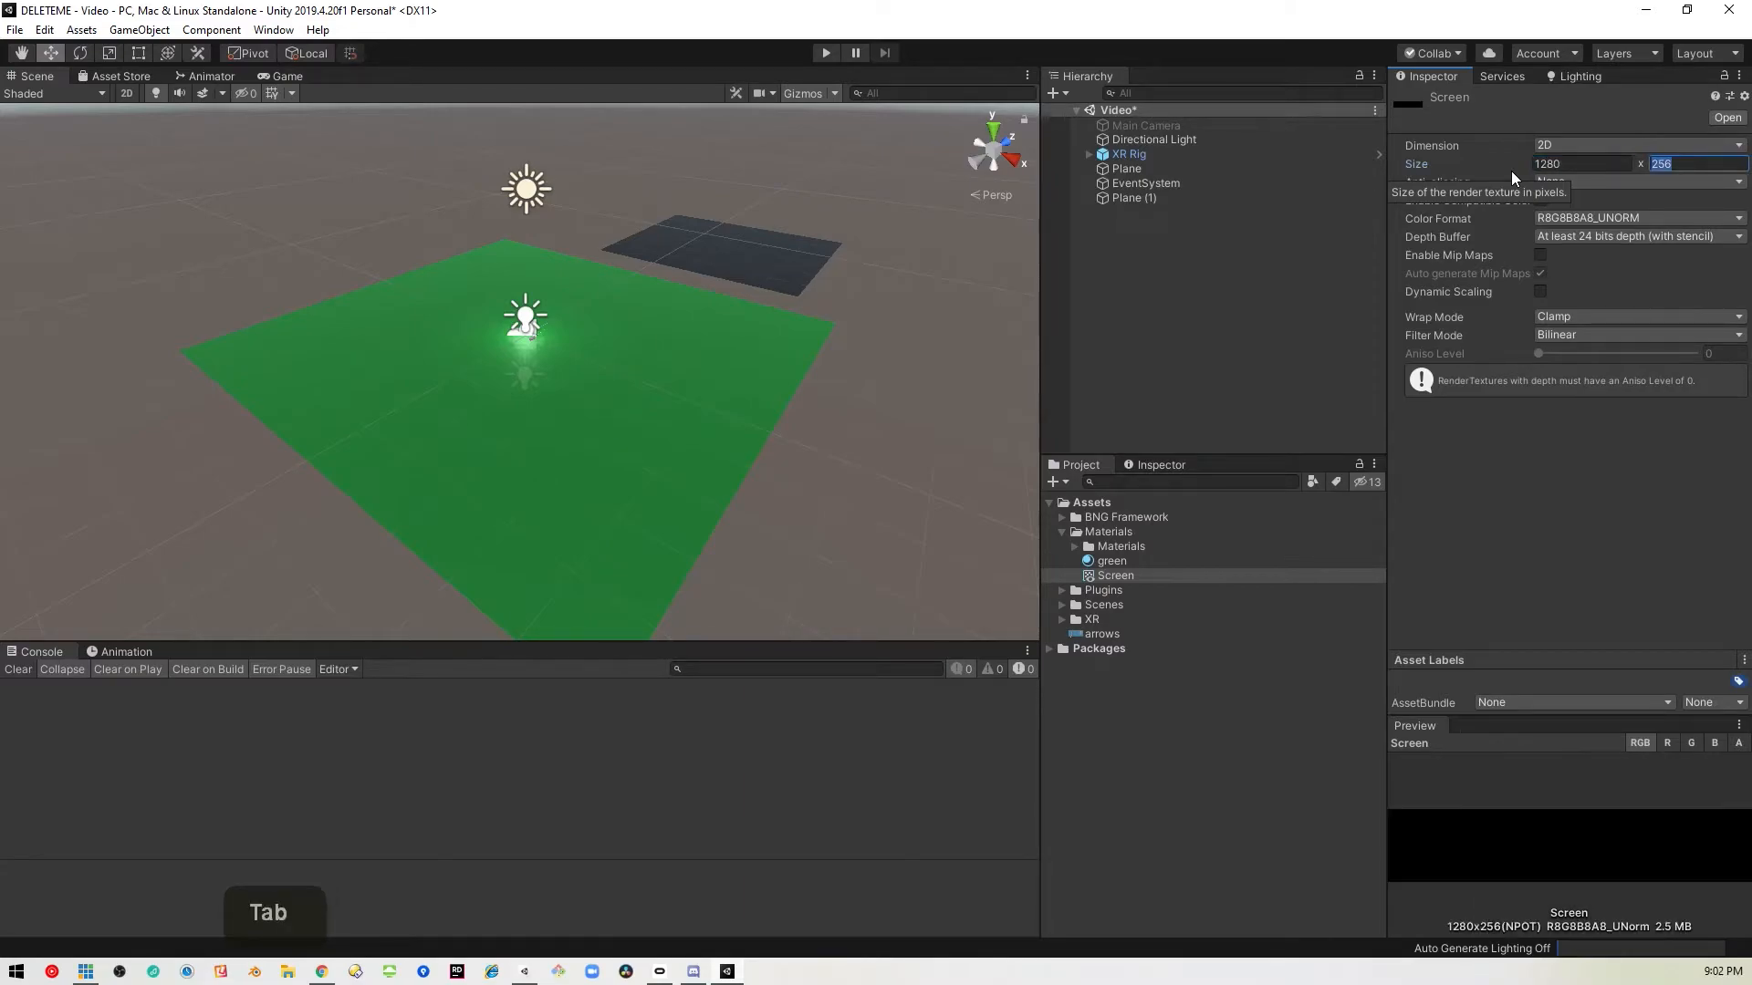
pyautogui.write('720')
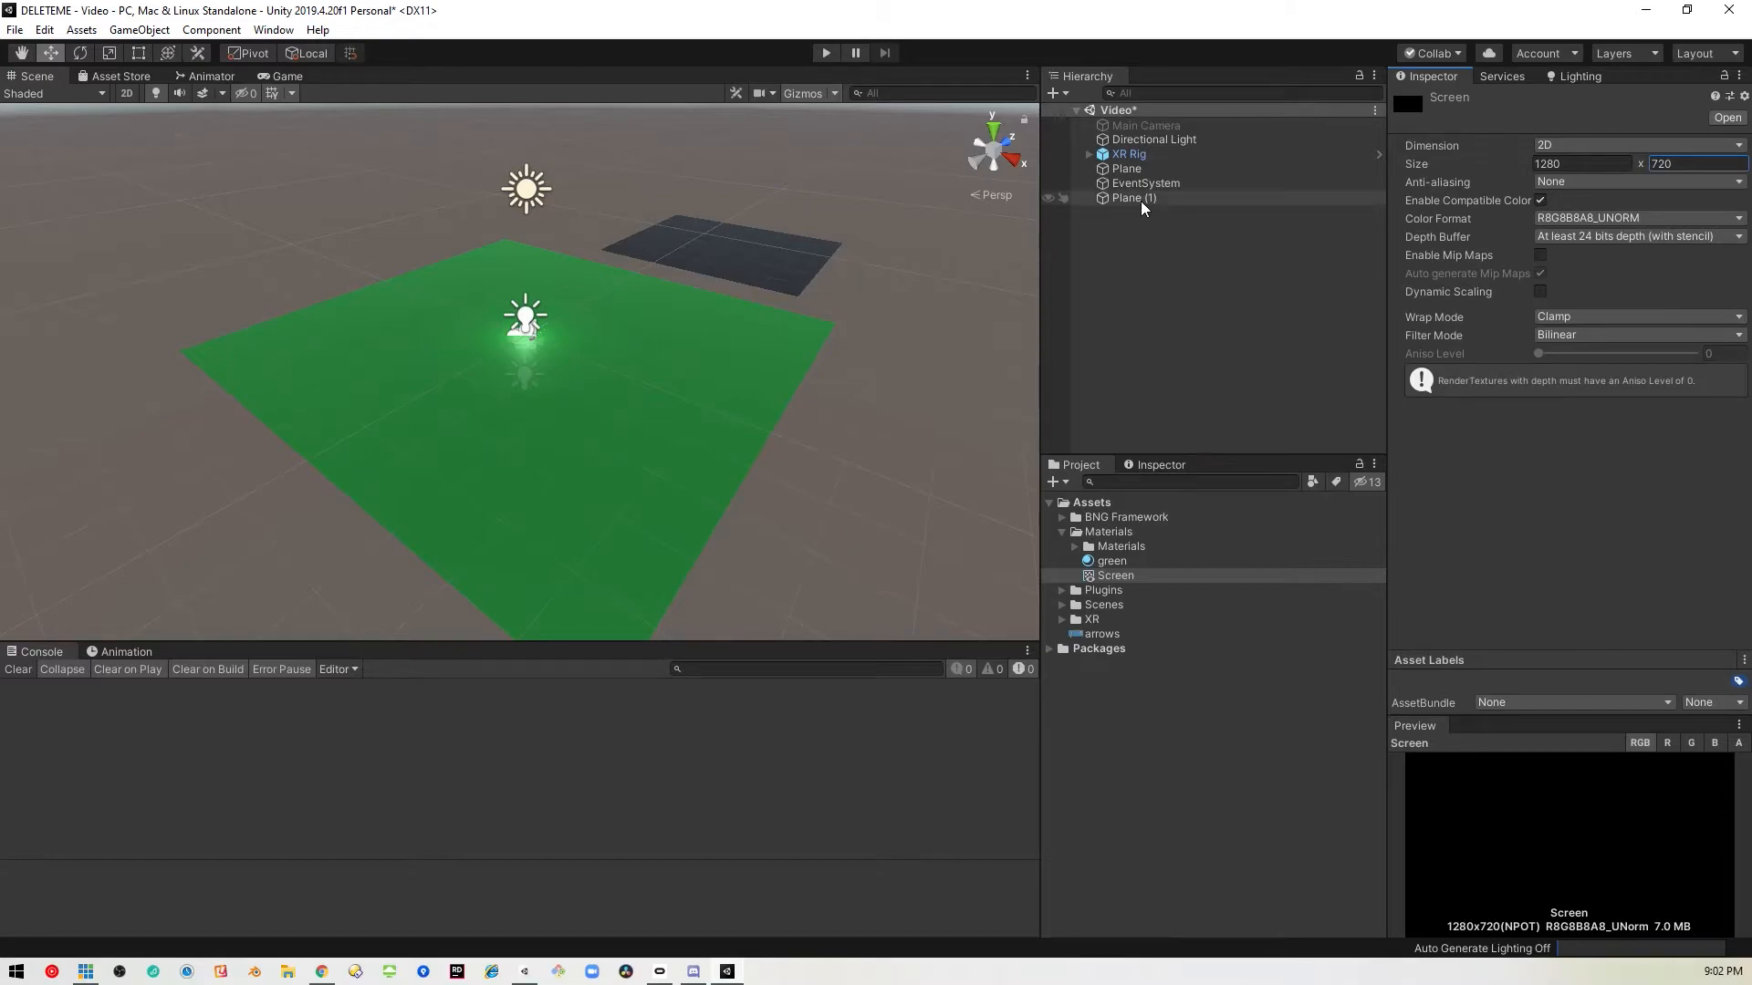
# Set Plane (1)'s rotation X to -90, raise it, and scale it to X 0.5, Z 0.3.
pyautogui.click(1133, 198)
pyautogui.write('-90')
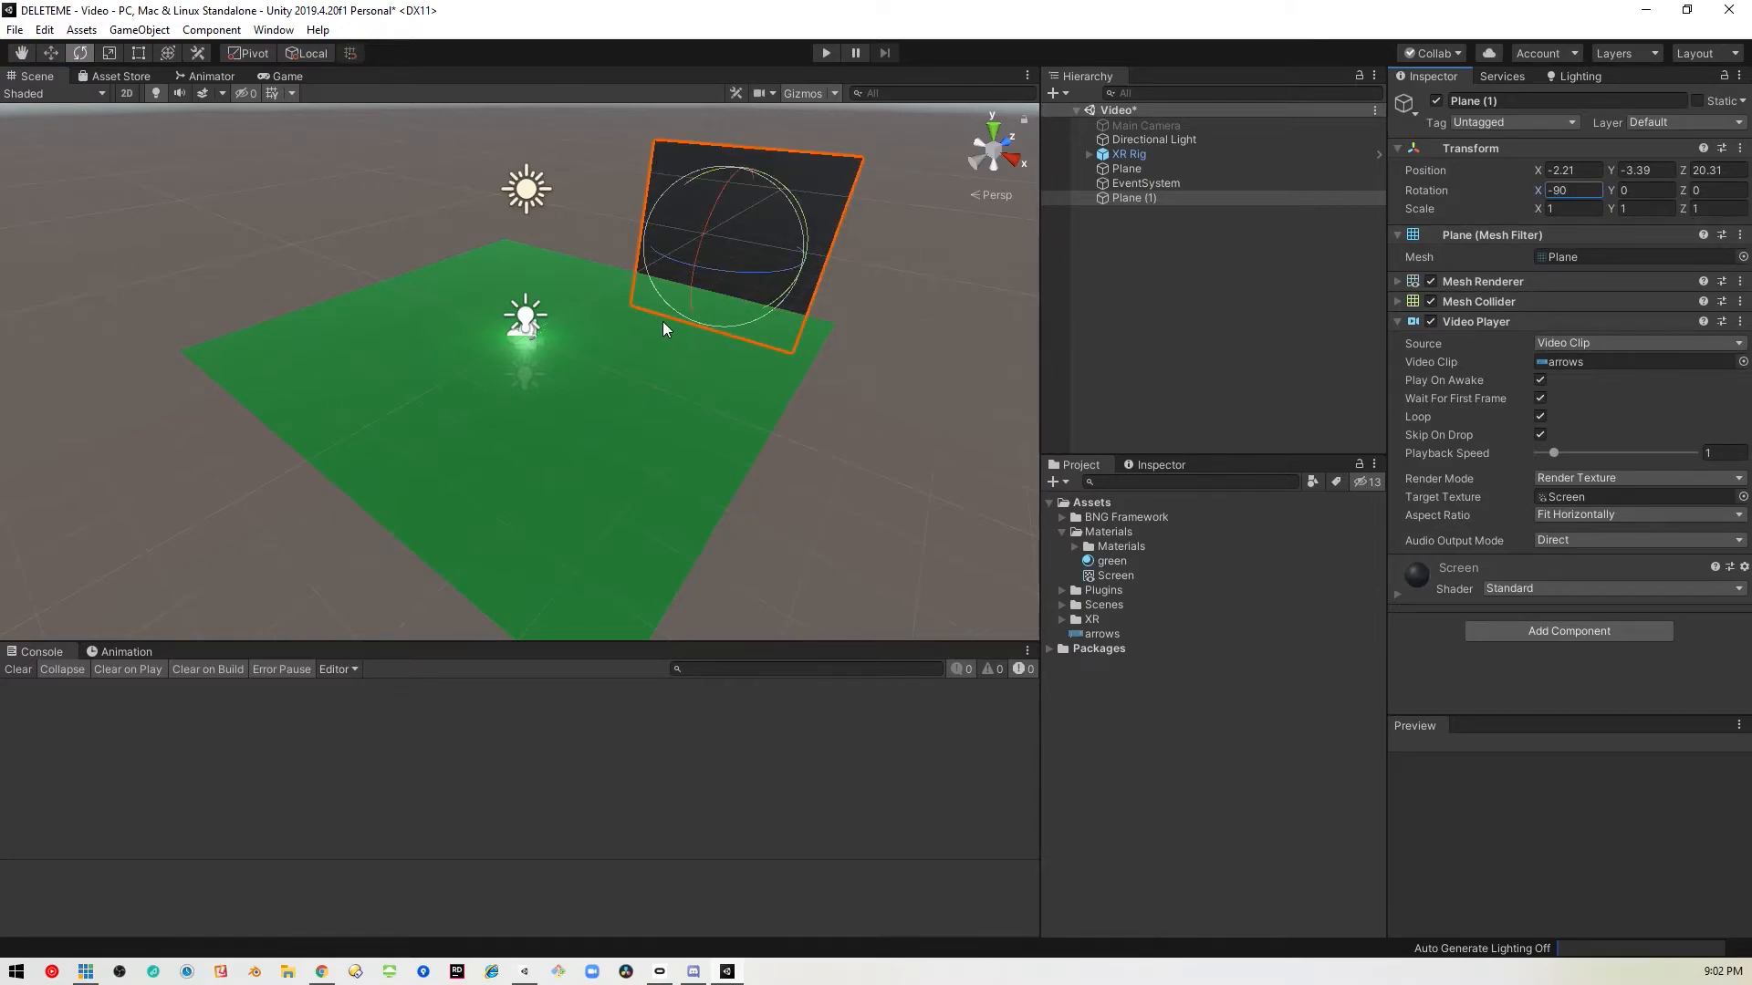
pyautogui.moveTo(810, 347)
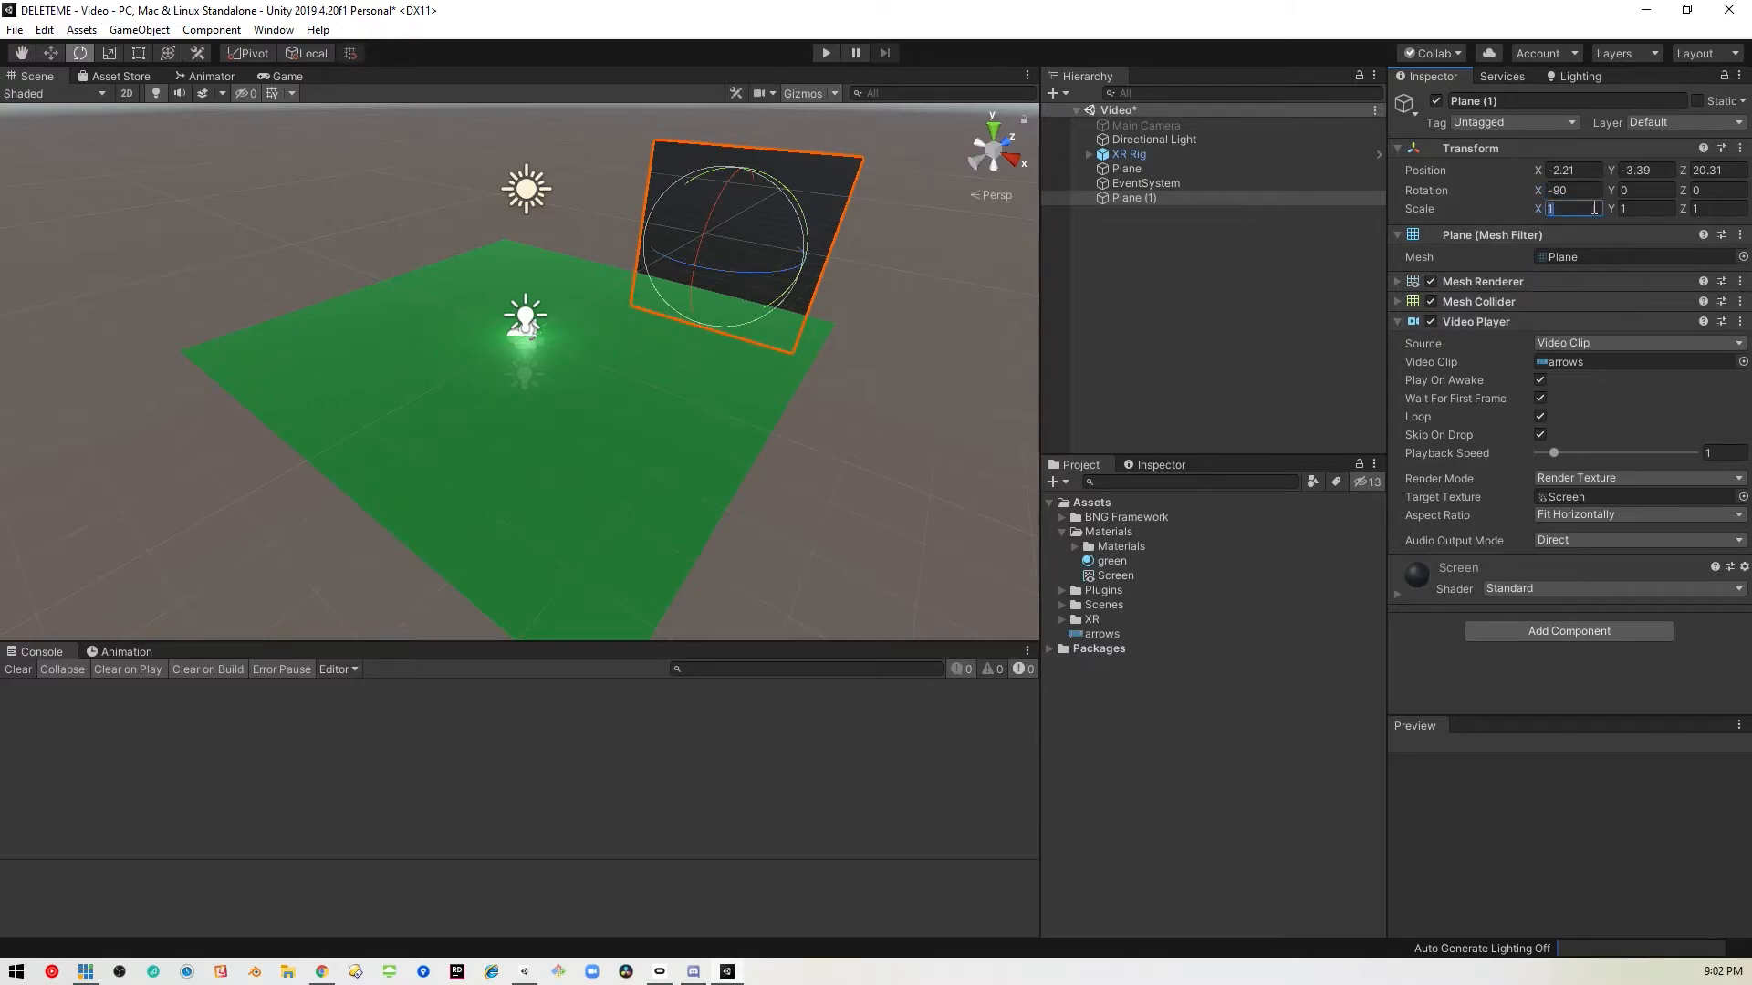
pyautogui.write('1.5')
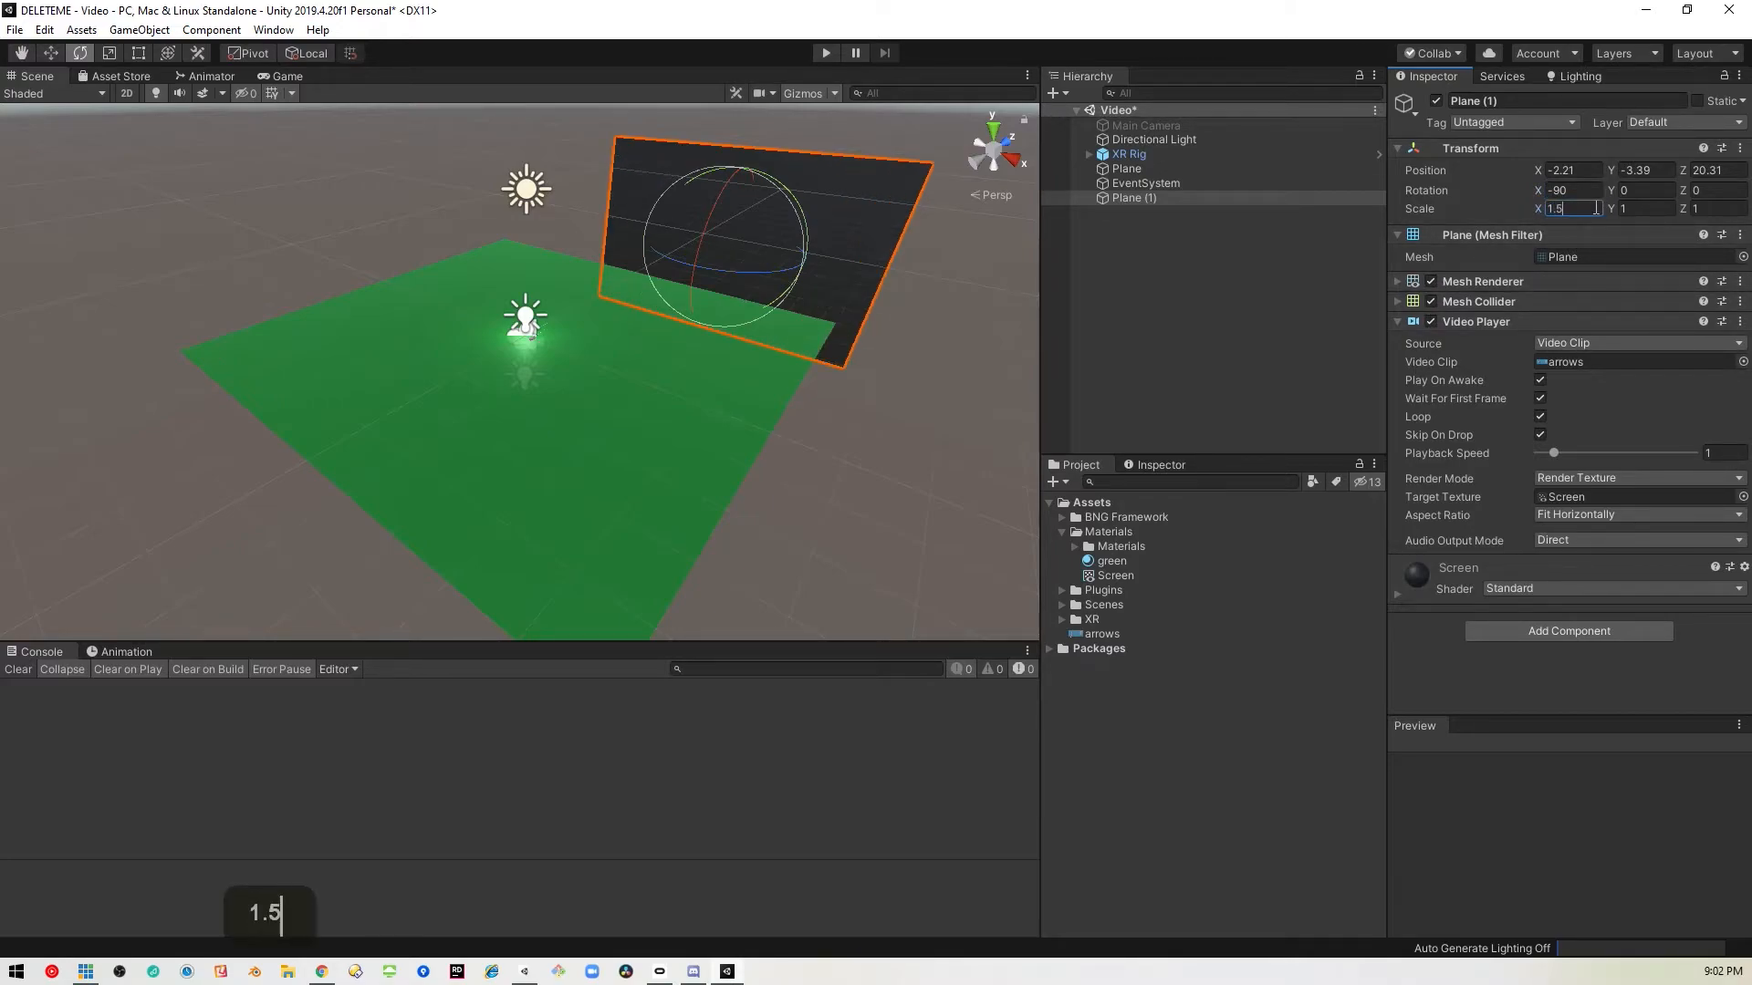
pyautogui.press('Enter')
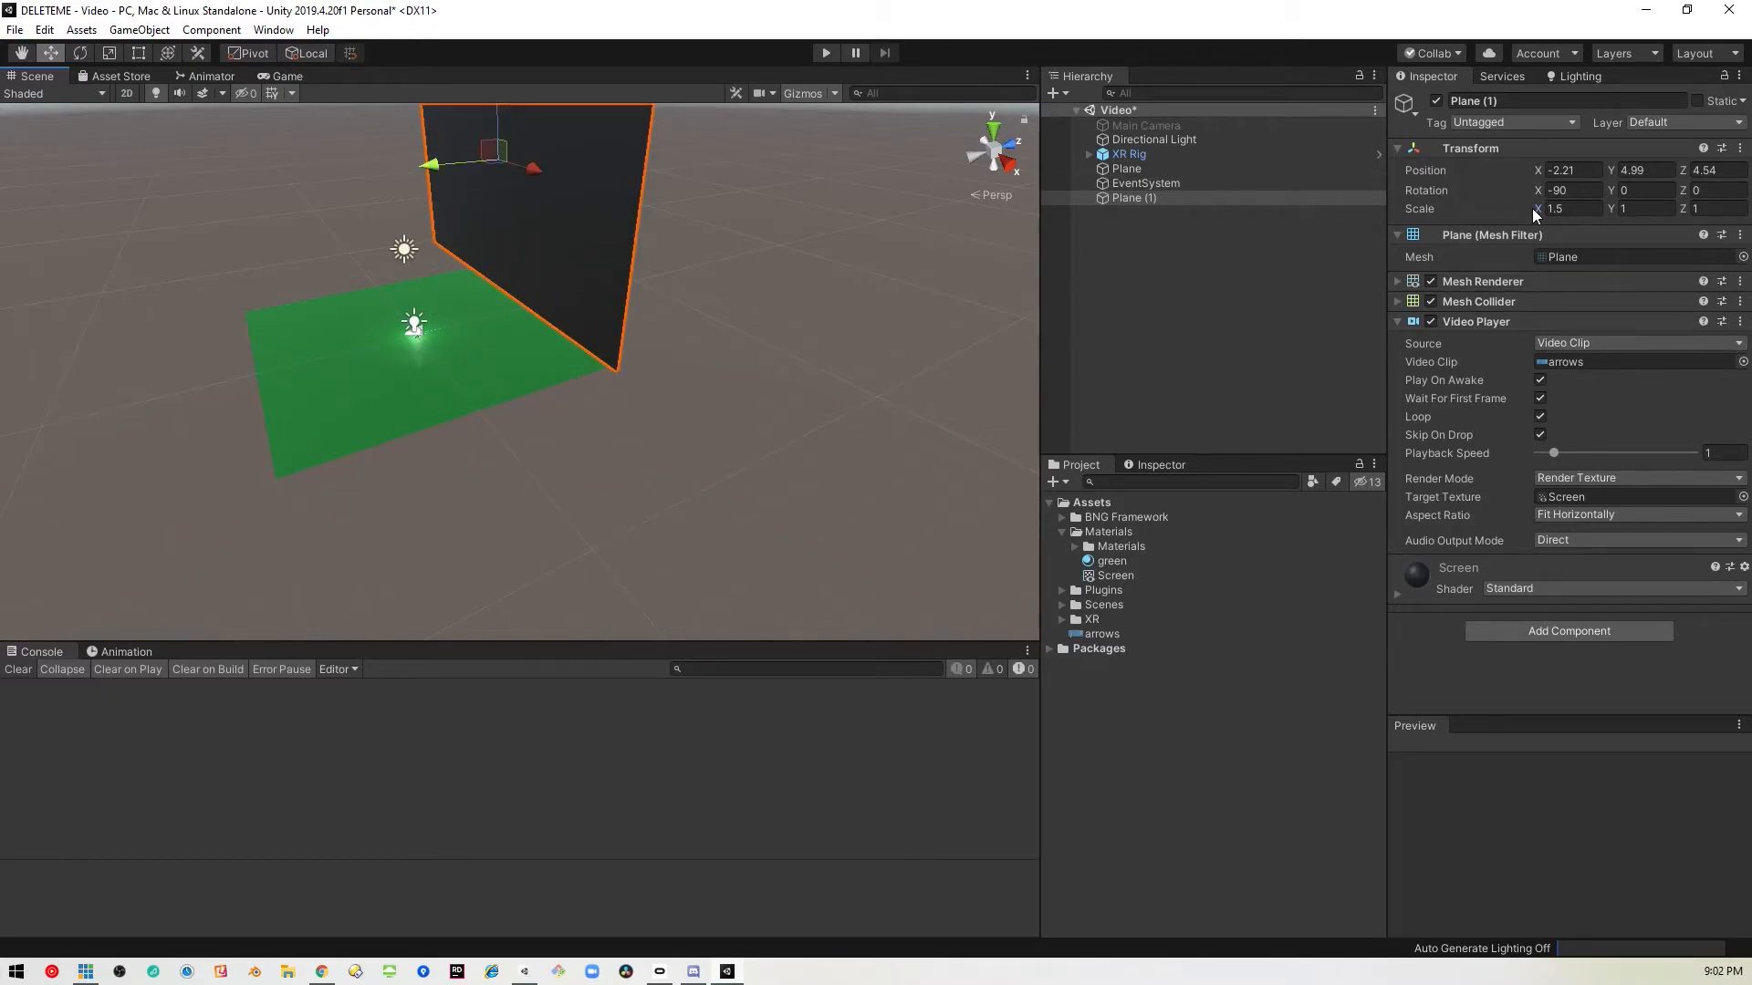
pyautogui.click(1568, 209)
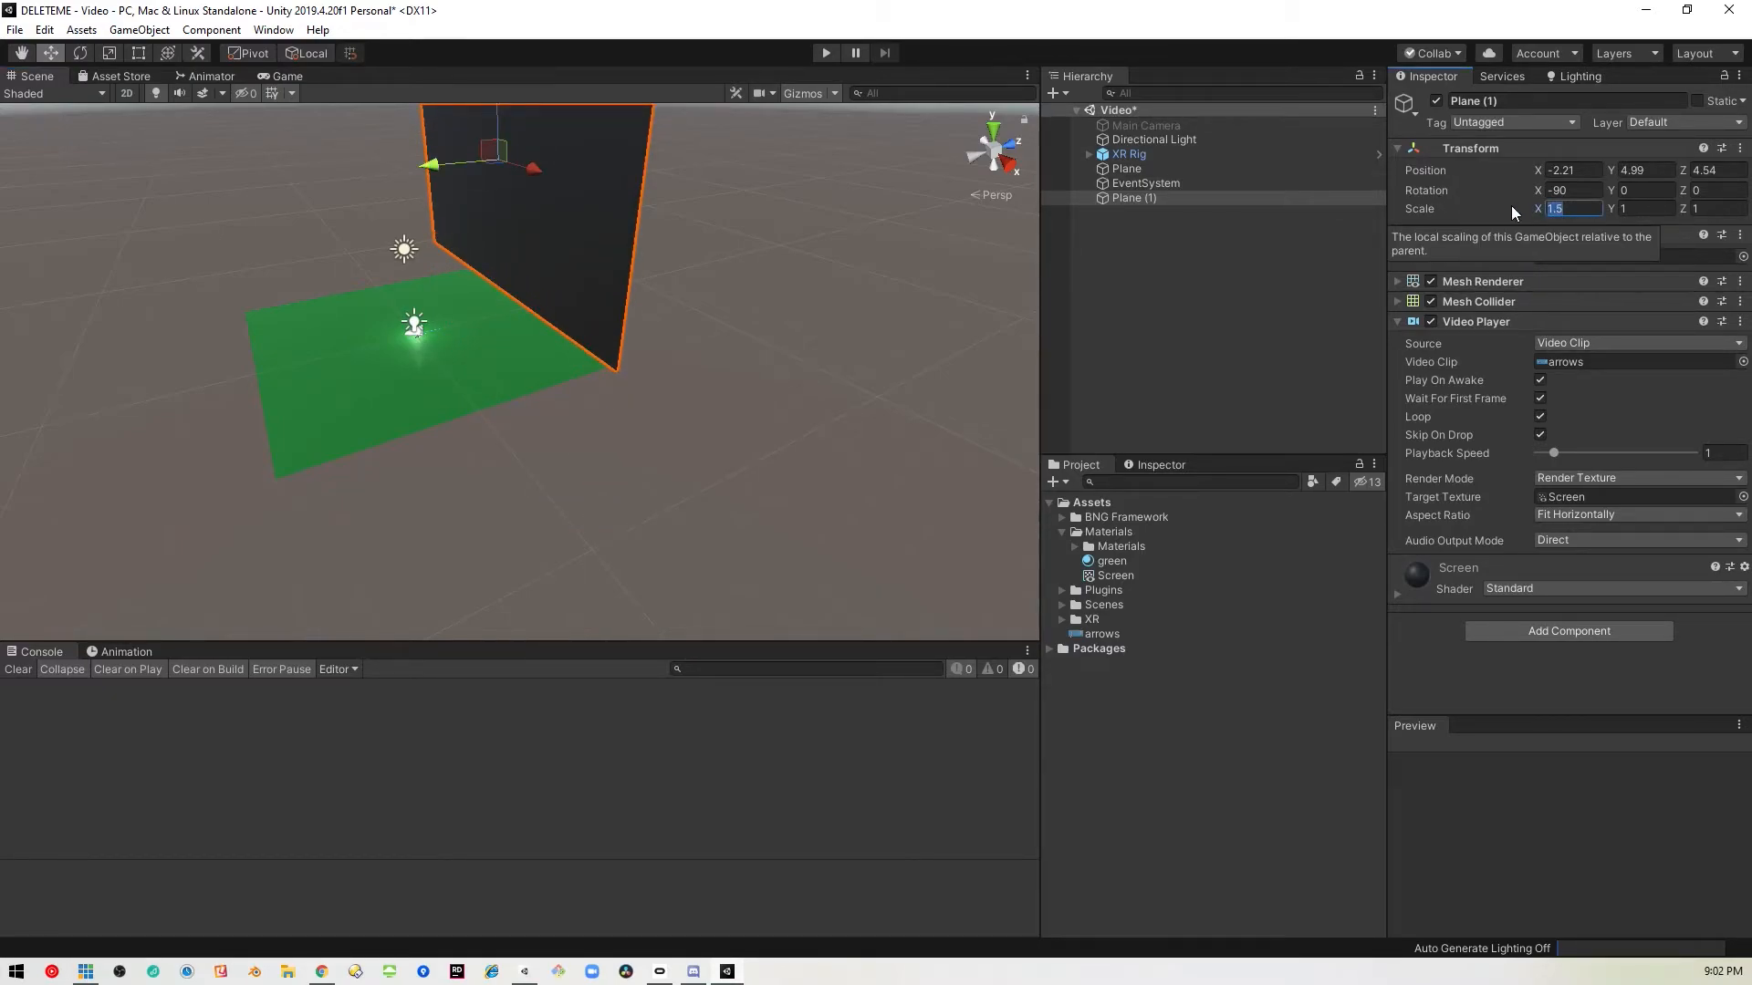
pyautogui.press('Tab')
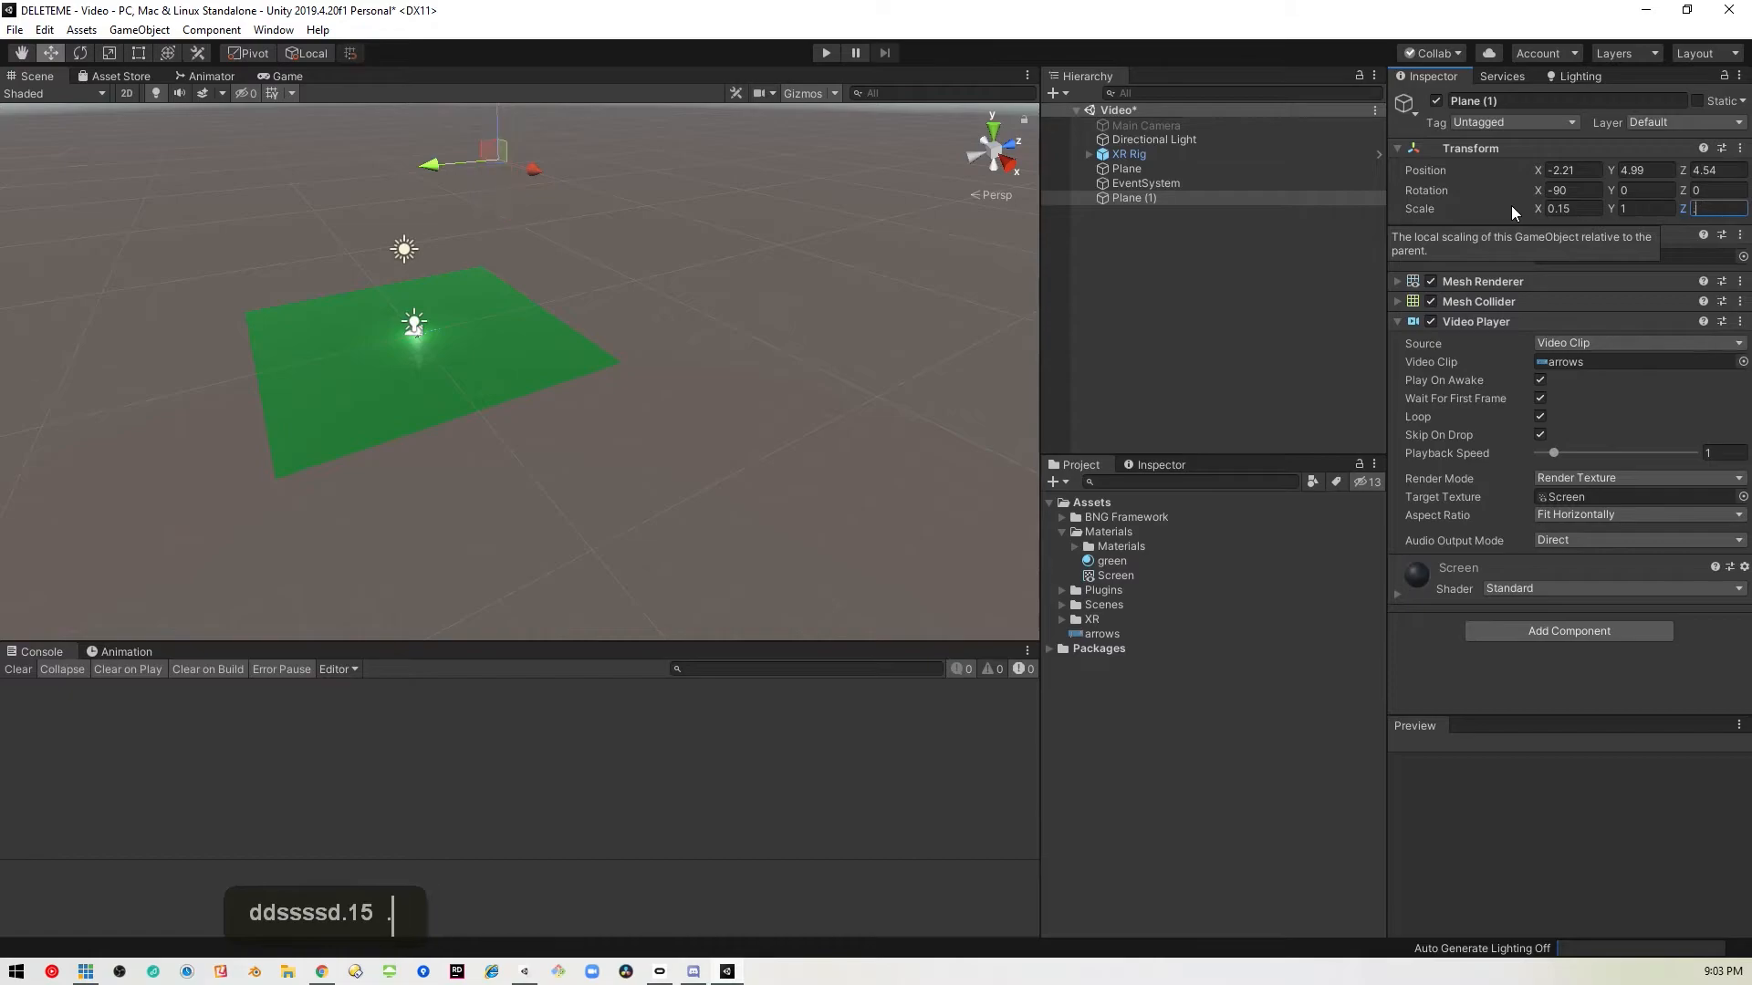
pyautogui.write('1.57')
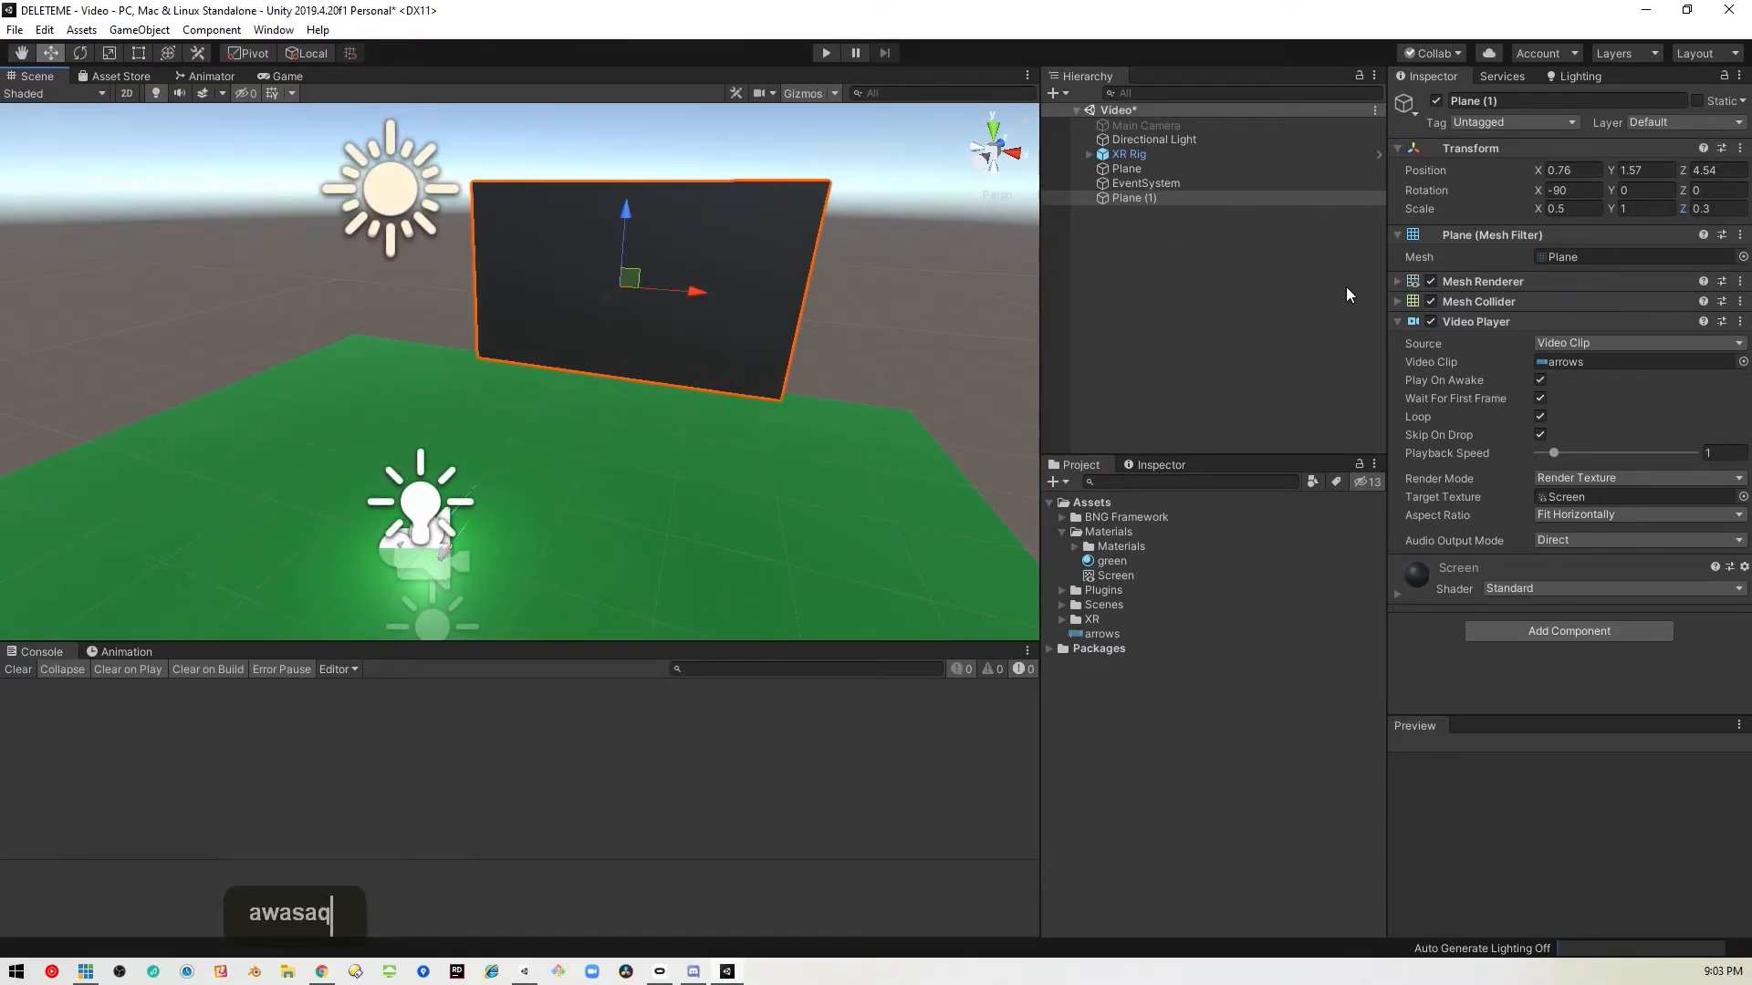
pyautogui.moveTo(1260, 600)
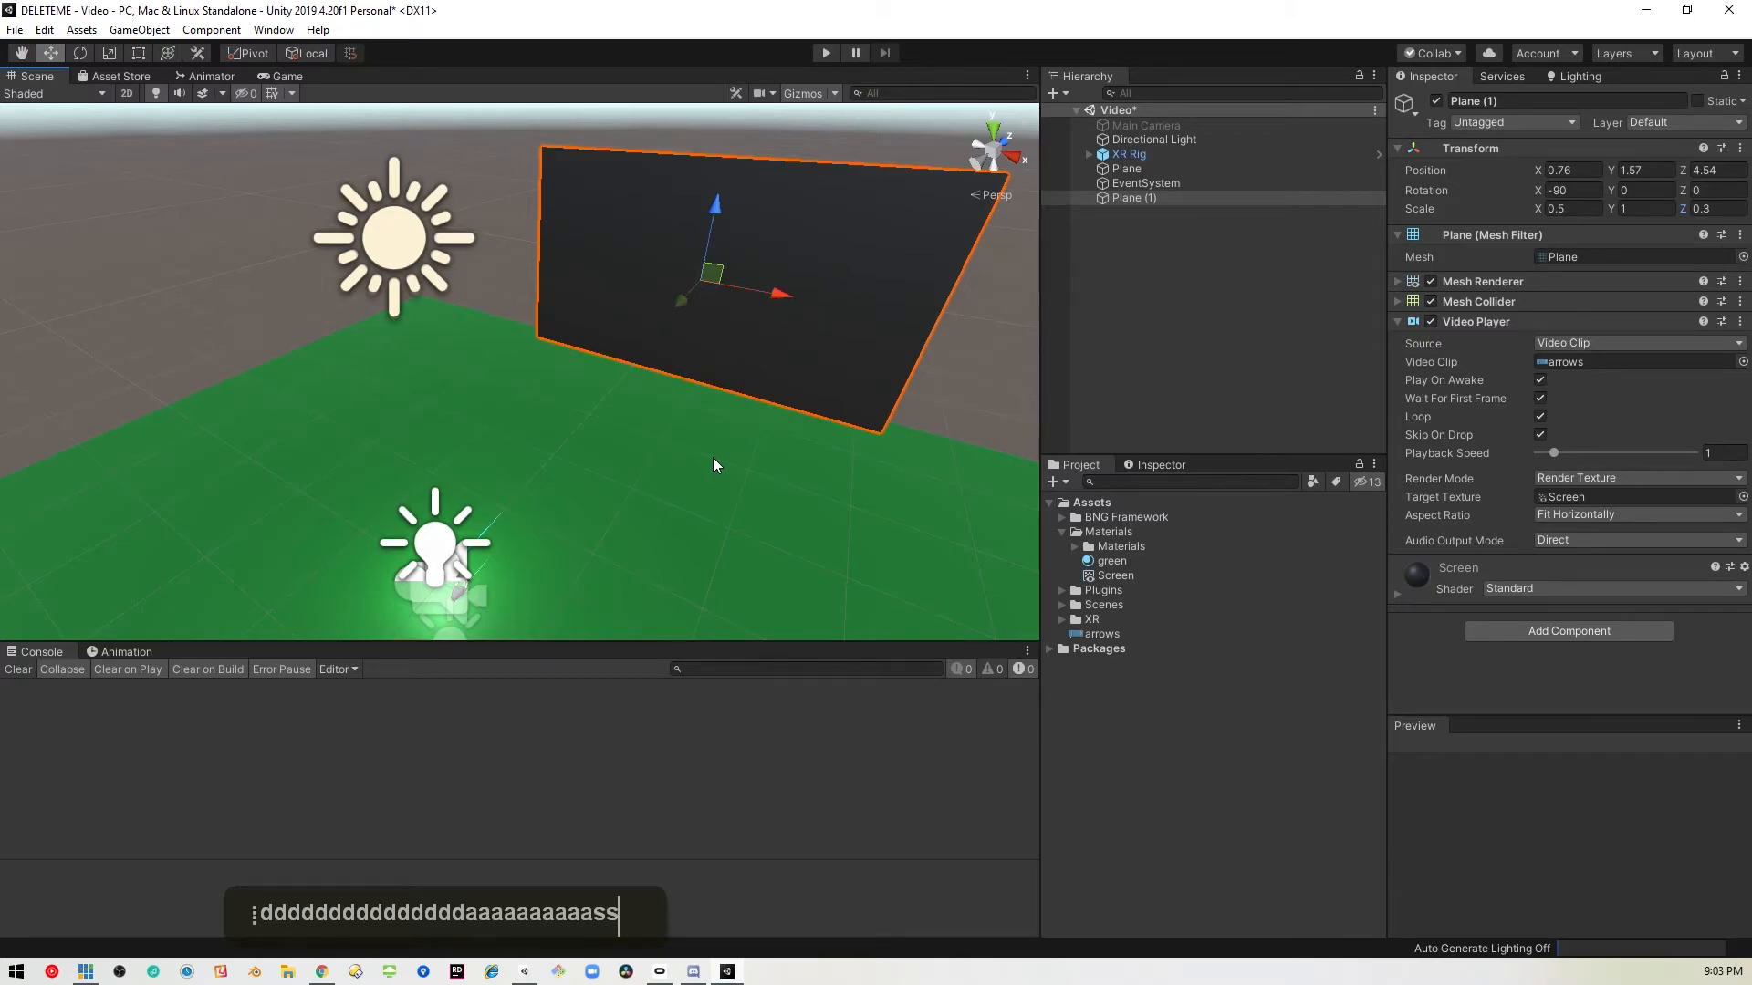
# Test the video in Play mode, stop, then set Plane (1) rotation to X 90, Y 180.
pyautogui.click(825, 52)
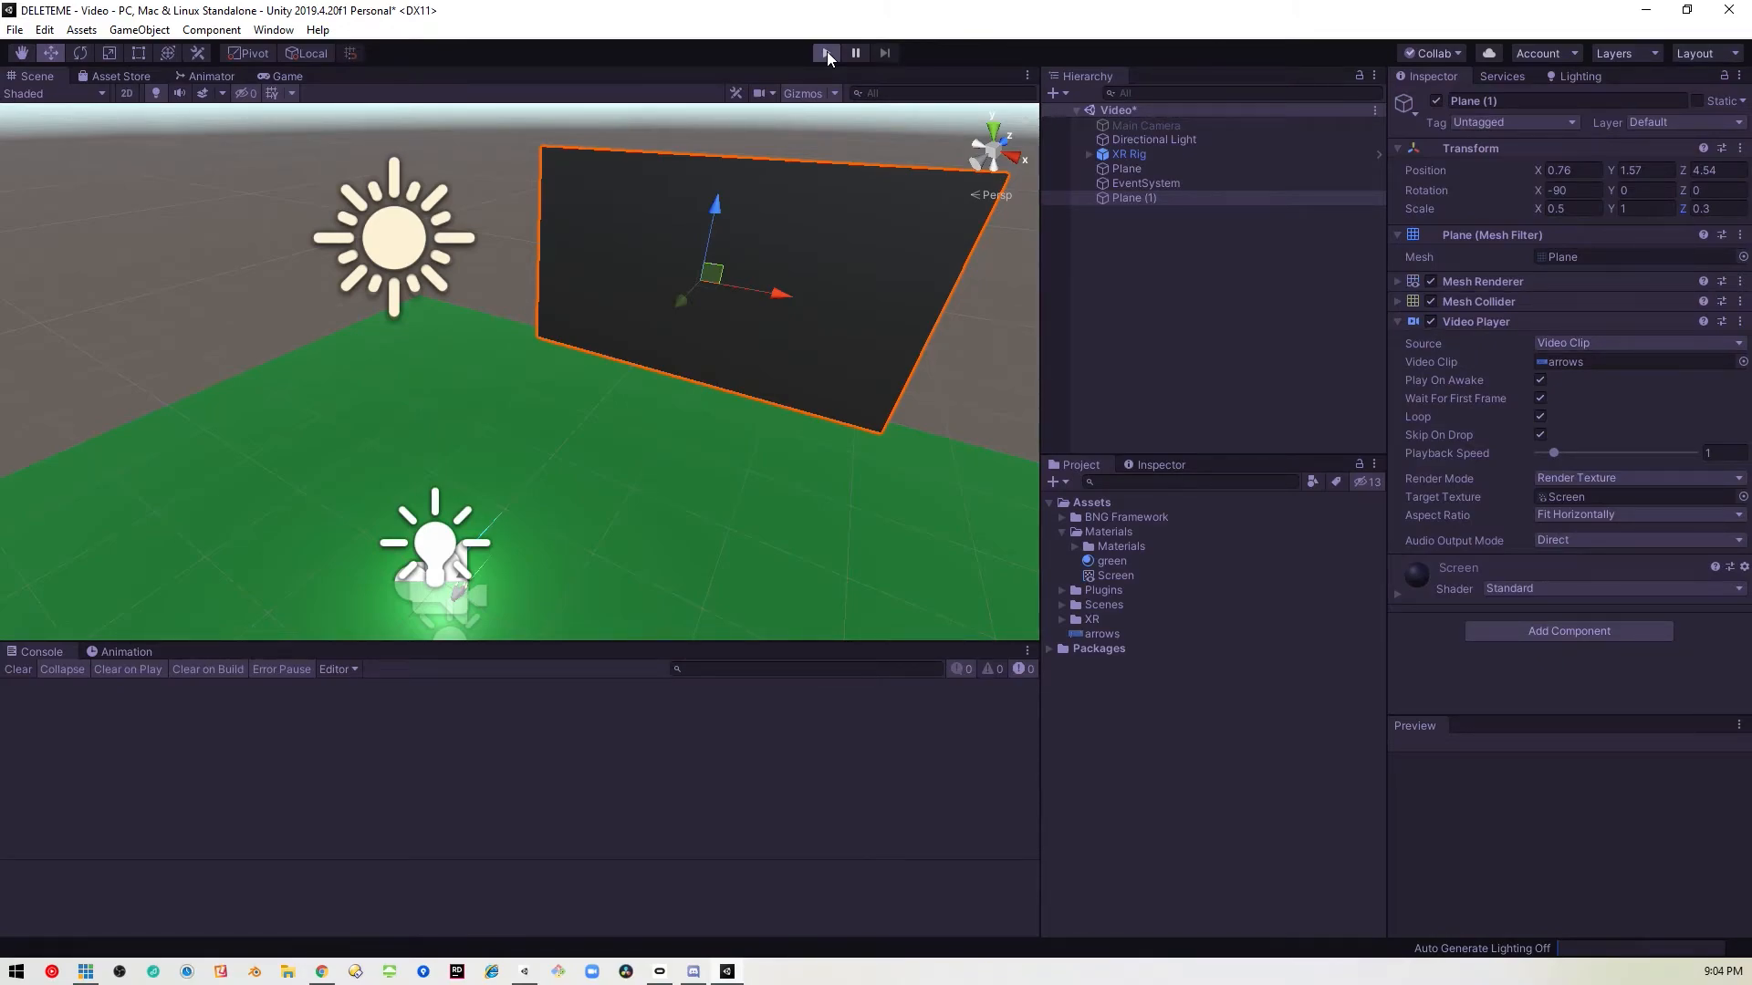
pyautogui.click(824, 52)
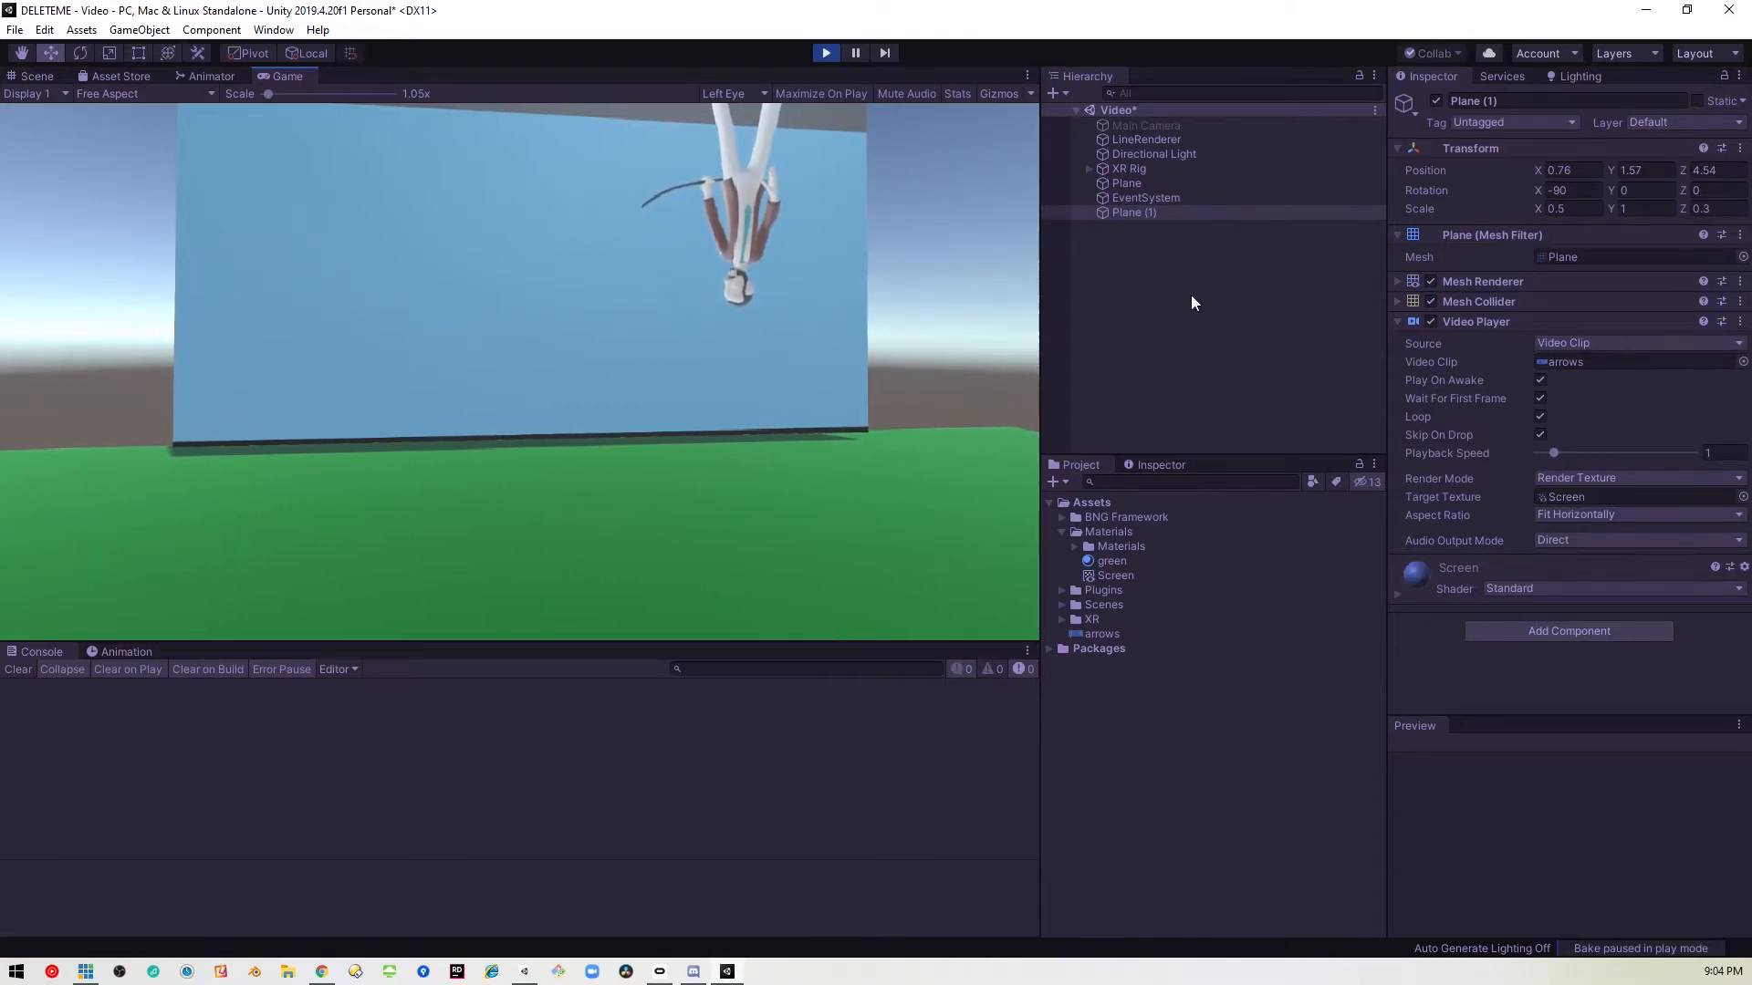
pyautogui.click(31, 75)
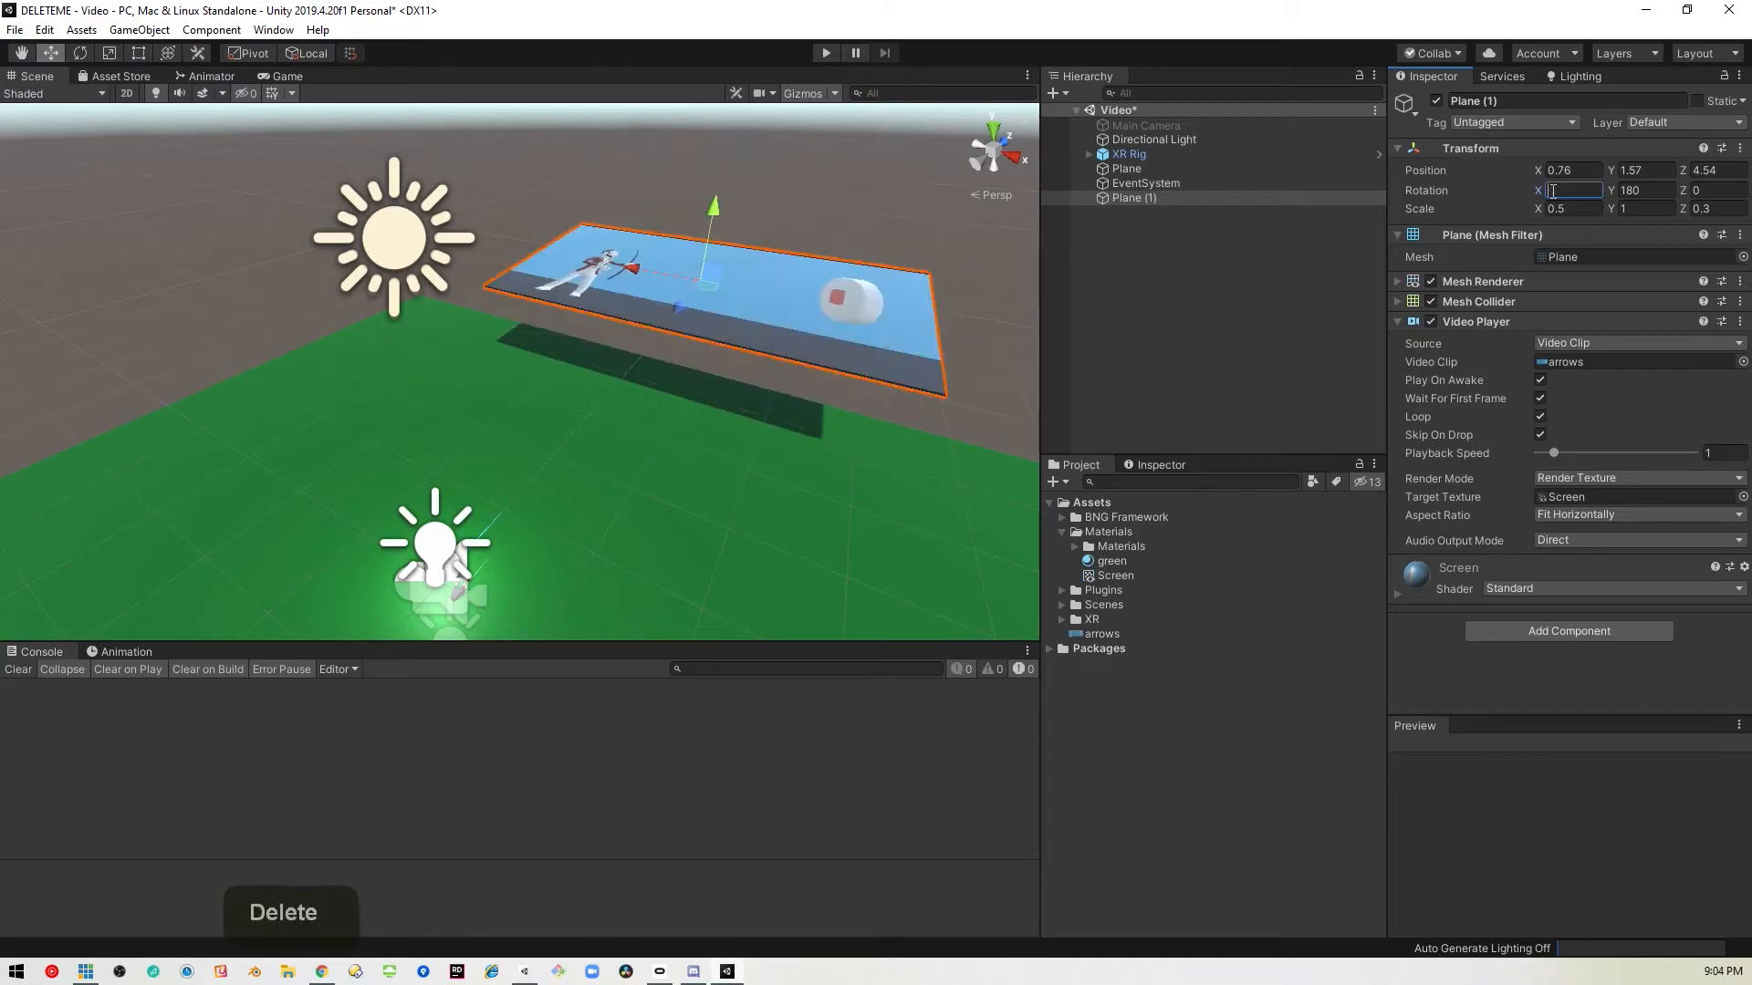
pyautogui.write('90')
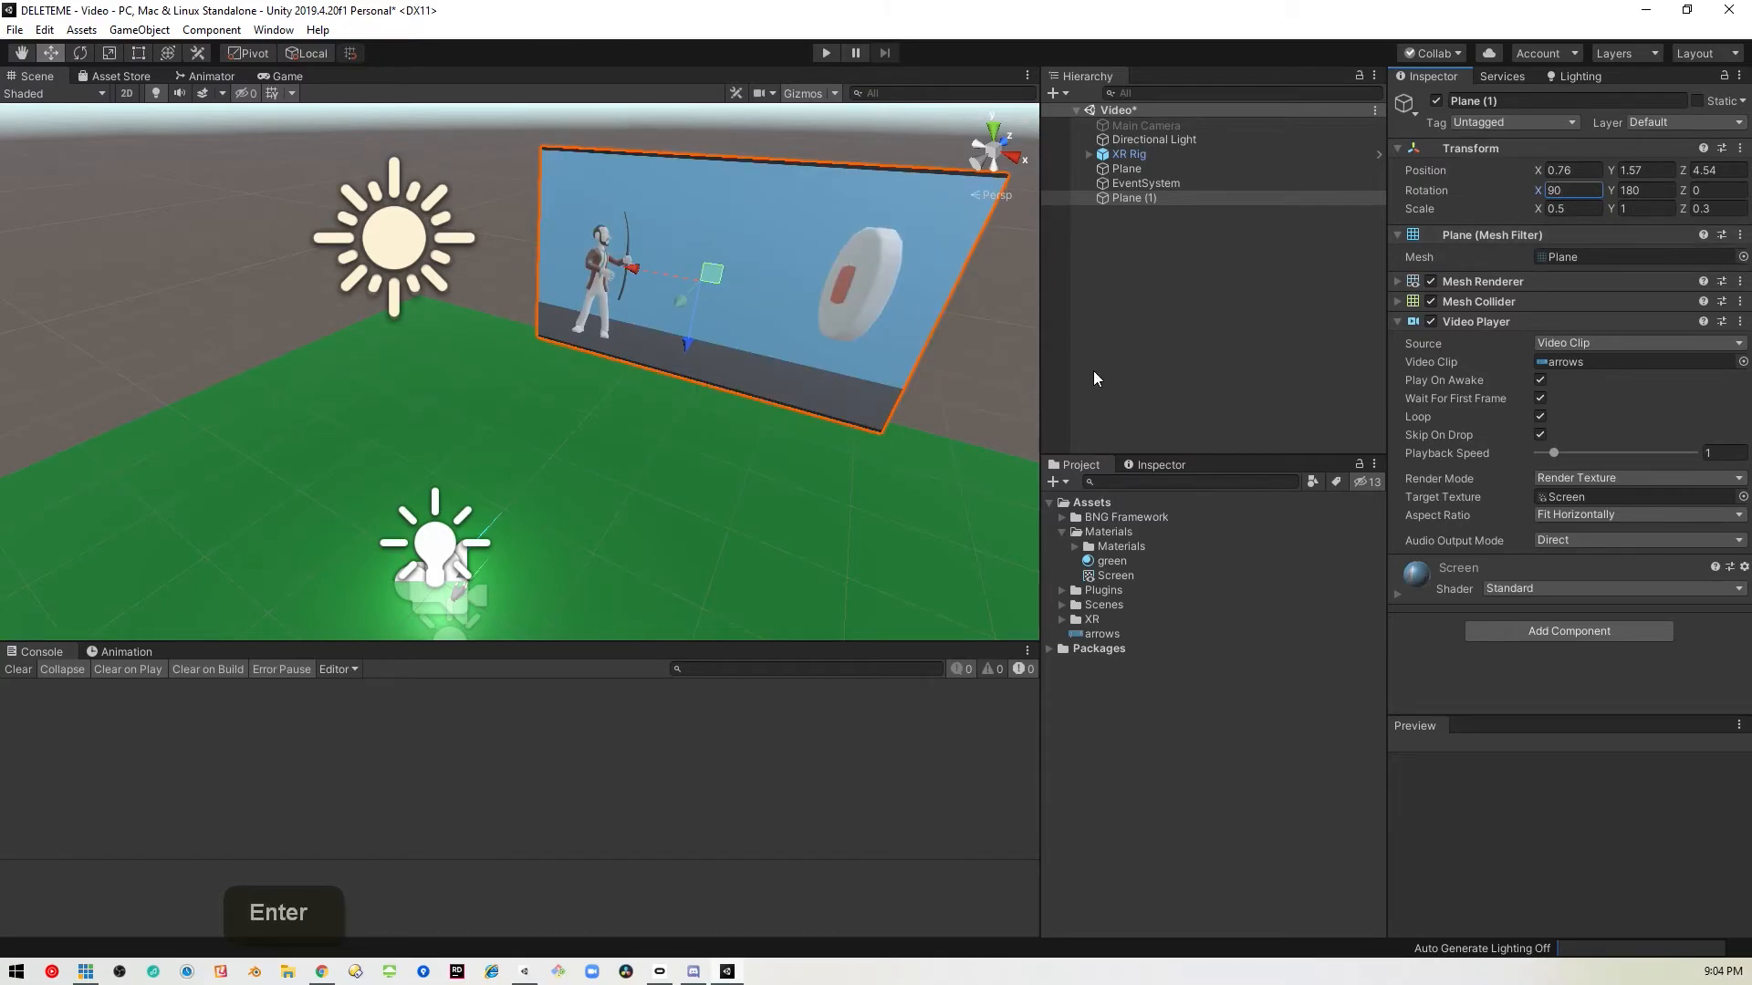